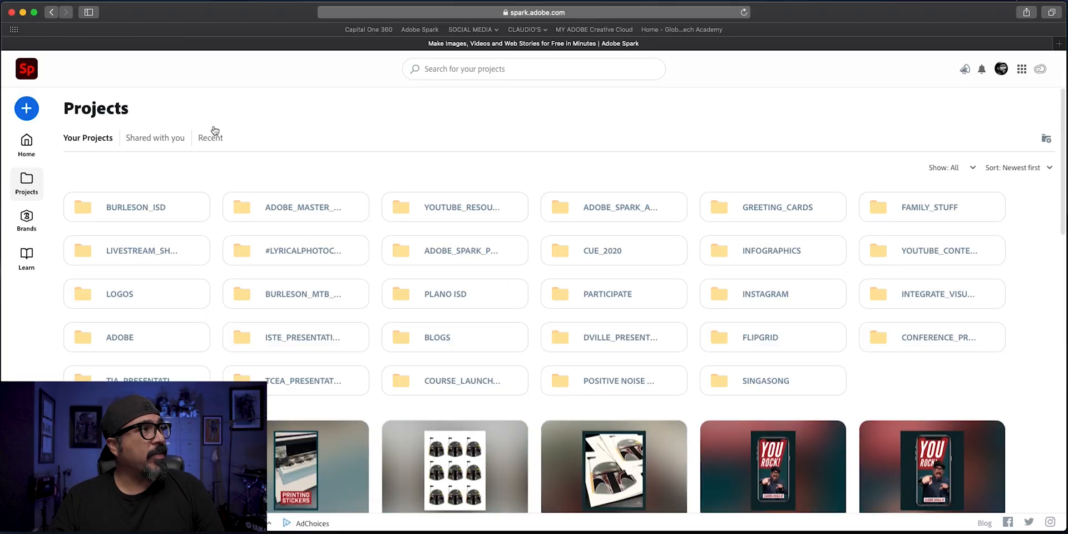
Create a new Flyer project from the + create menu on the Projects page
left_click(26, 108)
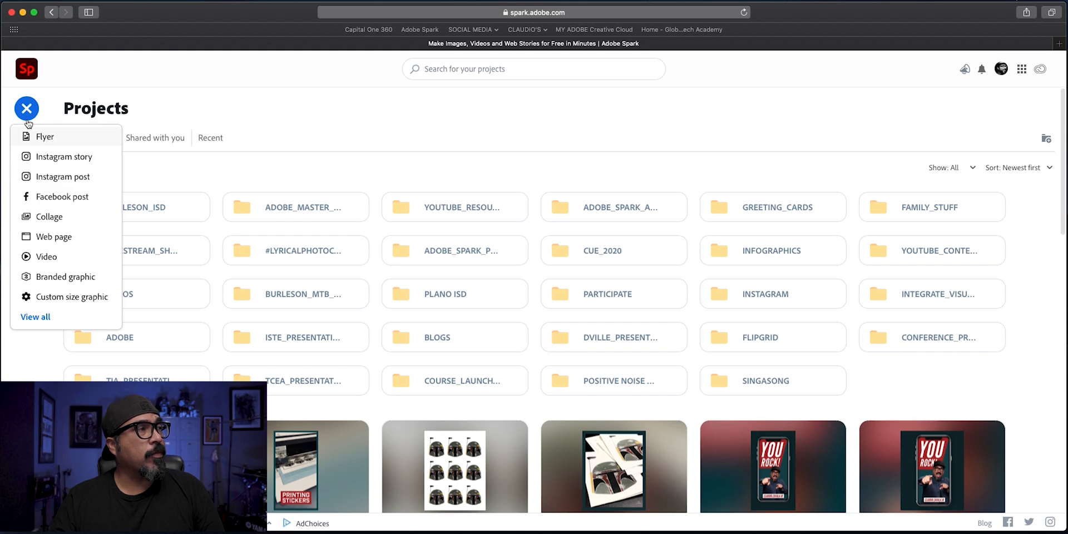
mouse_move(58, 137)
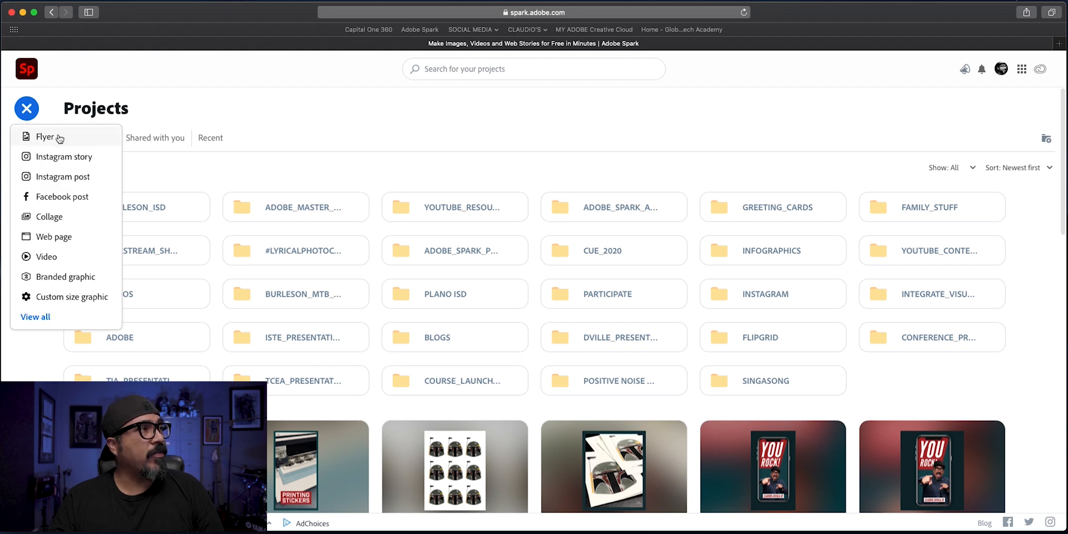
left_click(45, 137)
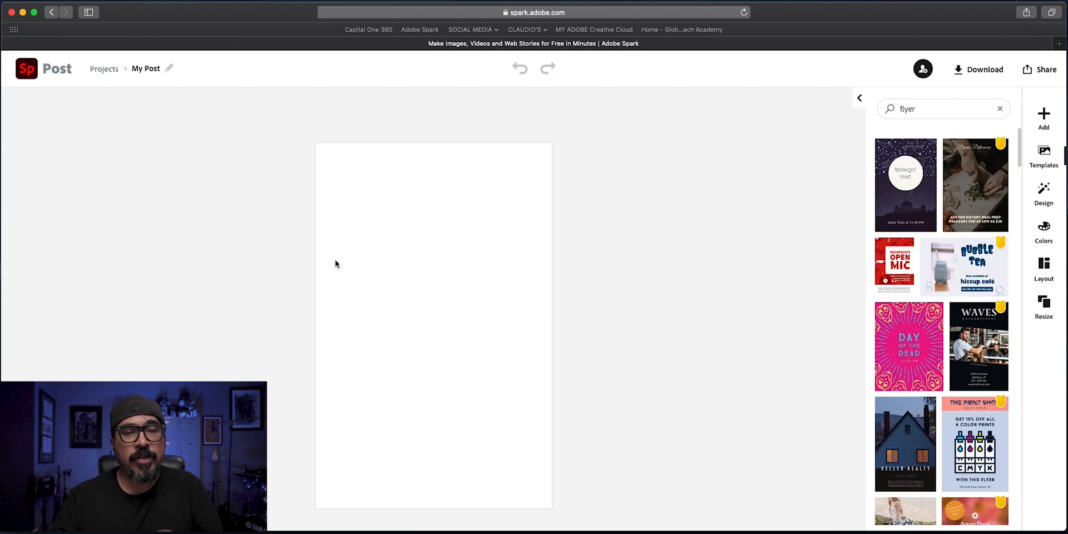
mouse_move(479, 283)
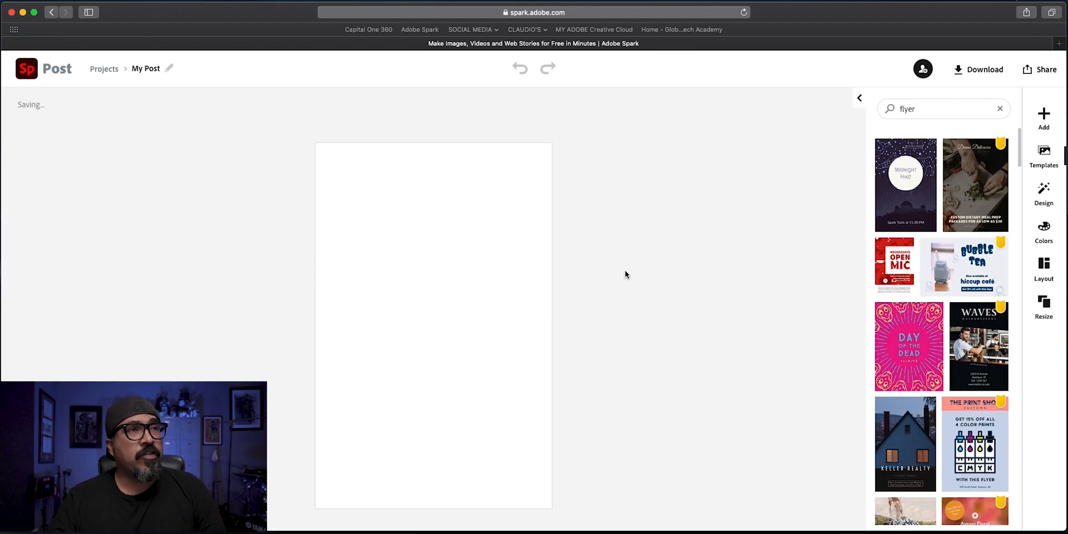
Search the free stock photos for 'yoga' and browse through the results
left_click(1044, 119)
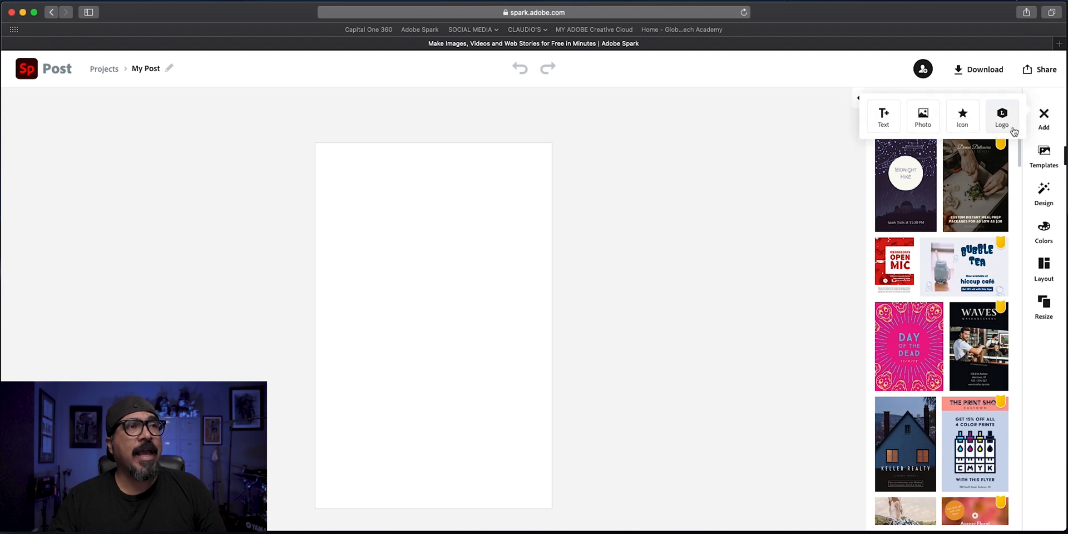
left_click(923, 116)
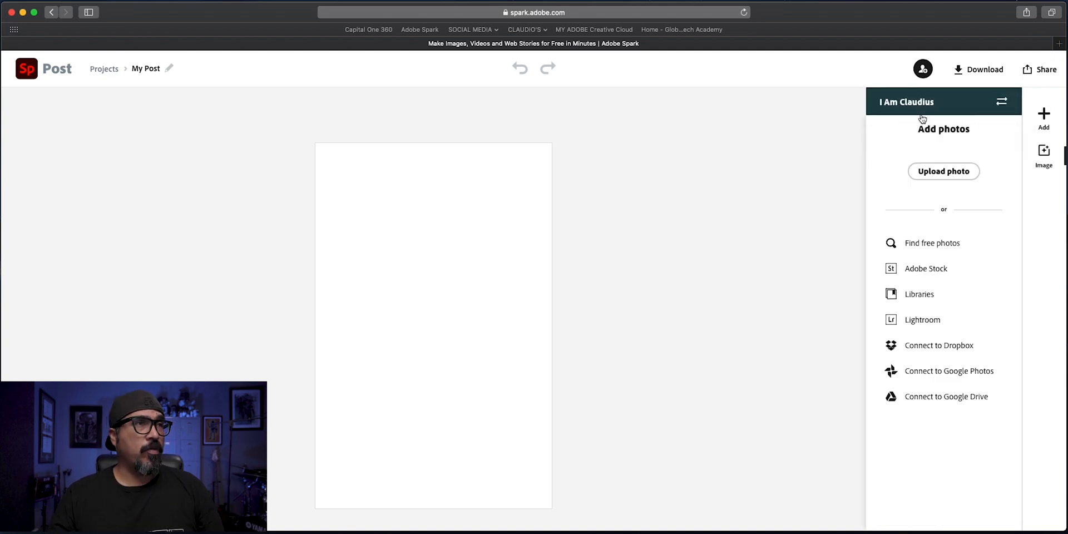
left_click(931, 242)
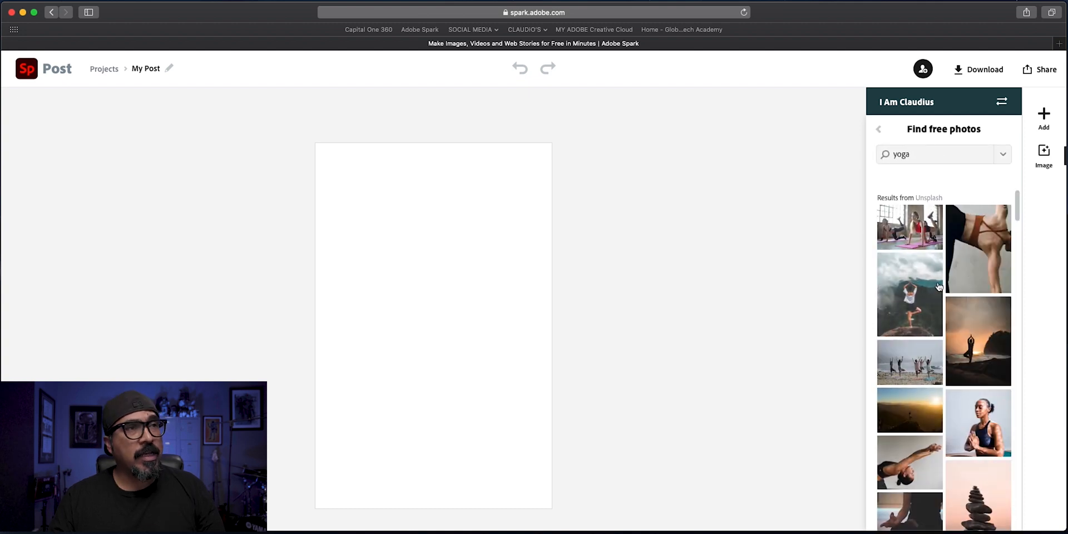
scroll("down", 3)
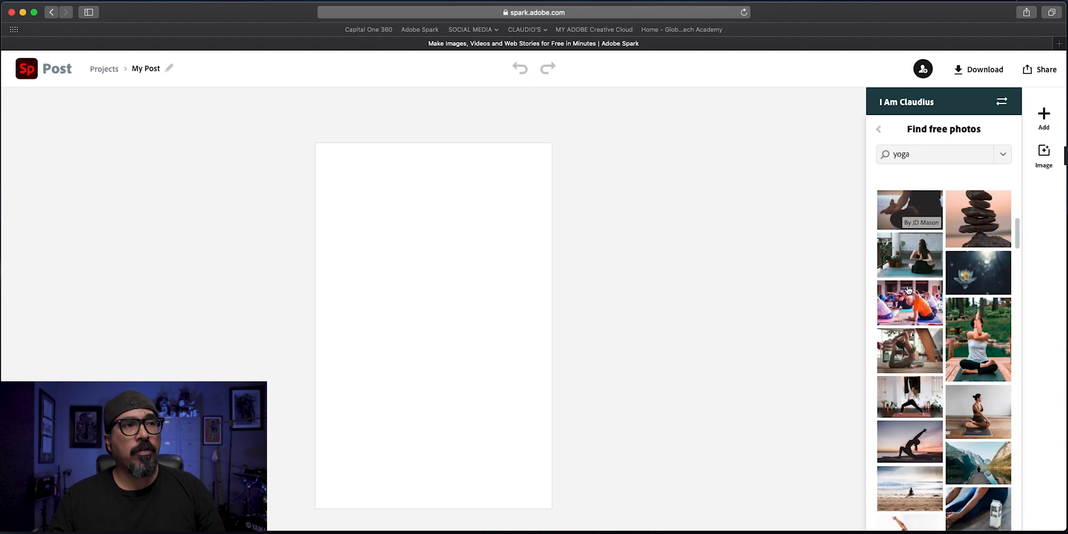
scroll("down", 3)
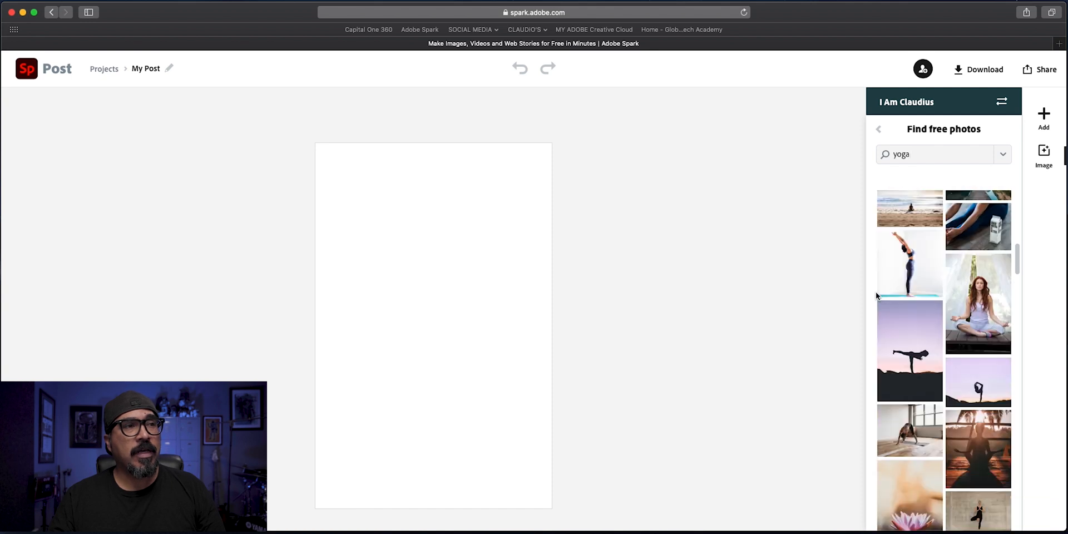
scroll("down", 3)
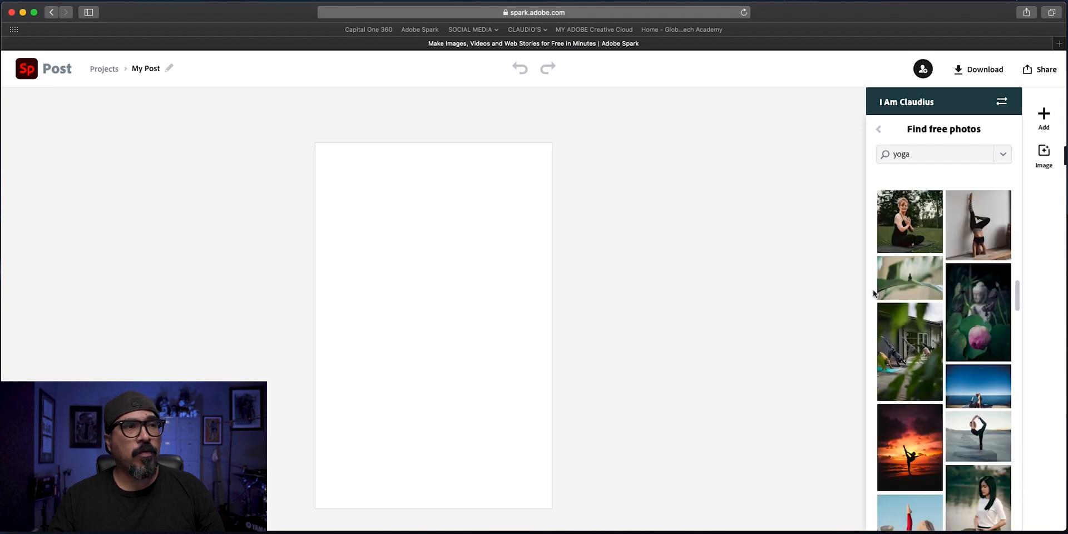
scroll("down", 3)
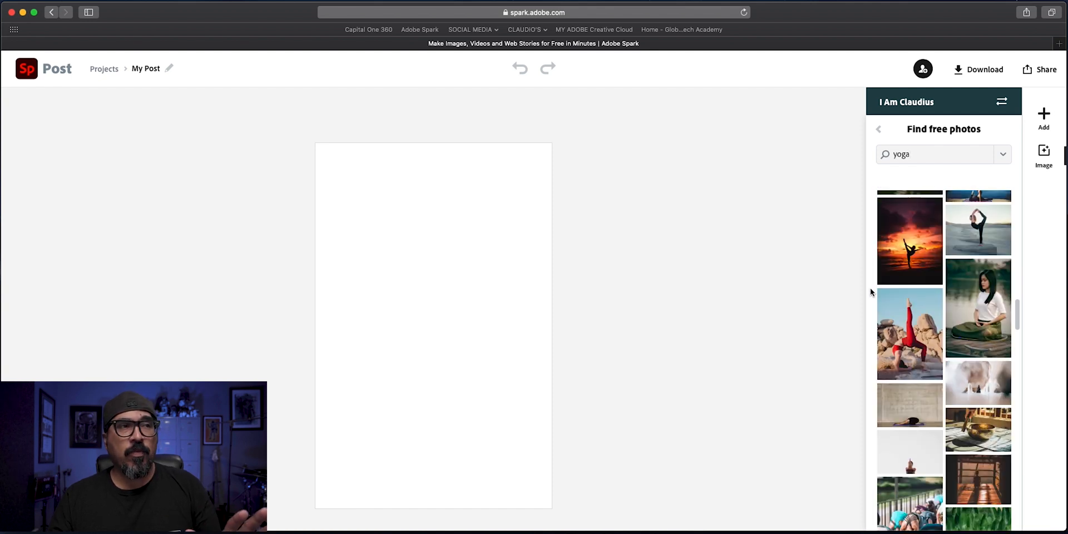
scroll("down", 3)
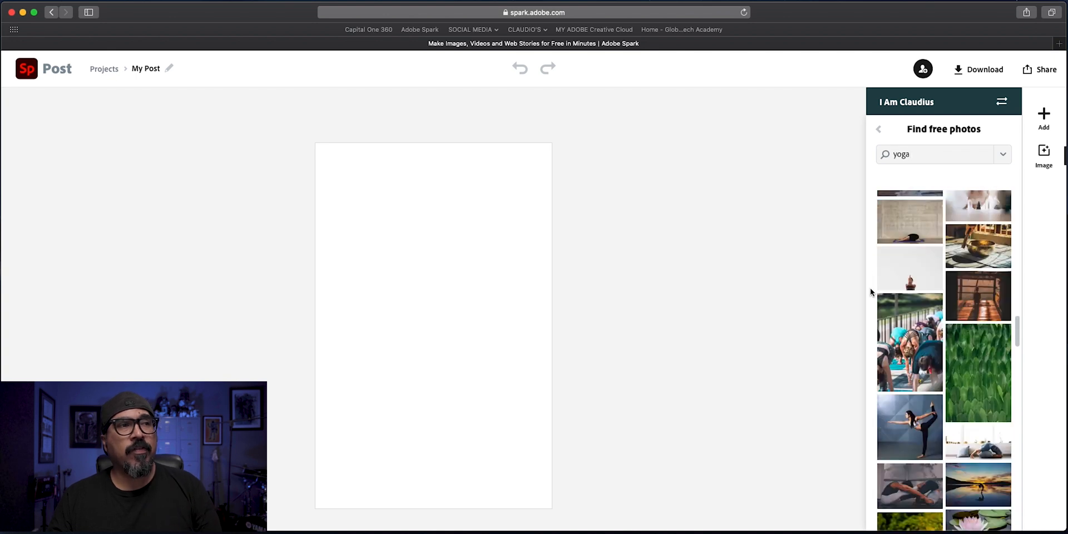
scroll("down", 3)
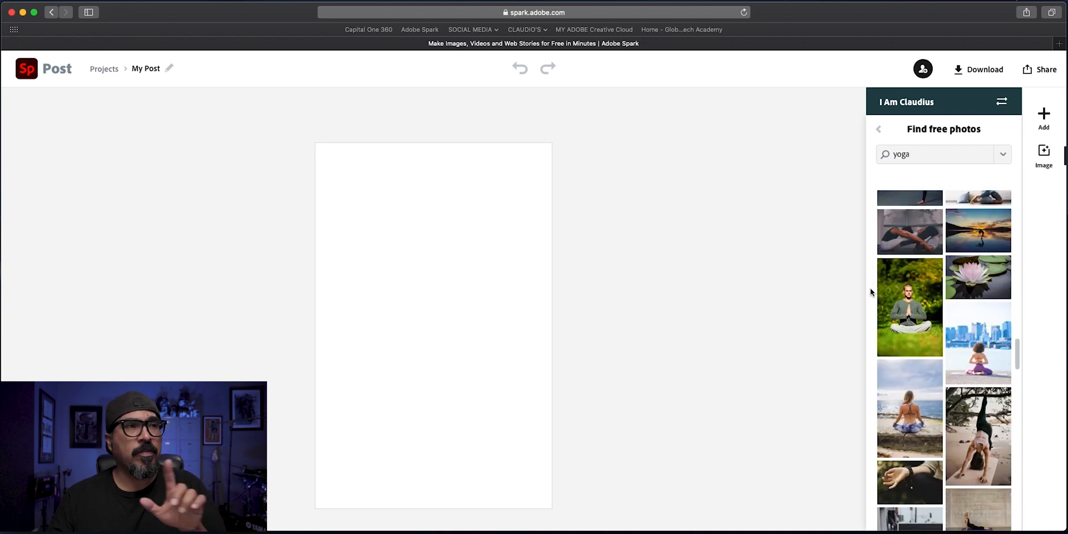
scroll("down", 3)
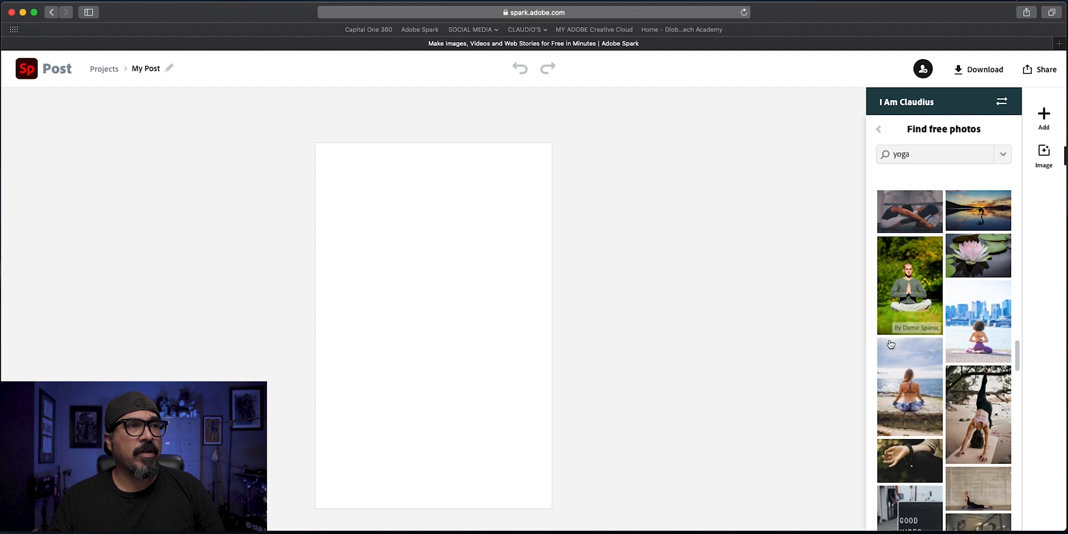
scroll("down", 3)
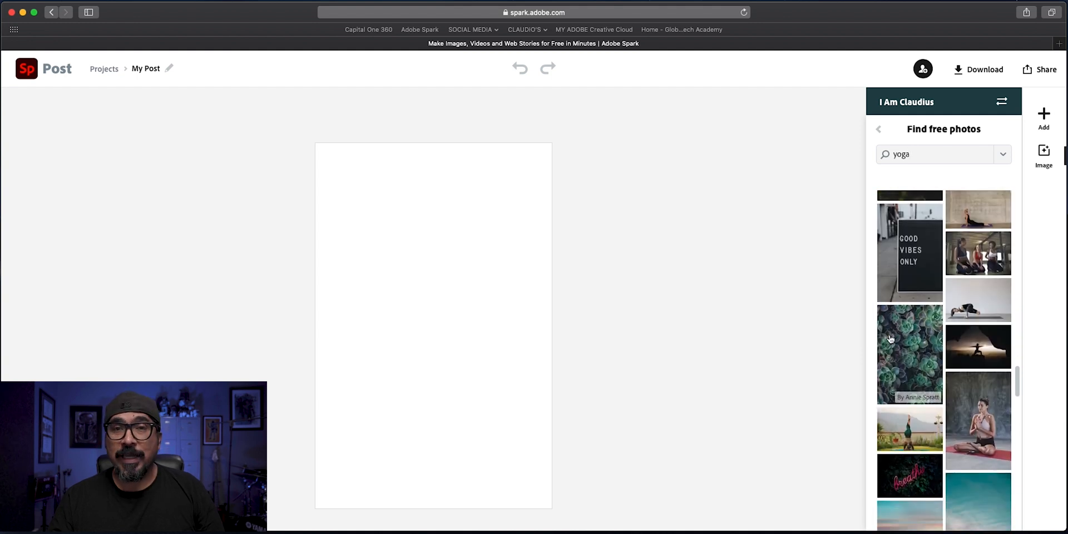
scroll("down", 3)
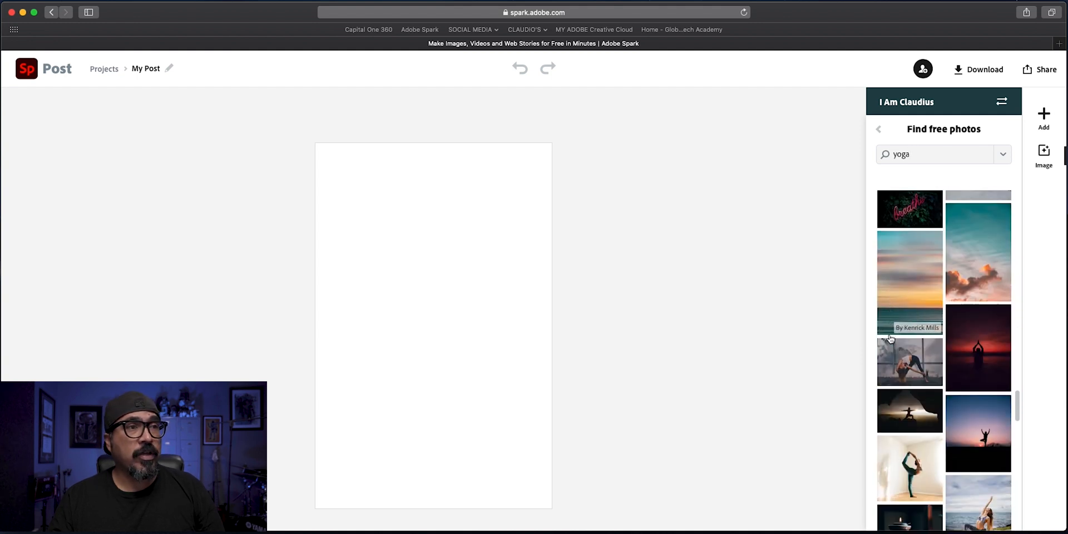
scroll("down", 3)
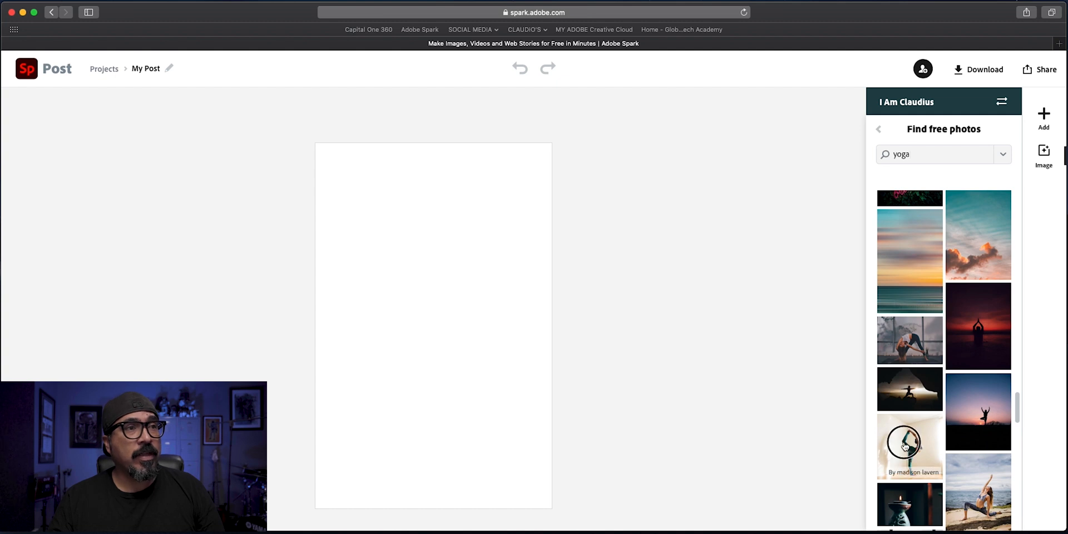
Place the standing yoga pose photo as a free-moving element and enlarge it across the page
left_click(909, 446)
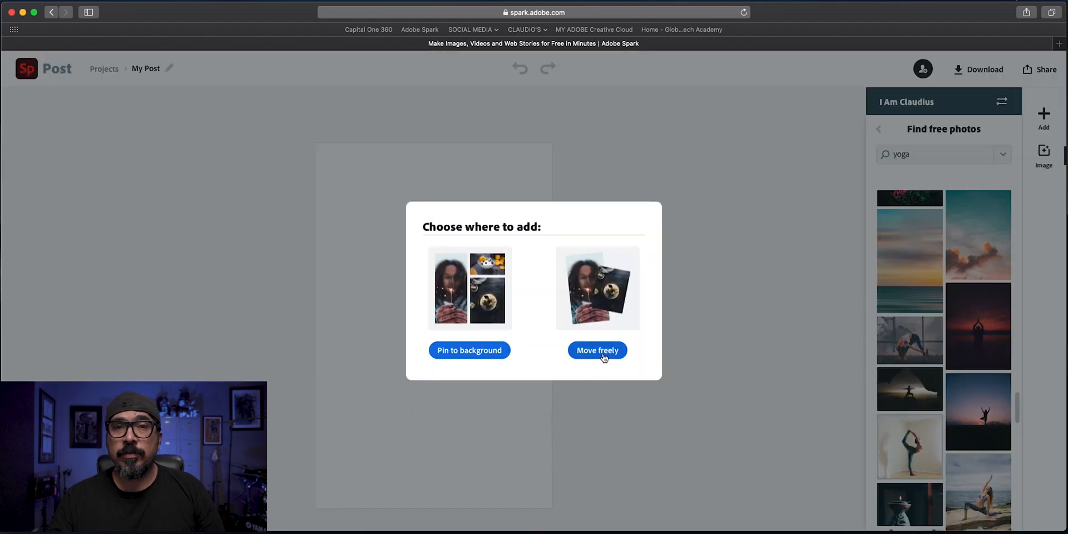
left_click(597, 350)
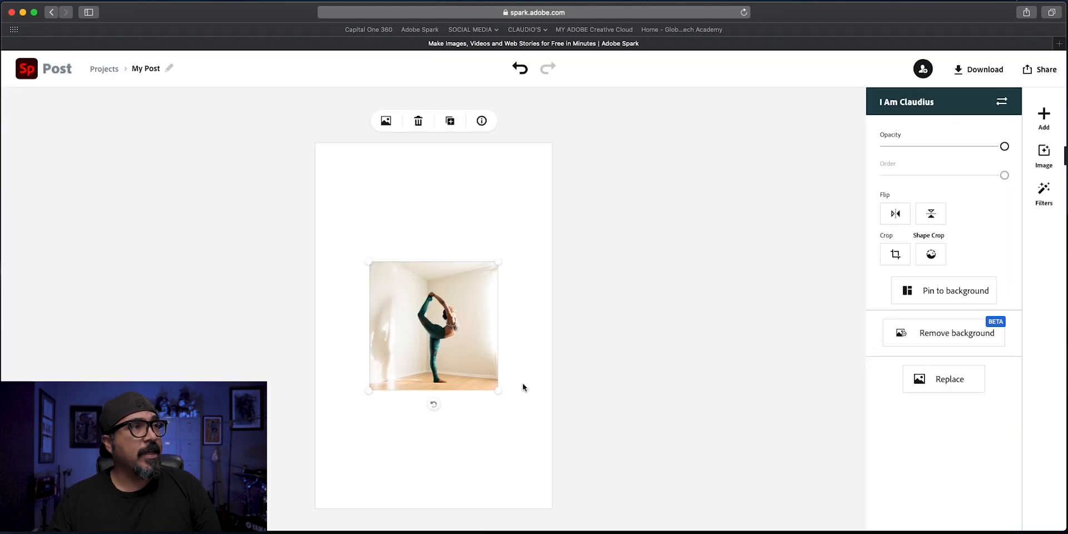
left_click_drag(497, 391, 586, 479)
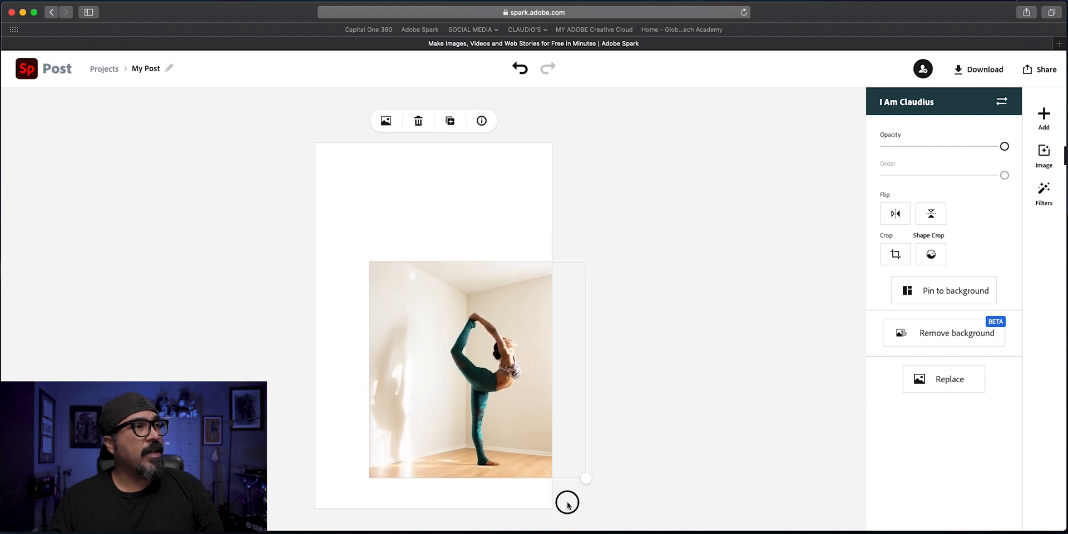
left_click_drag(567, 502, 545, 443)
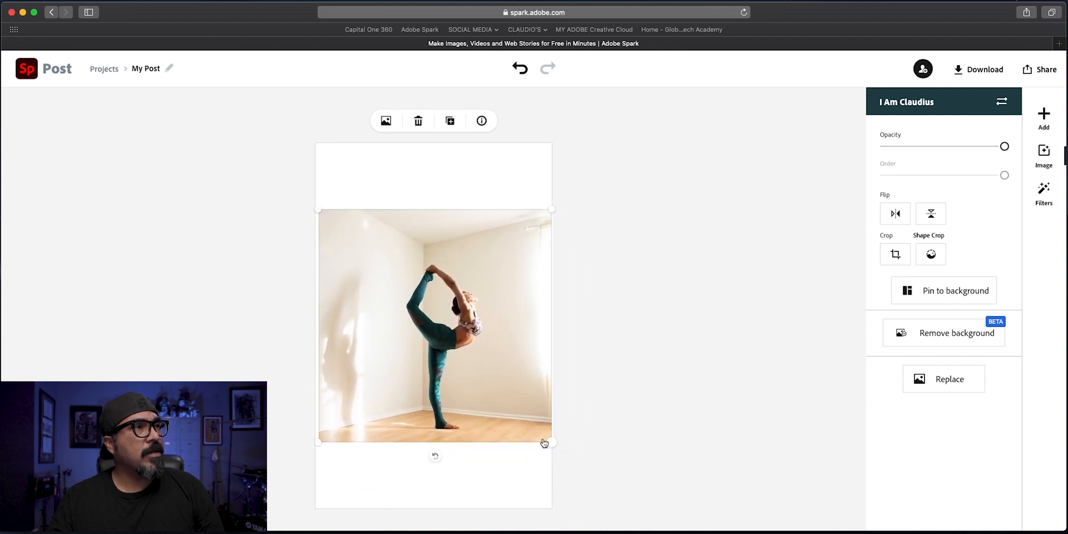
left_click_drag(544, 443, 577, 468)
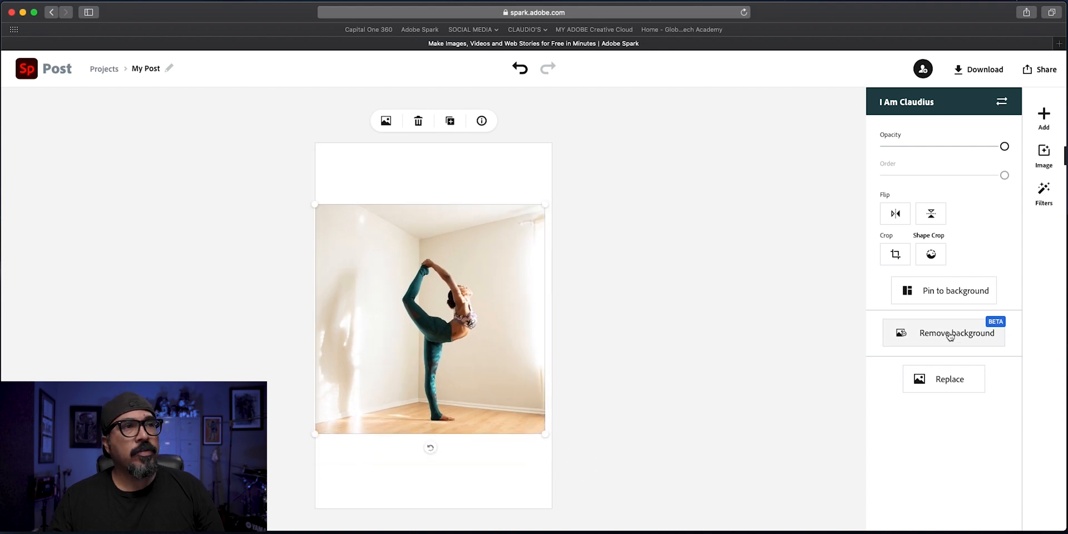
Remove the yoga photo's background, enlarge the figure, and flip it horizontally
left_click(956, 333)
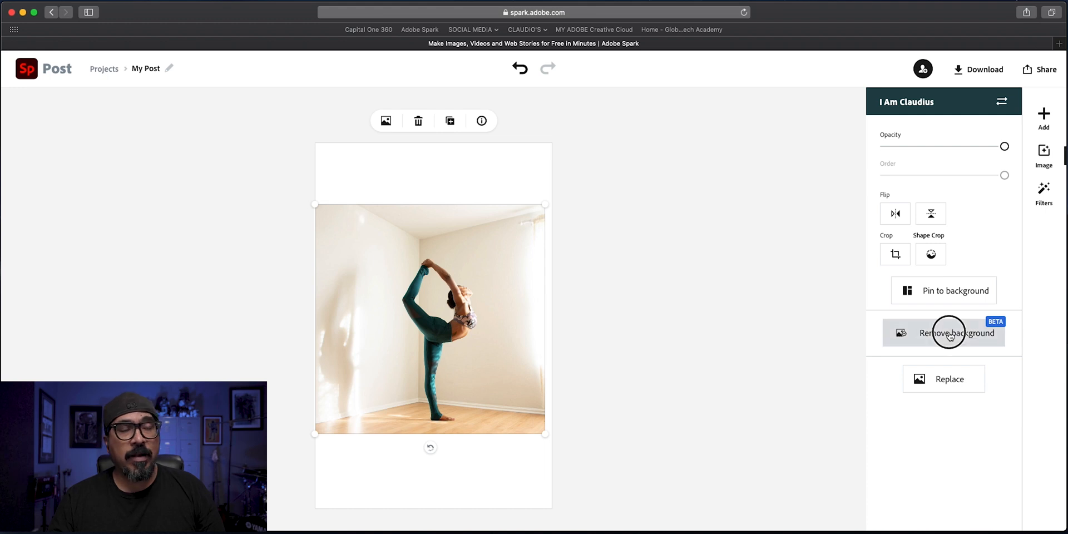
left_click(957, 333)
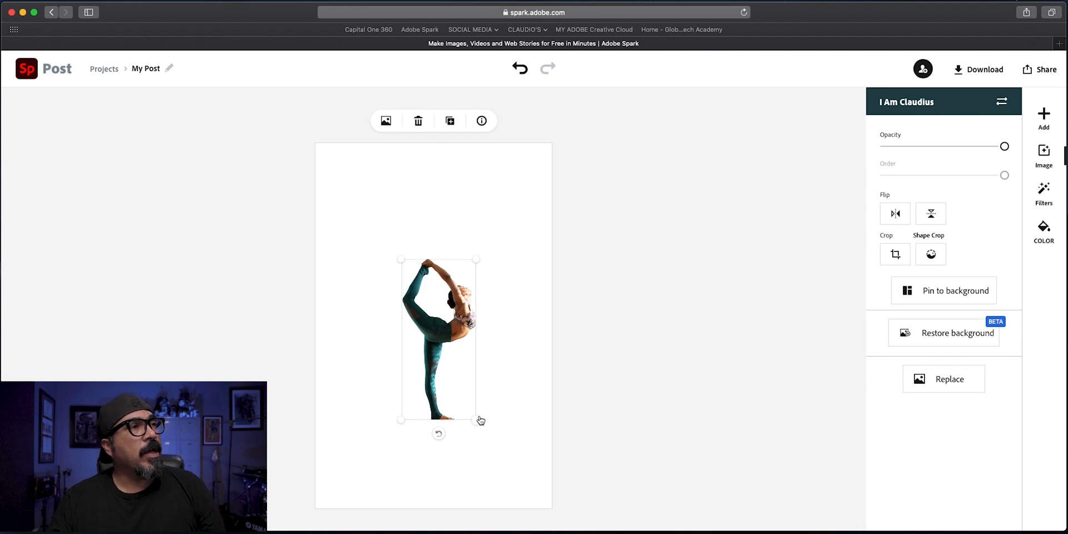
left_click_drag(476, 420, 499, 472)
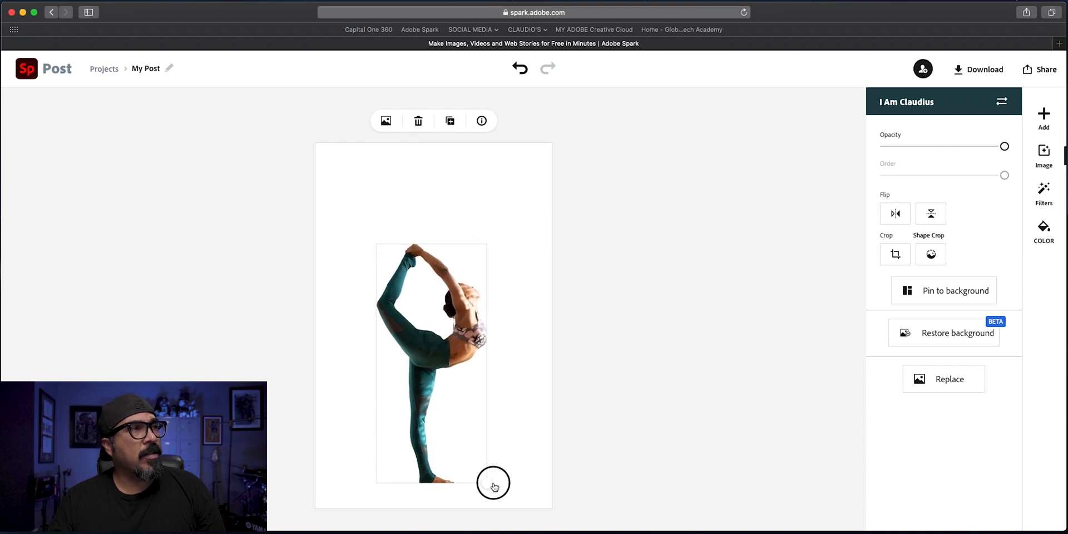
left_click_drag(494, 483, 463, 354)
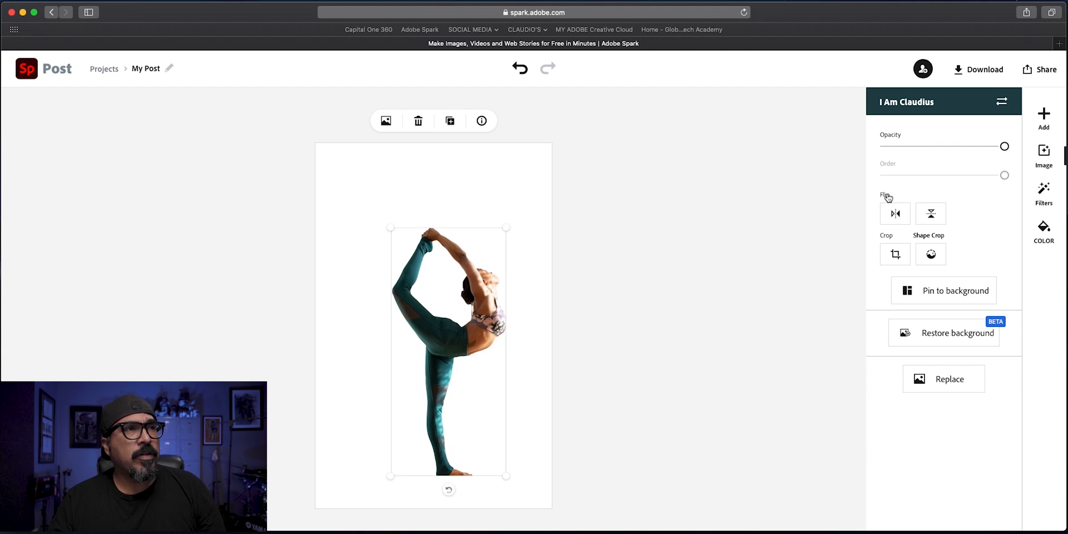
left_click(894, 213)
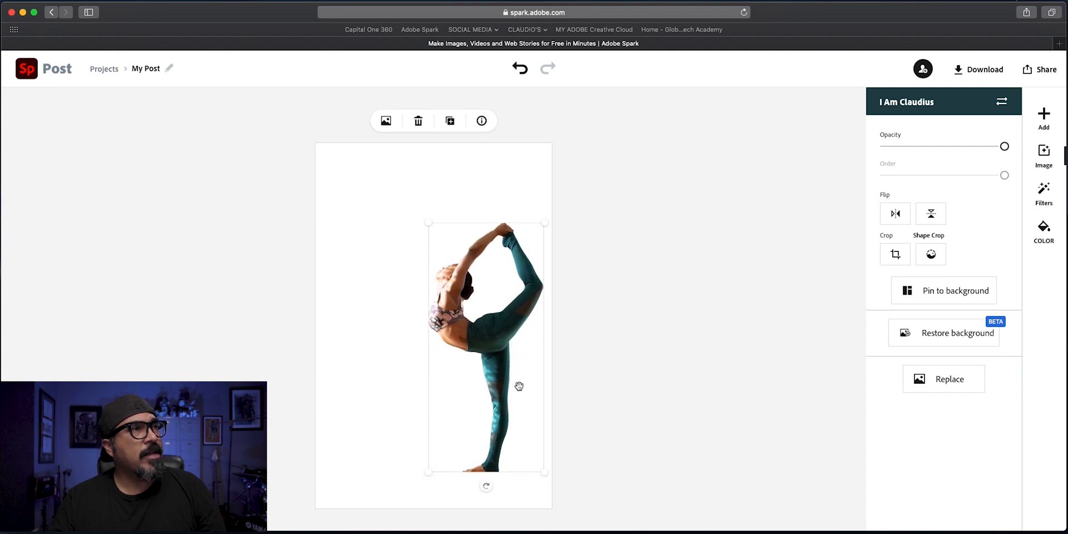
left_click(1043, 156)
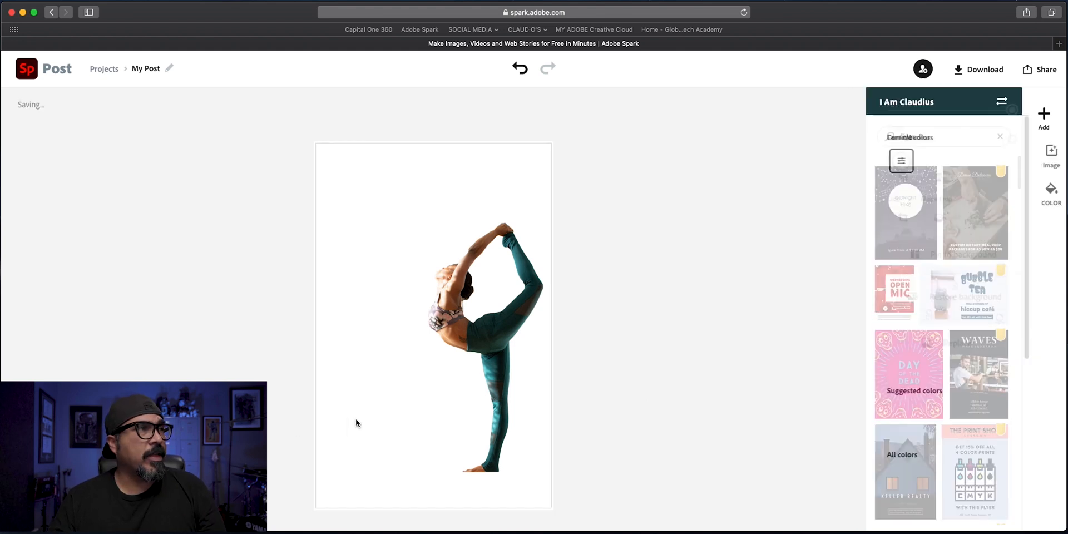
Split the flyer into two stacked layout sections and adjust their boundary
left_click(1043, 155)
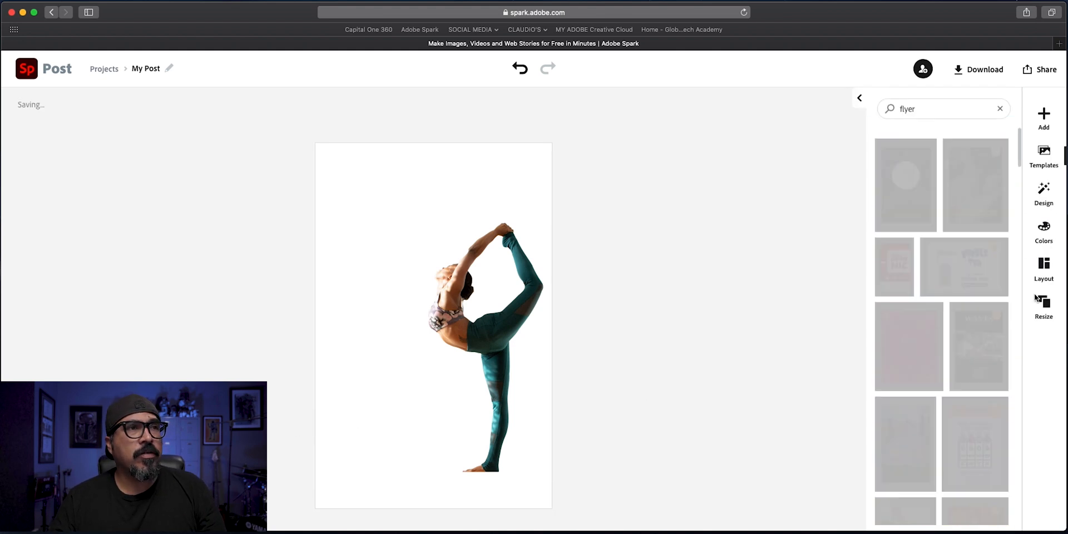
left_click(1043, 268)
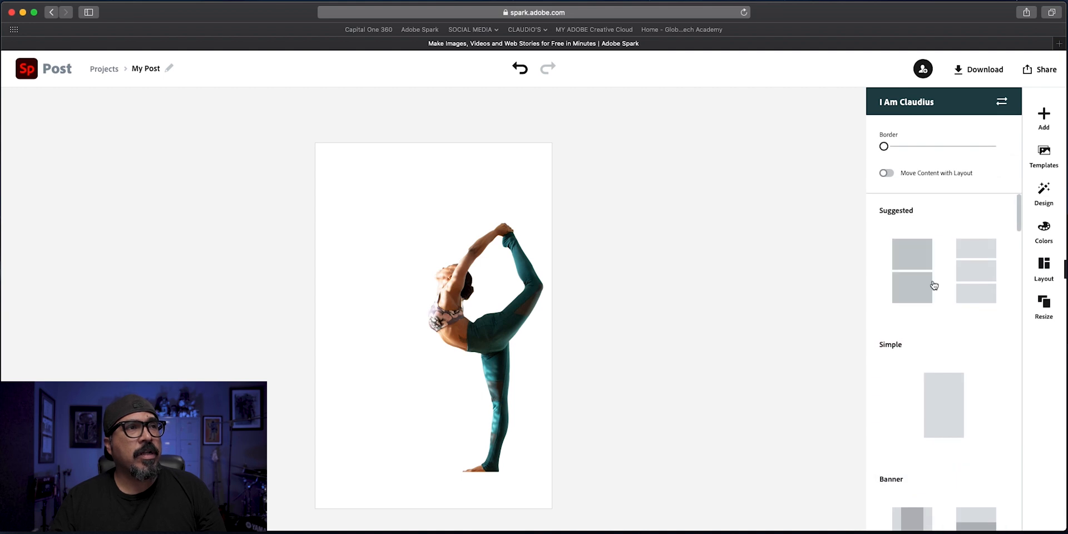
left_click(911, 270)
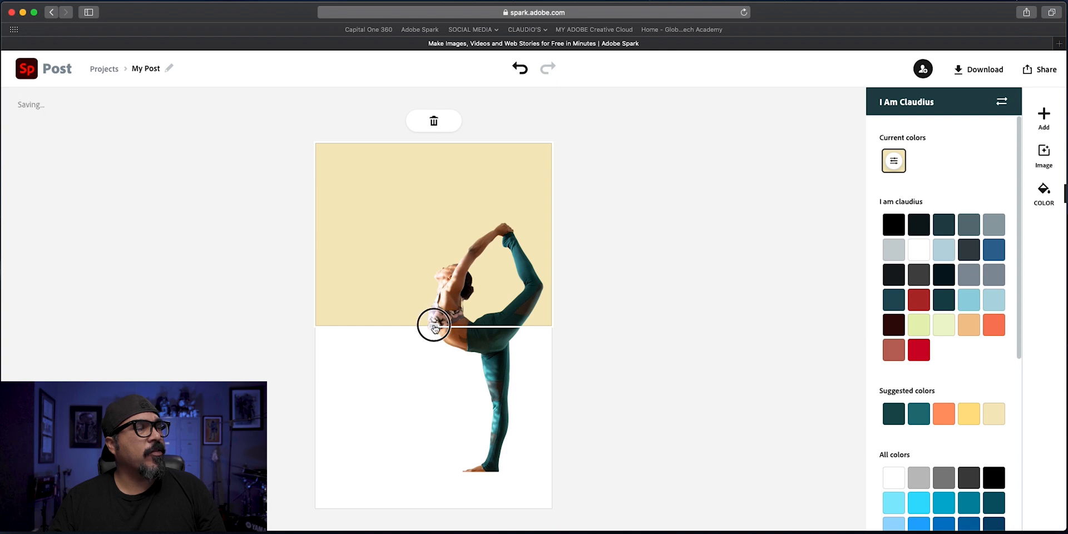
left_click_drag(434, 327, 428, 367)
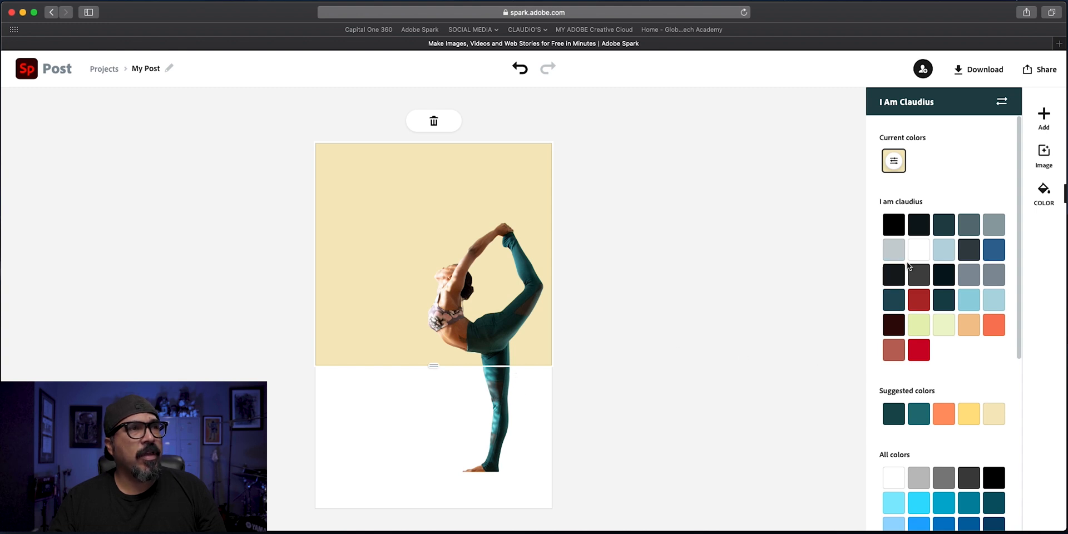
Fill the top section white and the bottom section teal
left_click(918, 249)
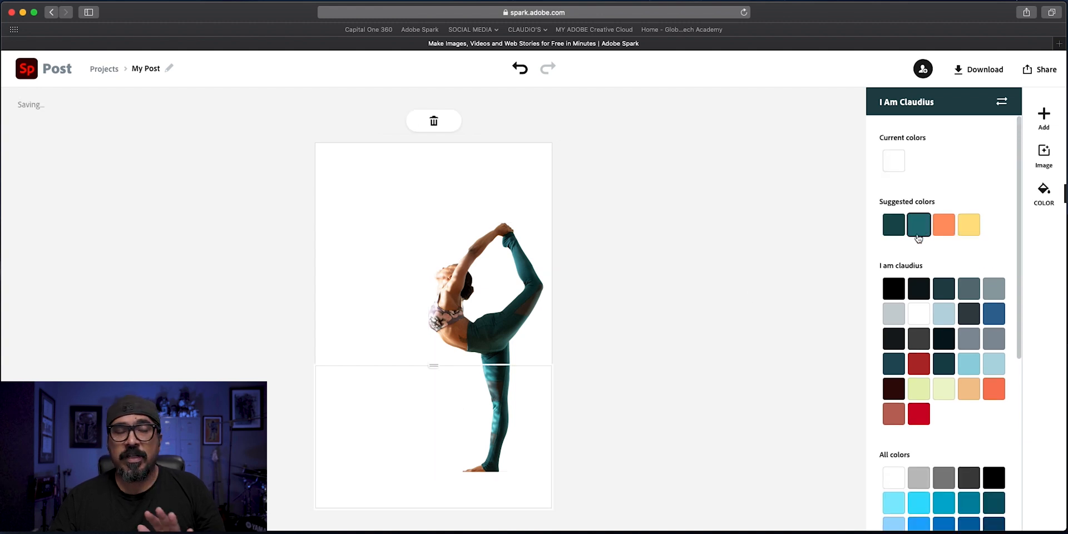
left_click(917, 225)
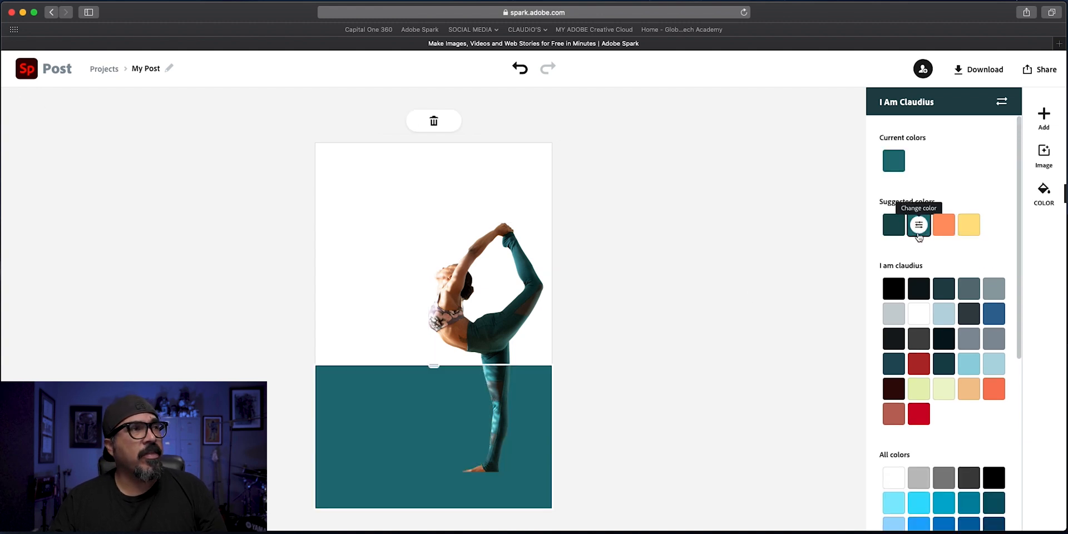
left_click(1043, 267)
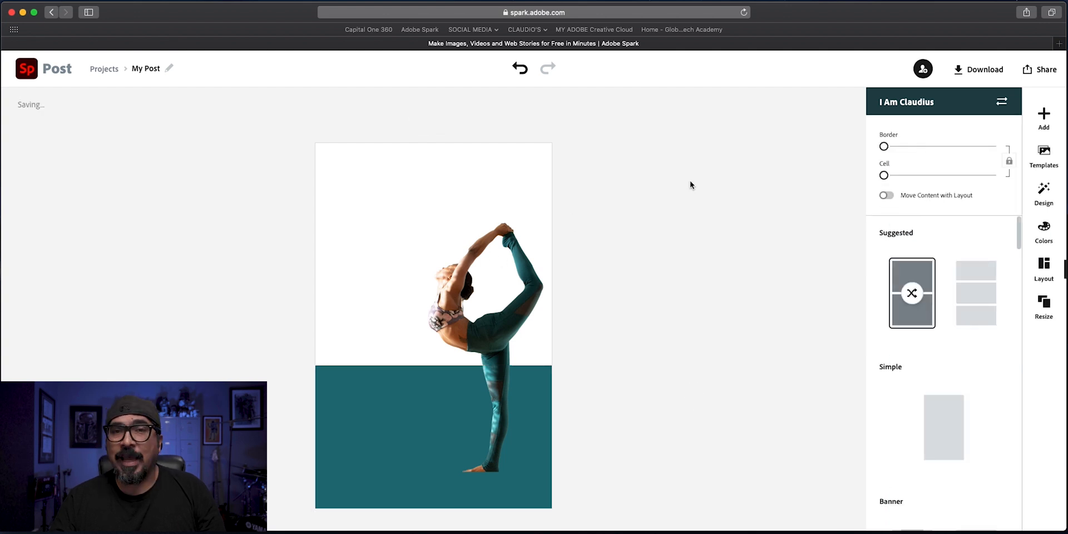
Add a new text block reading 'YOGA CLASS'
left_click(1043, 119)
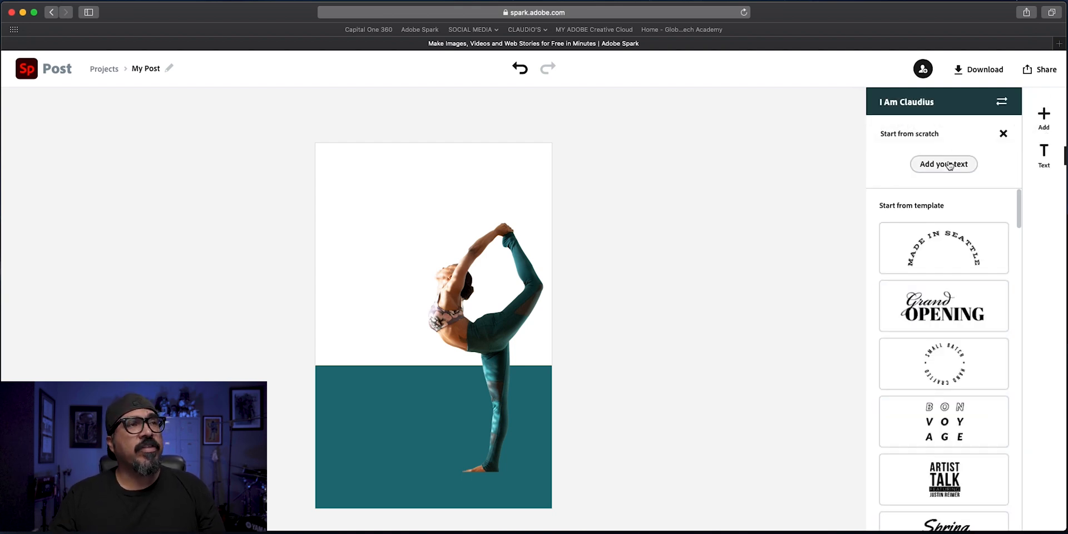
left_click(943, 164)
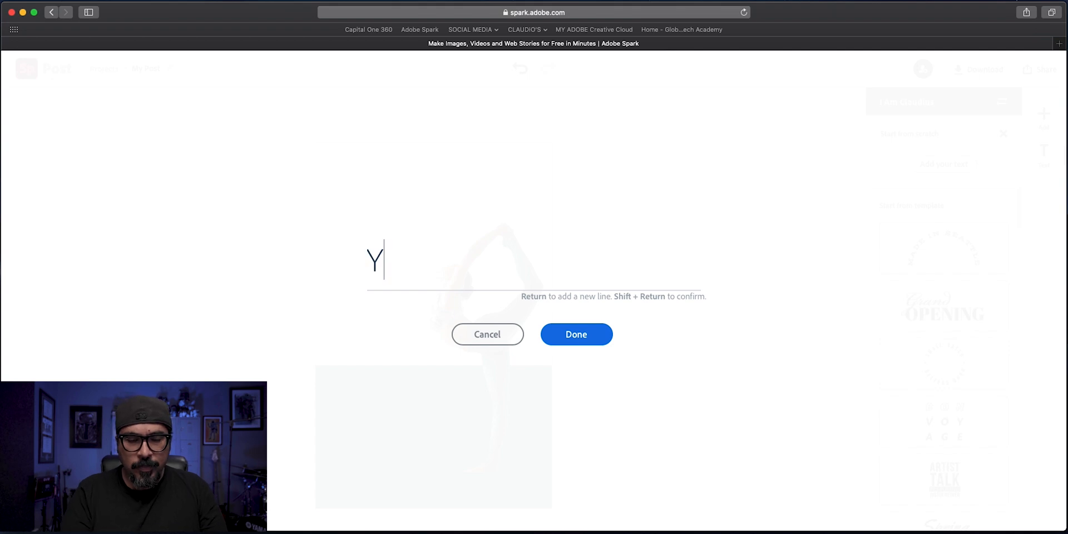
type("OGA")
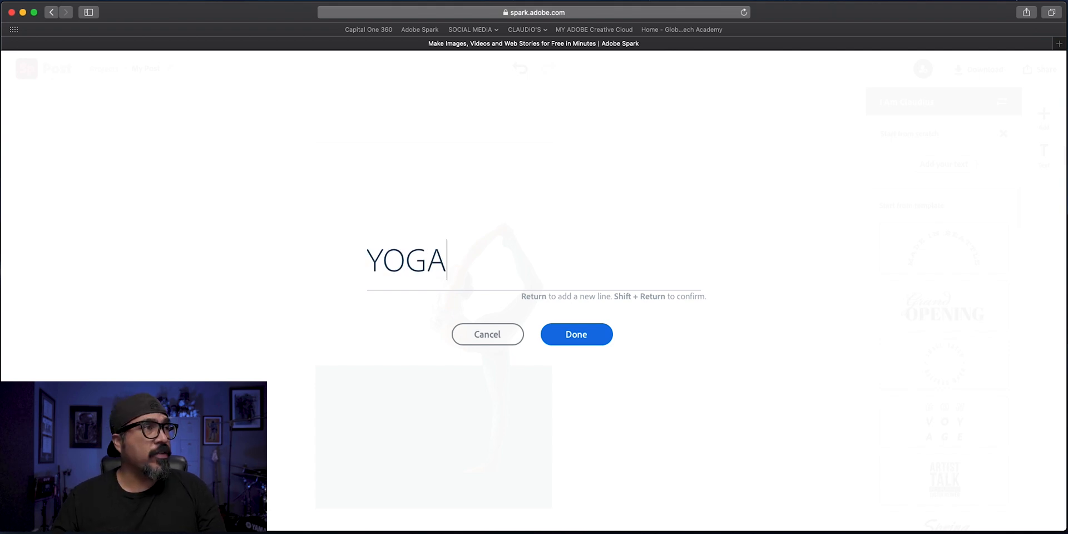
type("C")
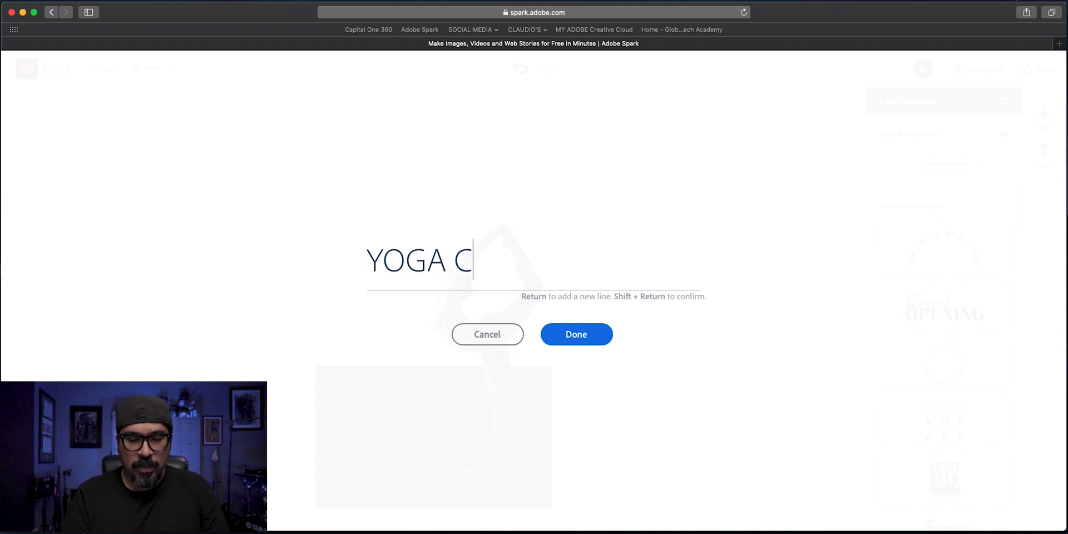
type("LASS")
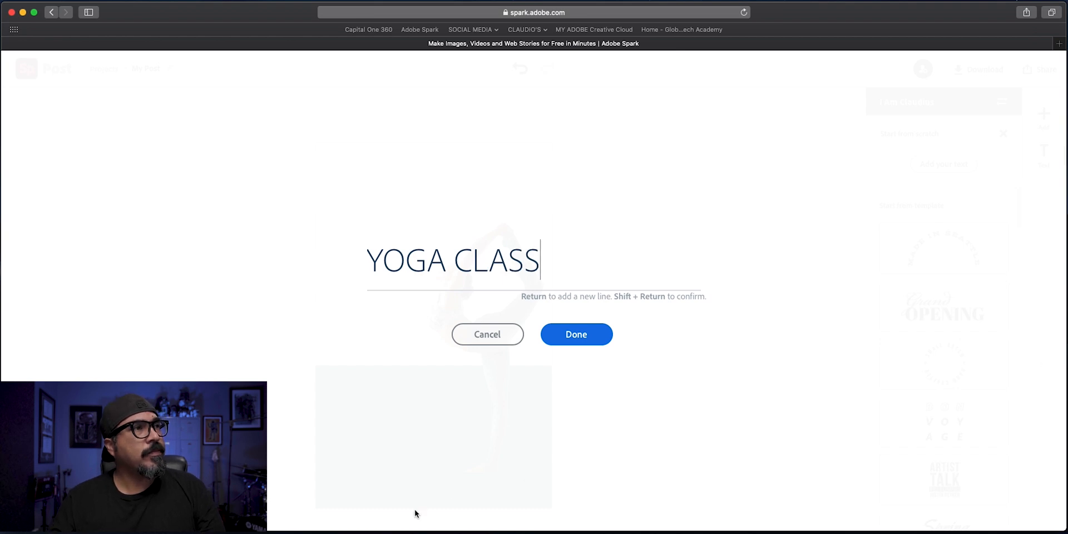
left_click(575, 333)
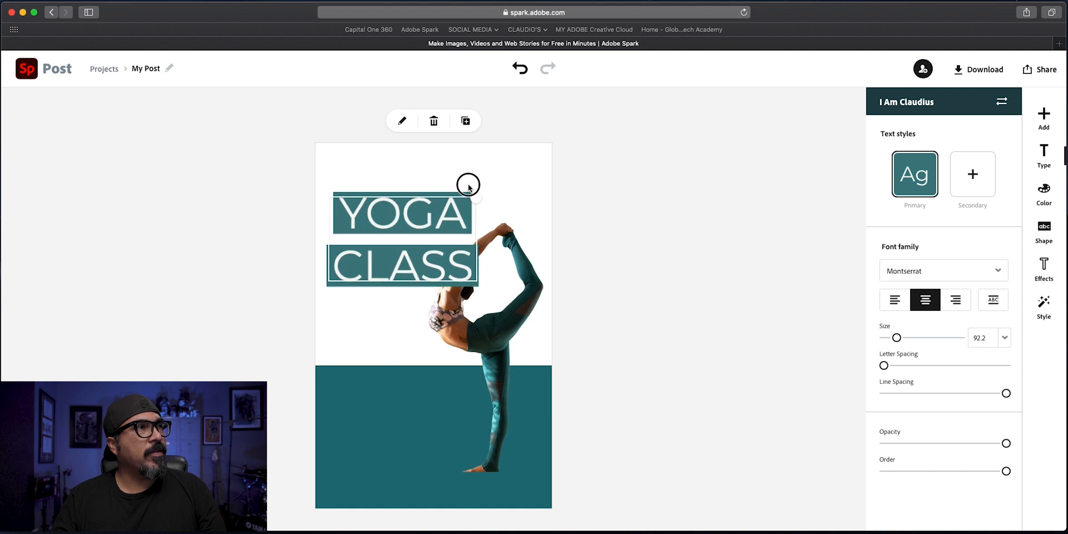
Move the YOGA CLASS heading to the top and remove its teal backing box
left_click_drag(467, 185, 452, 146)
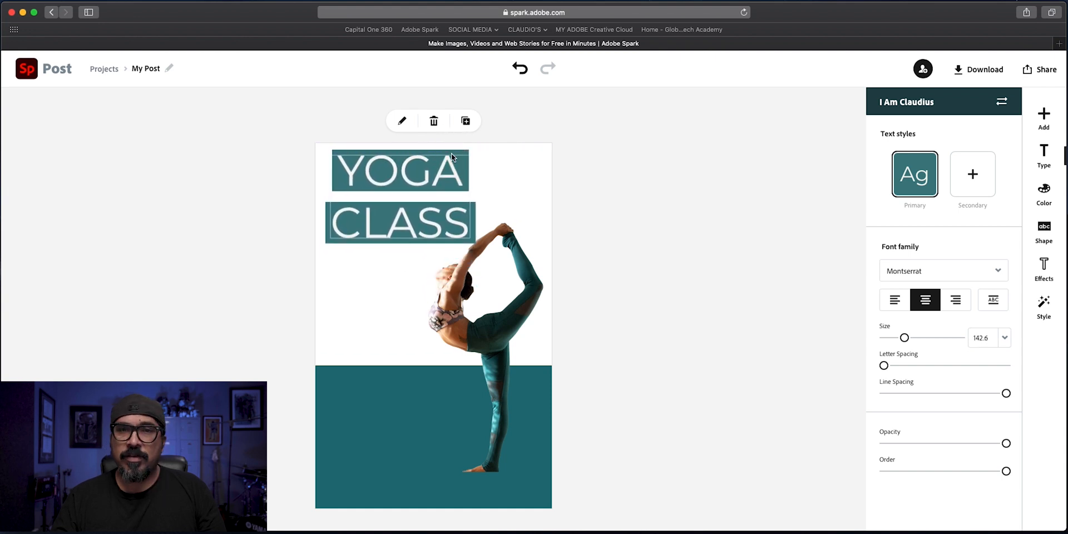
left_click(400, 197)
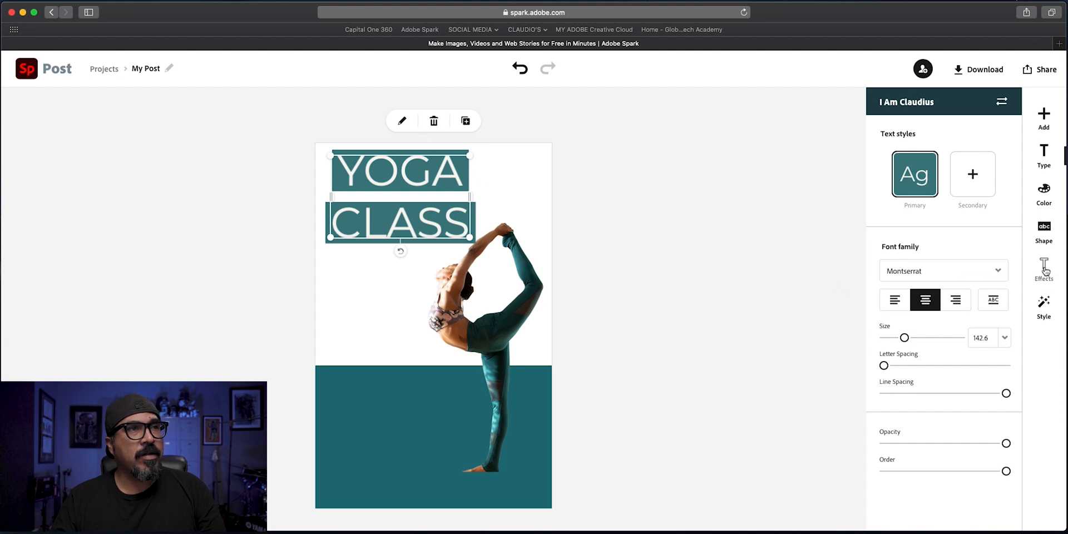
left_click(1043, 231)
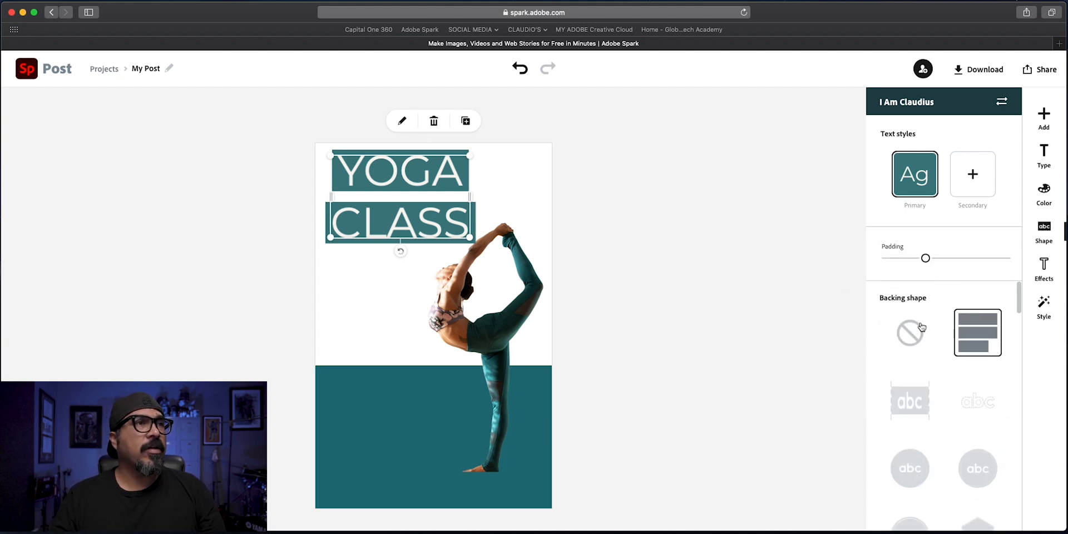
left_click(910, 333)
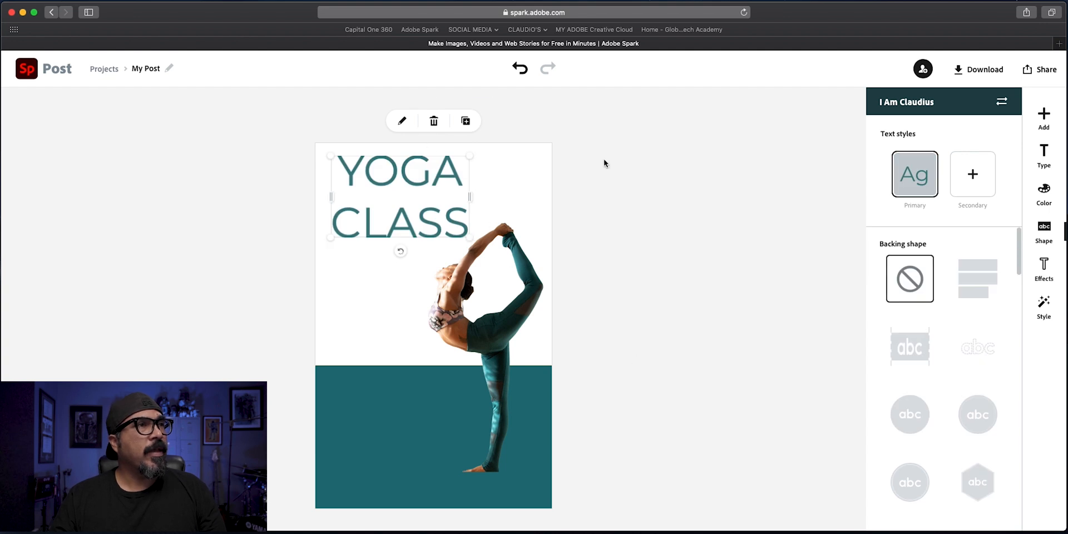
left_click(1043, 267)
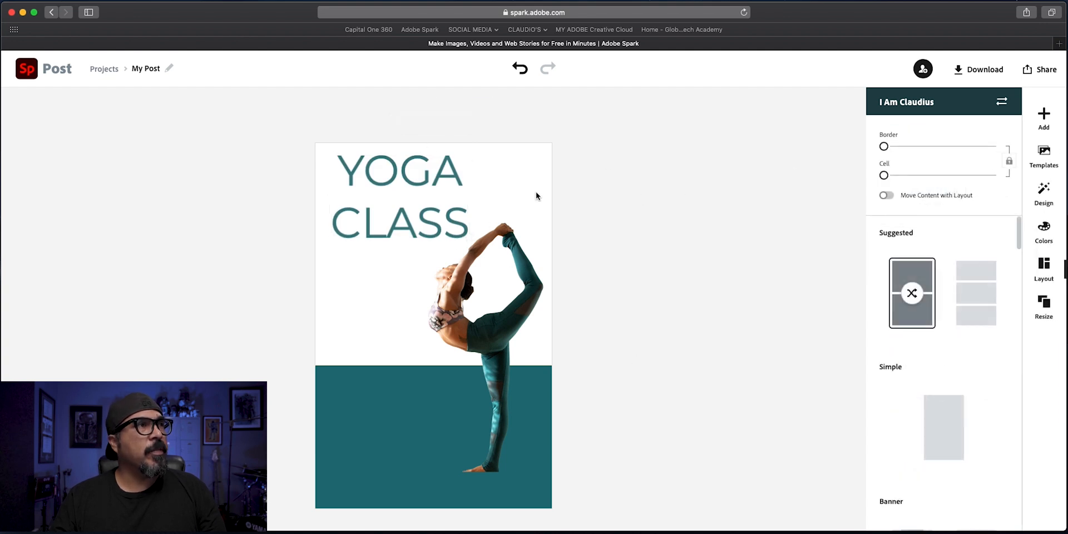
Tighten the heading's line spacing and apply Capitalize & Fit
left_click(400, 194)
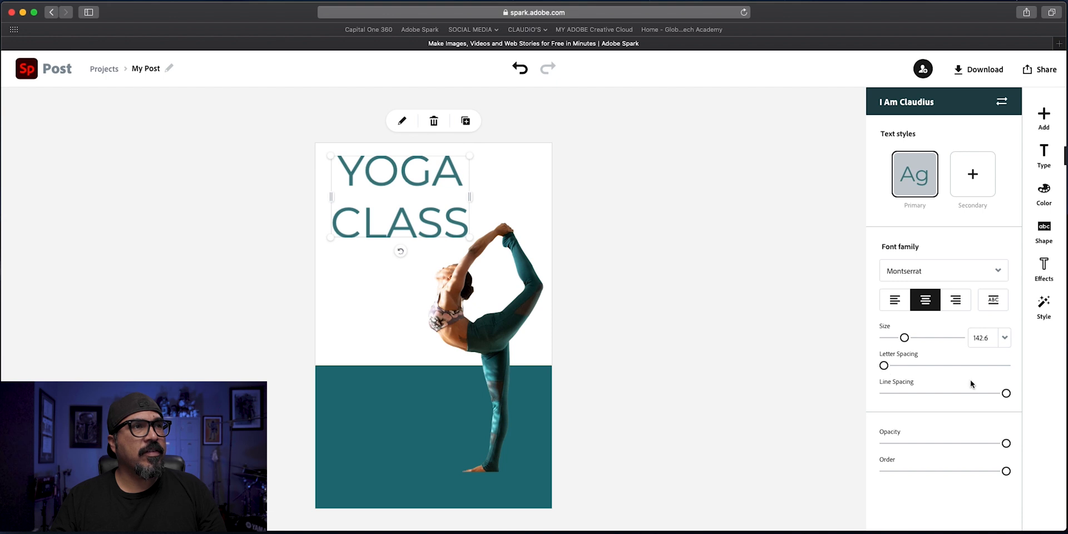
left_click_drag(1005, 394, 935, 393)
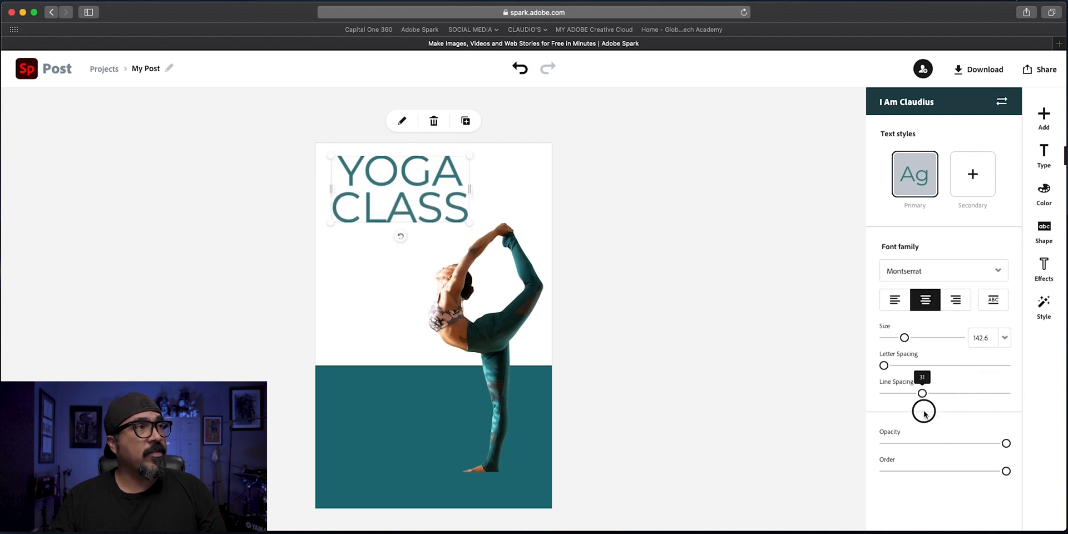
left_click(992, 299)
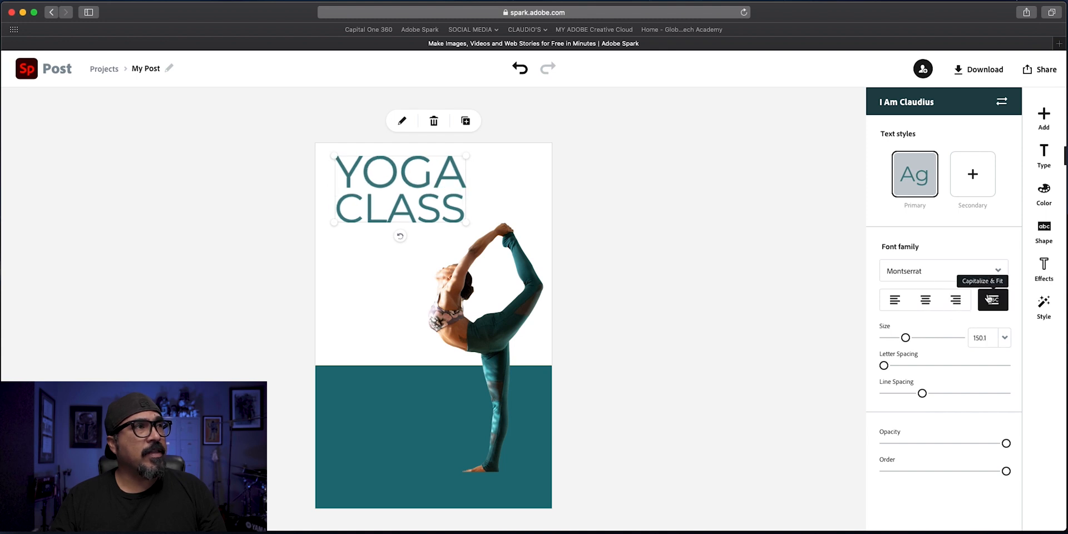
mouse_move(470, 222)
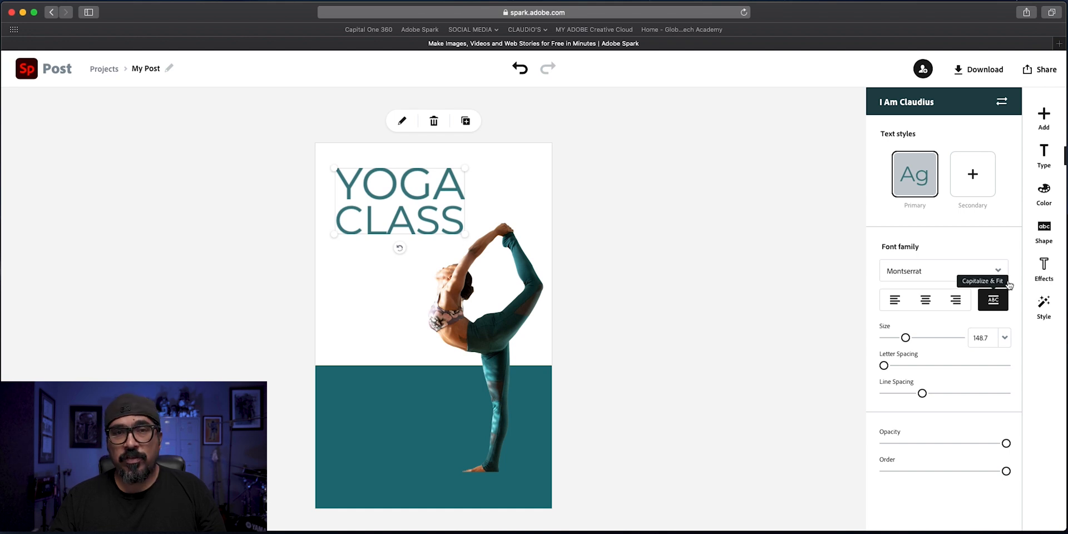
Try Harman Sans and Nexa Rust Slab Black, then set the heading font to Ultra Regular
left_click(943, 270)
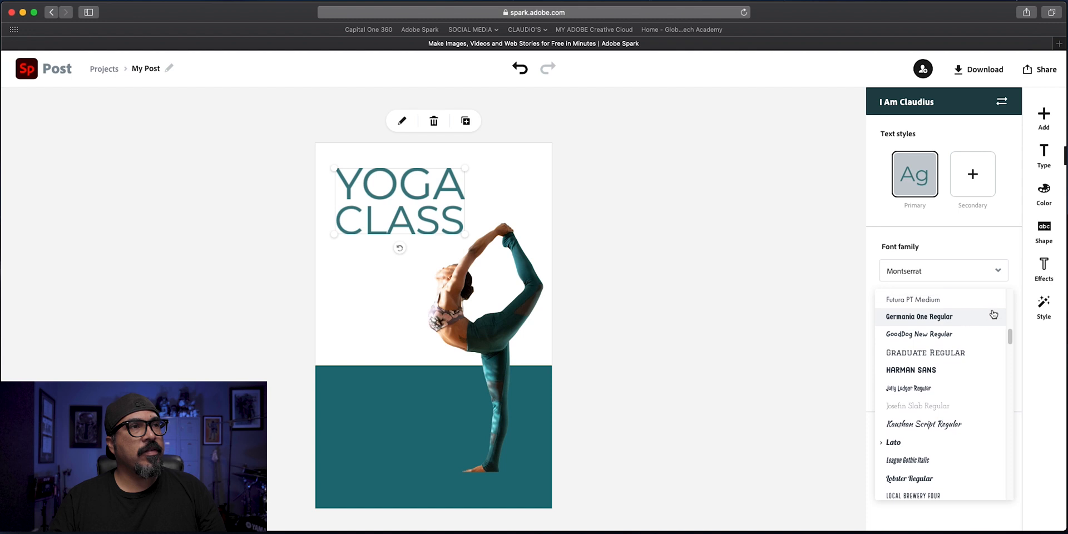
scroll("down", 3)
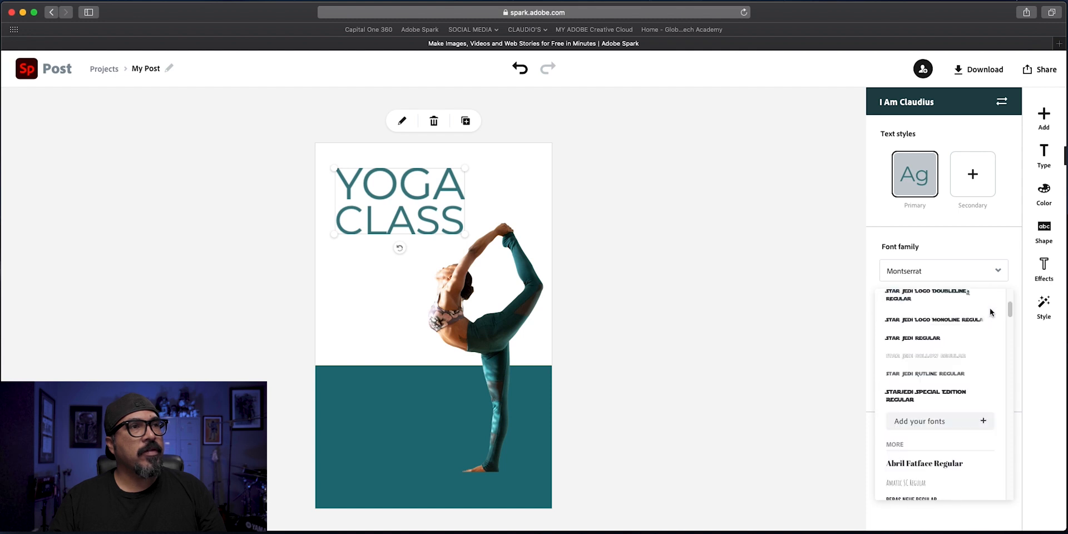
scroll("down", 3)
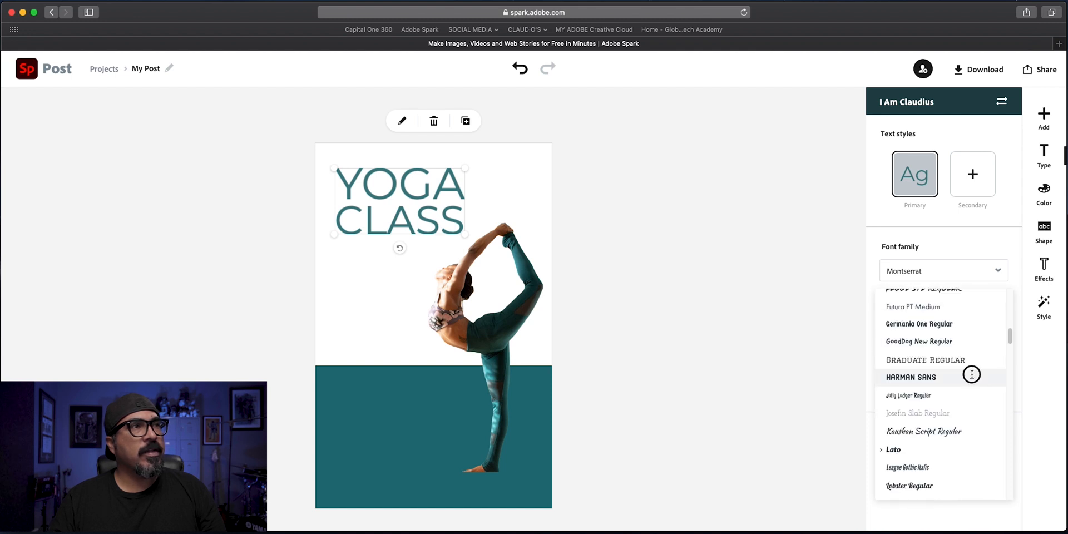
left_click(911, 376)
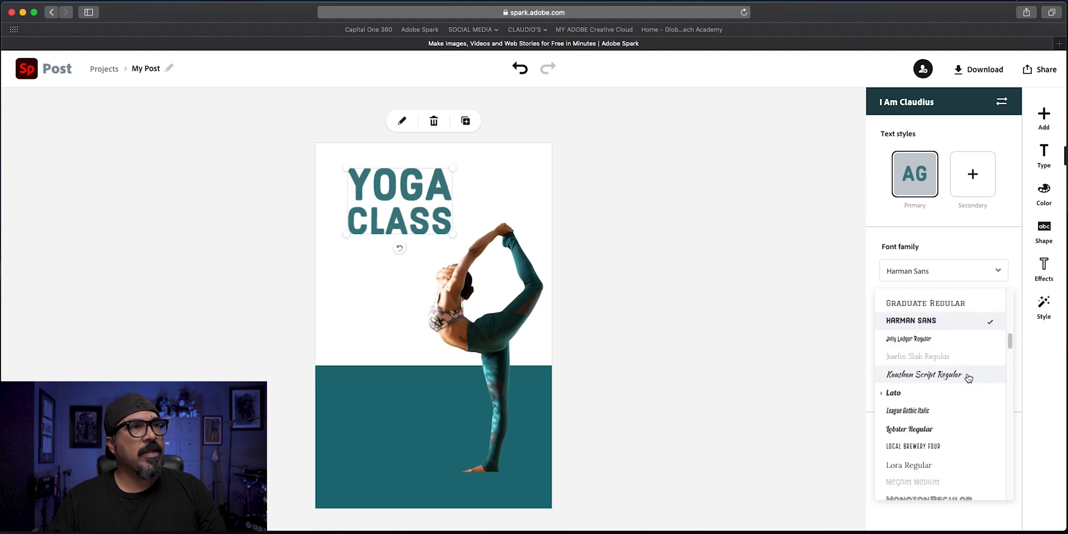
scroll("down", 3)
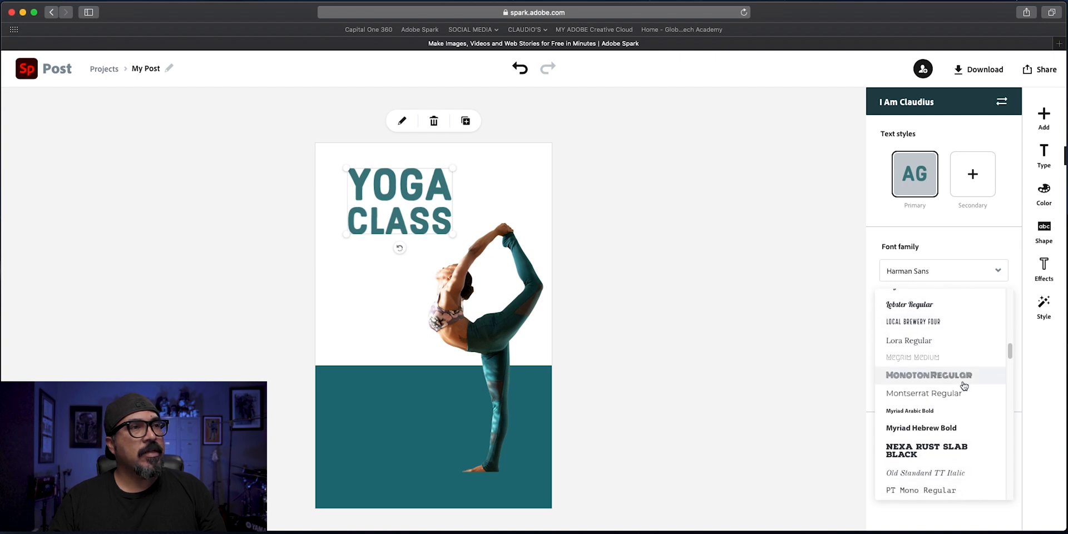
left_click(926, 443)
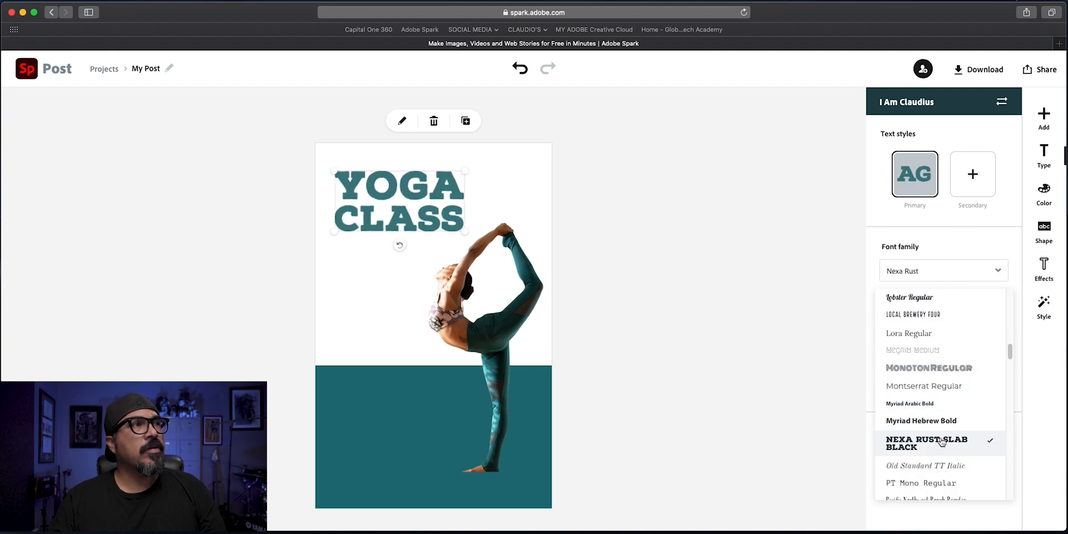
scroll("down", 3)
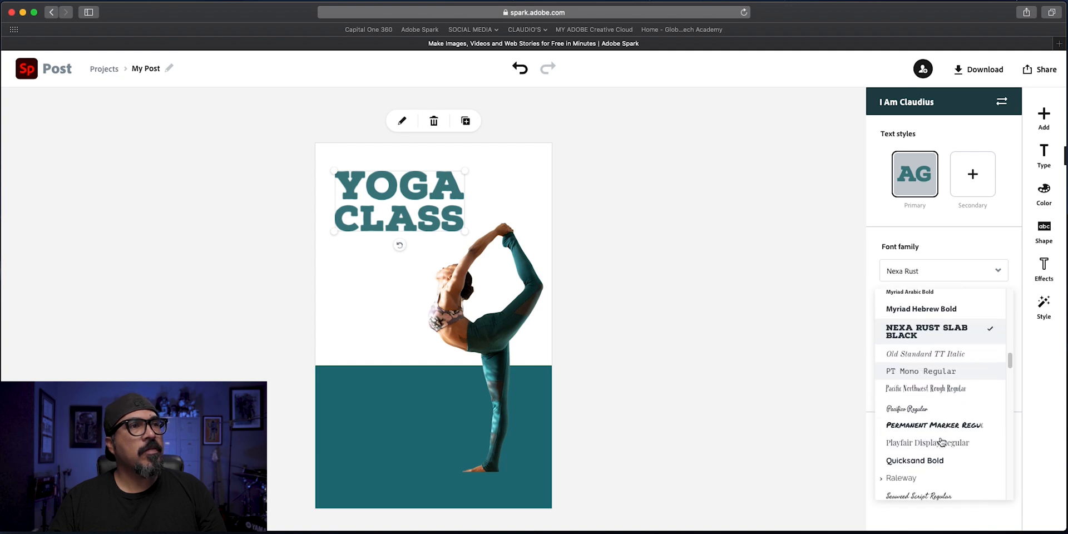
scroll("down", 3)
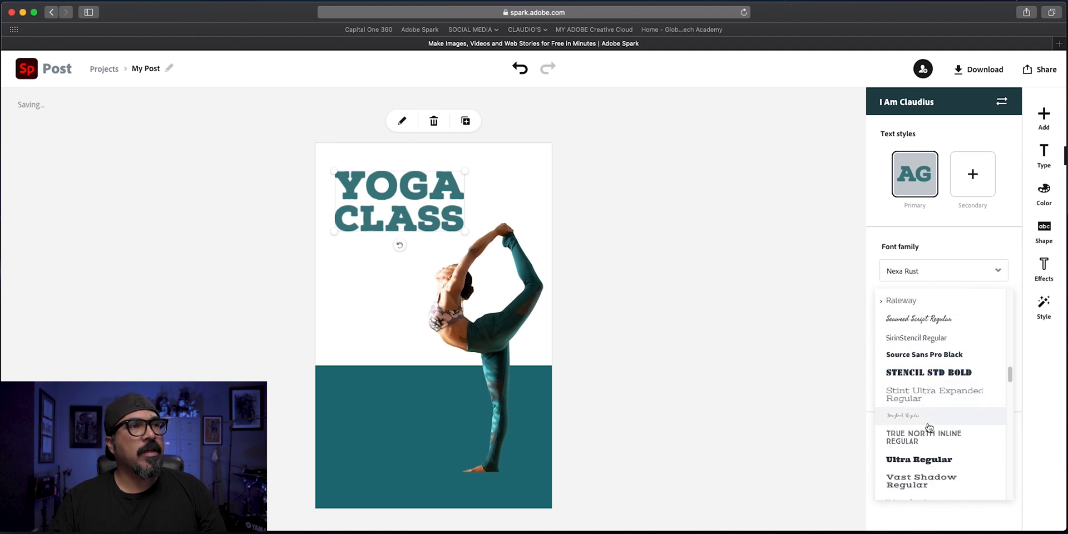
left_click(918, 459)
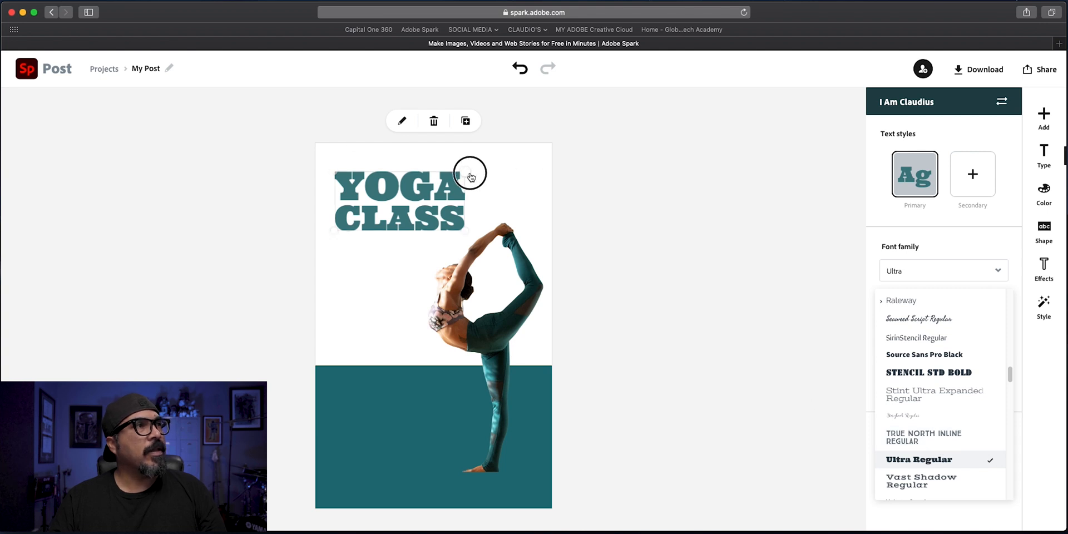
left_click_drag(470, 176, 565, 178)
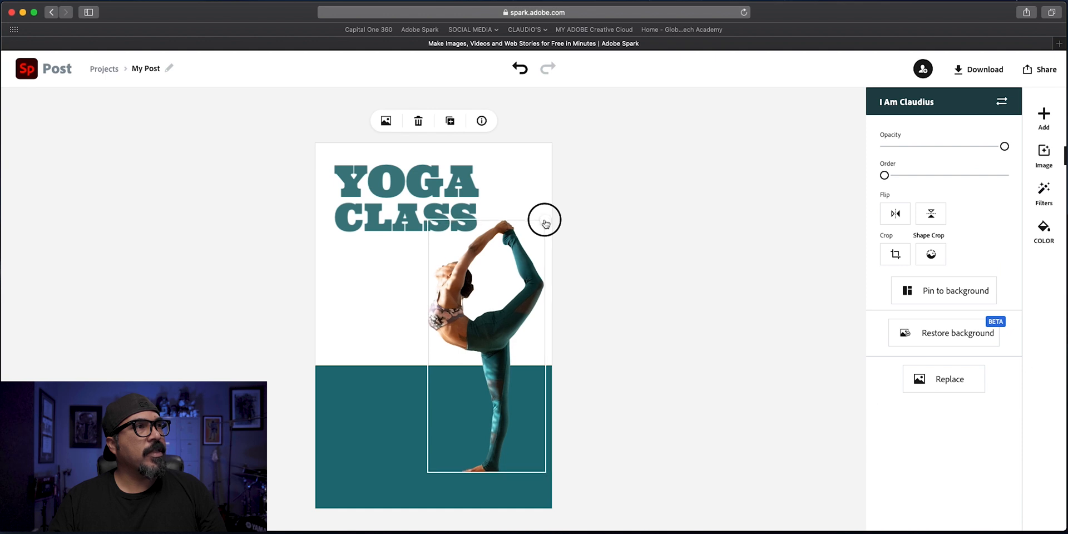
left_click_drag(545, 221, 506, 262)
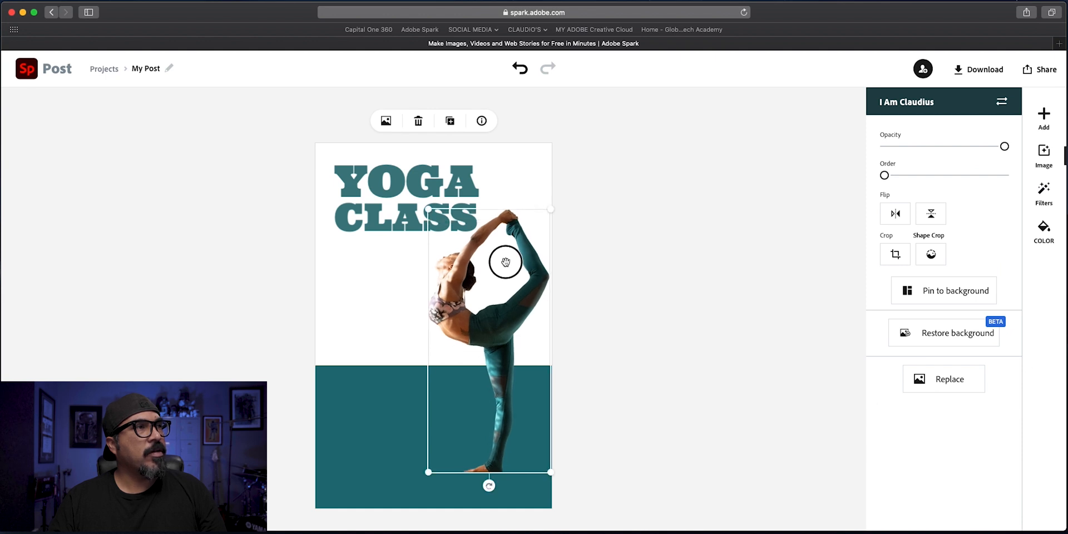
left_click(405, 201)
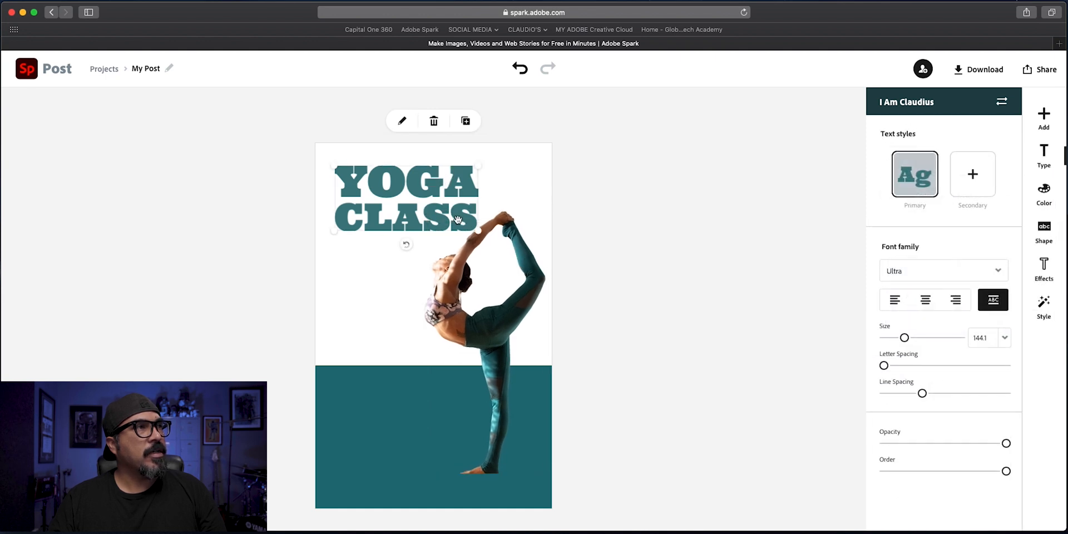
left_click_drag(456, 220, 456, 245)
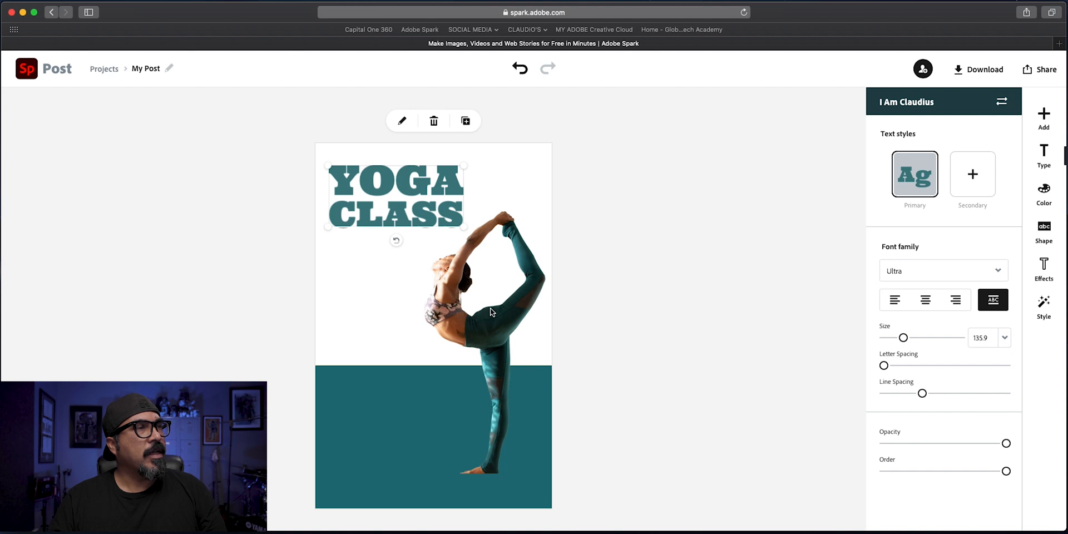
mouse_move(596, 244)
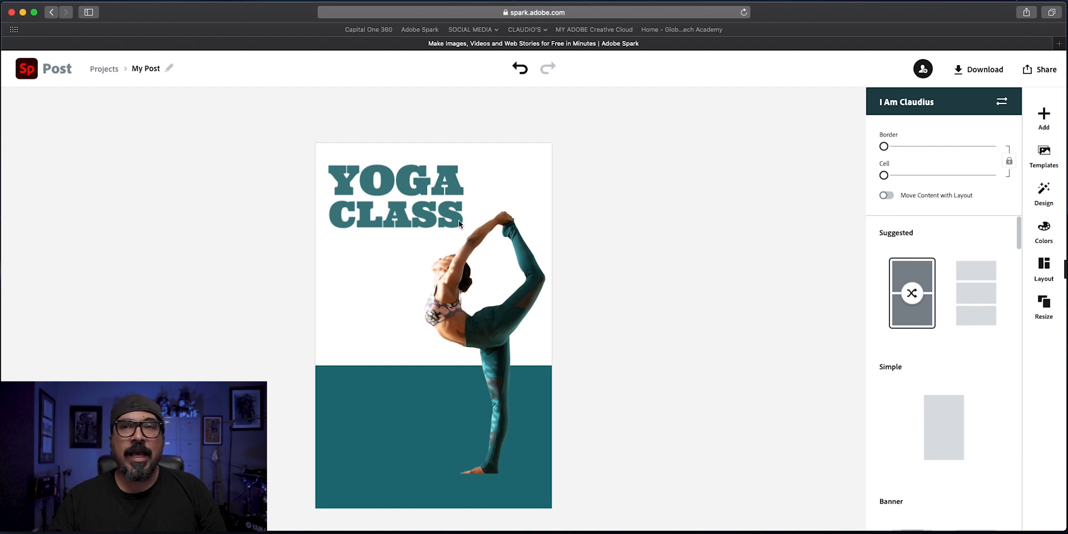
mouse_move(793, 198)
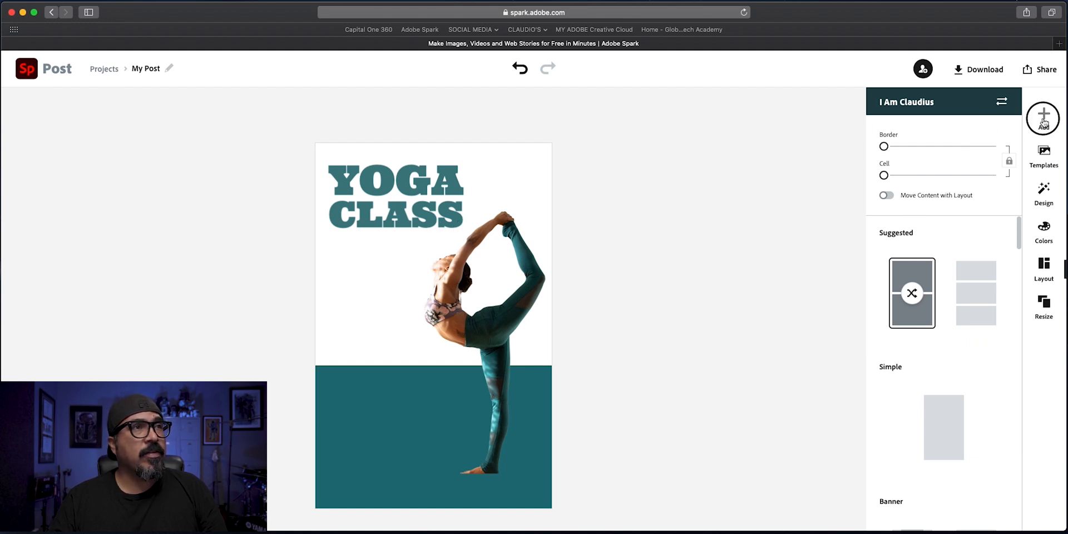
Add a new text block reading 'JOIN NOW FOR $29 MONTH'
left_click(1043, 118)
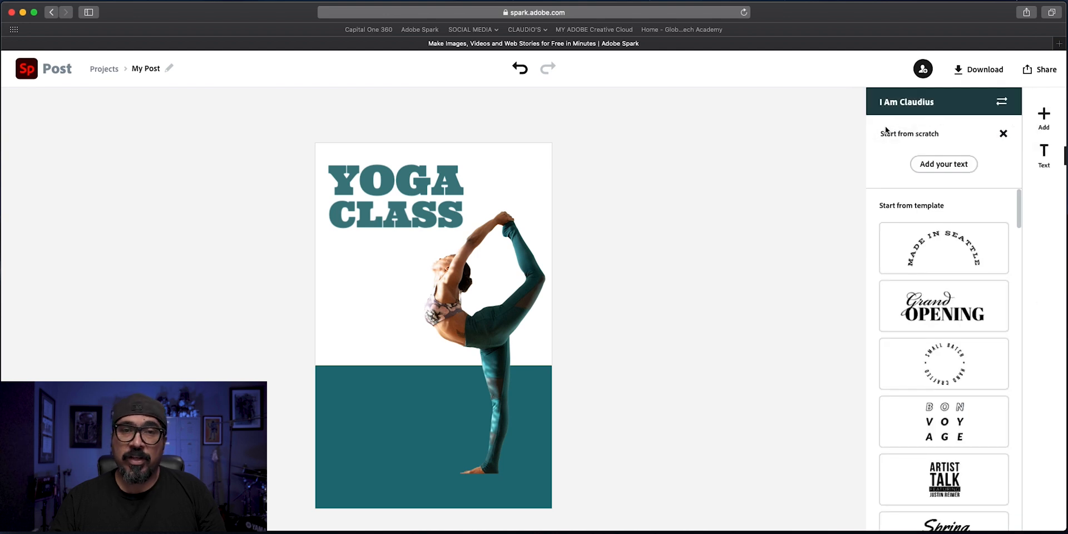
left_click(943, 164)
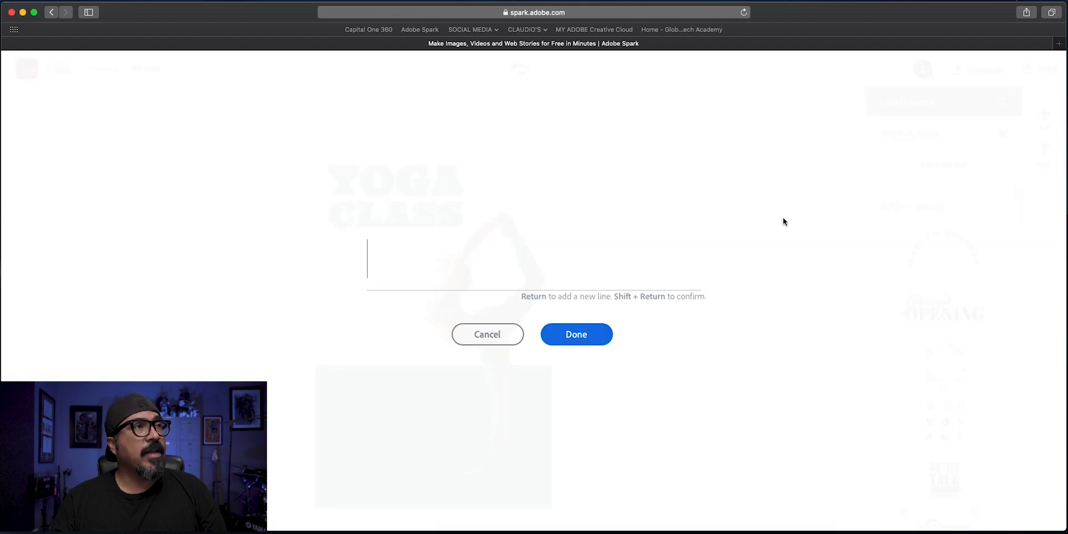
mouse_move(543, 227)
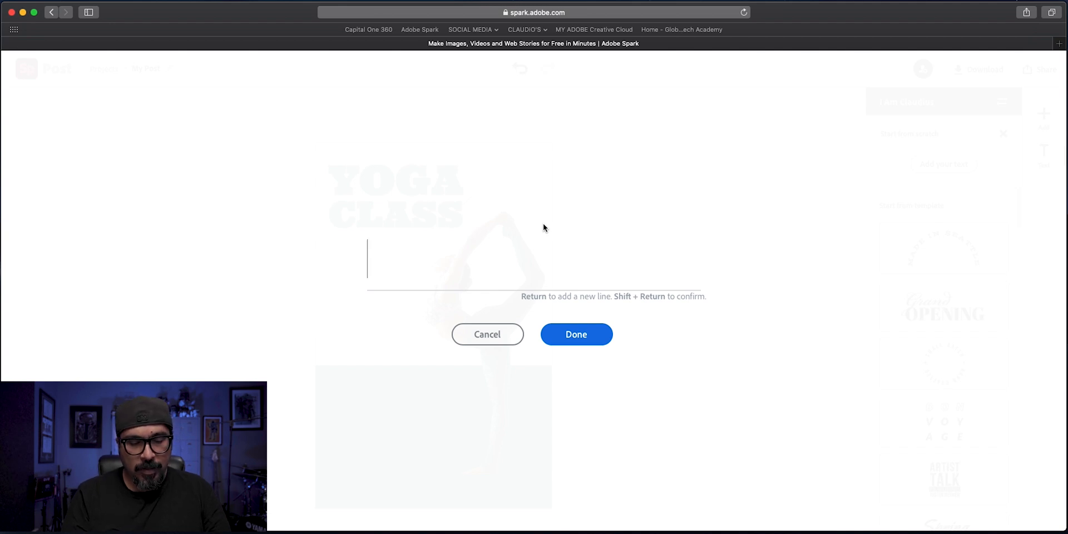
type("JOIN")
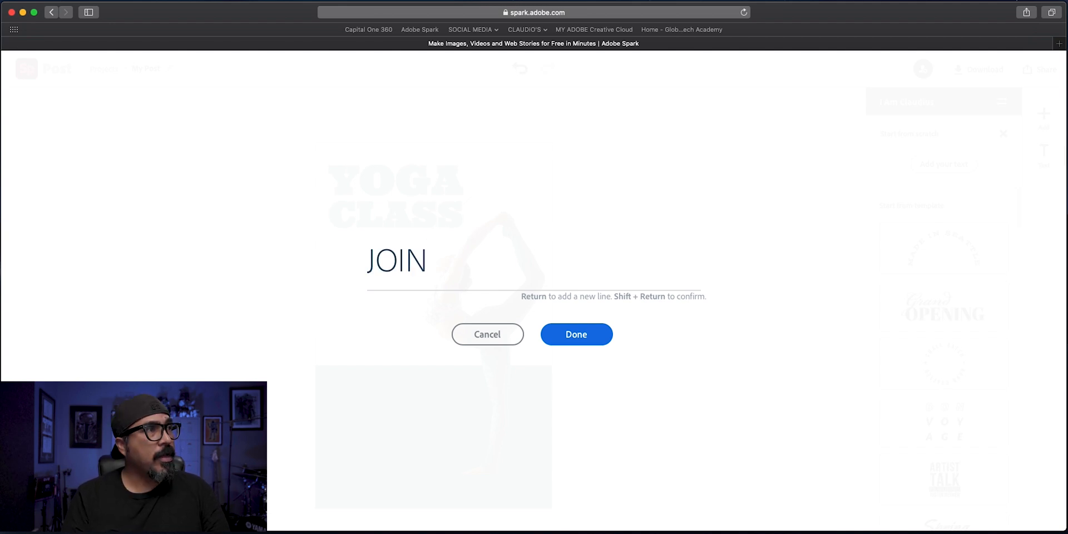
type("NOW")
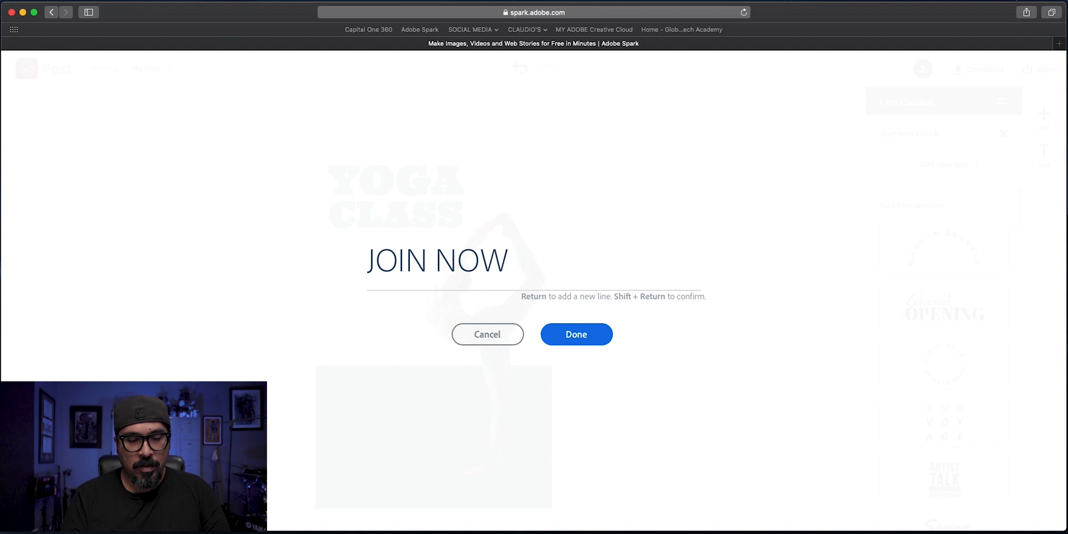
type("FOR")
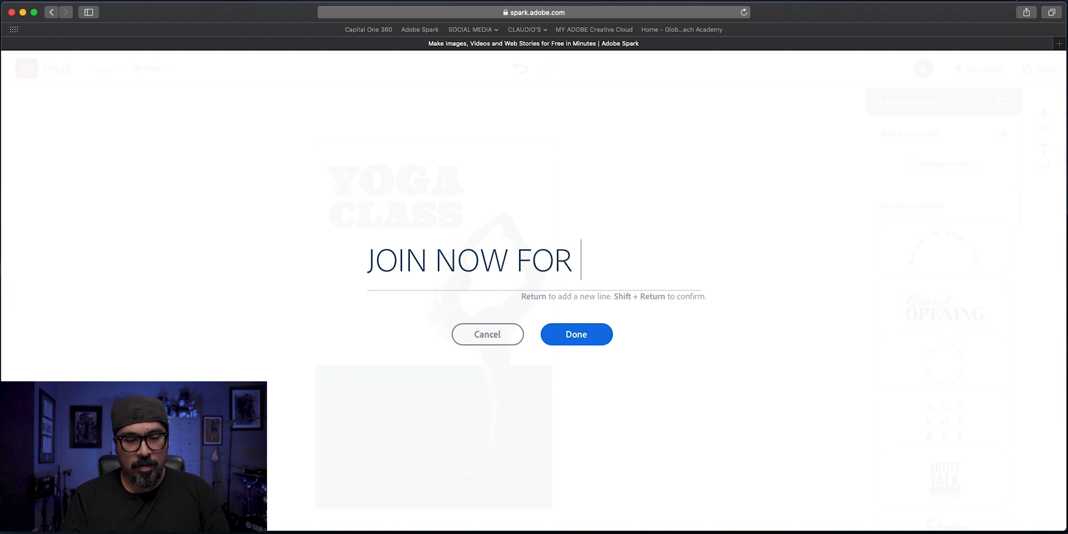
type("$")
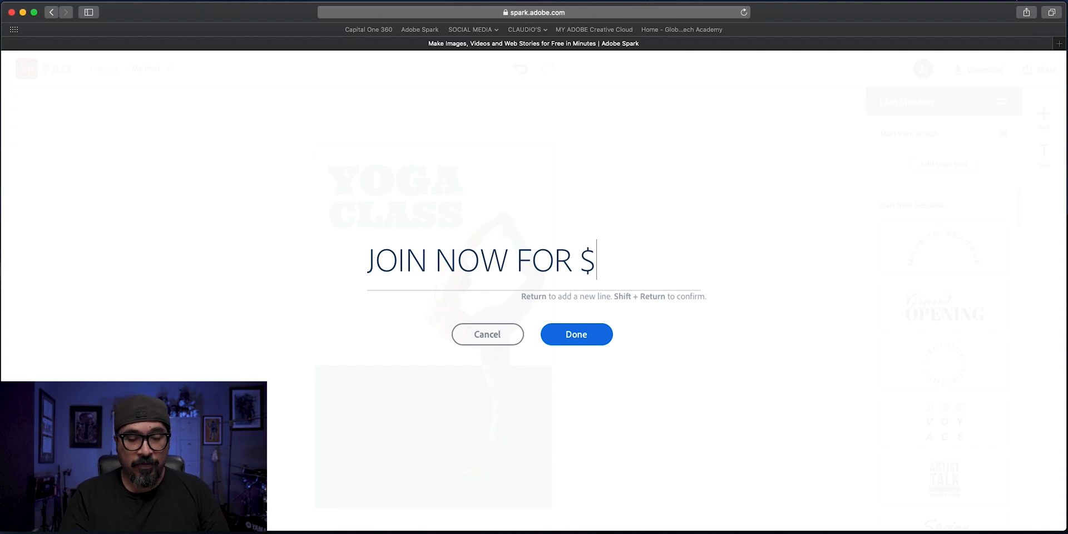
type("29")
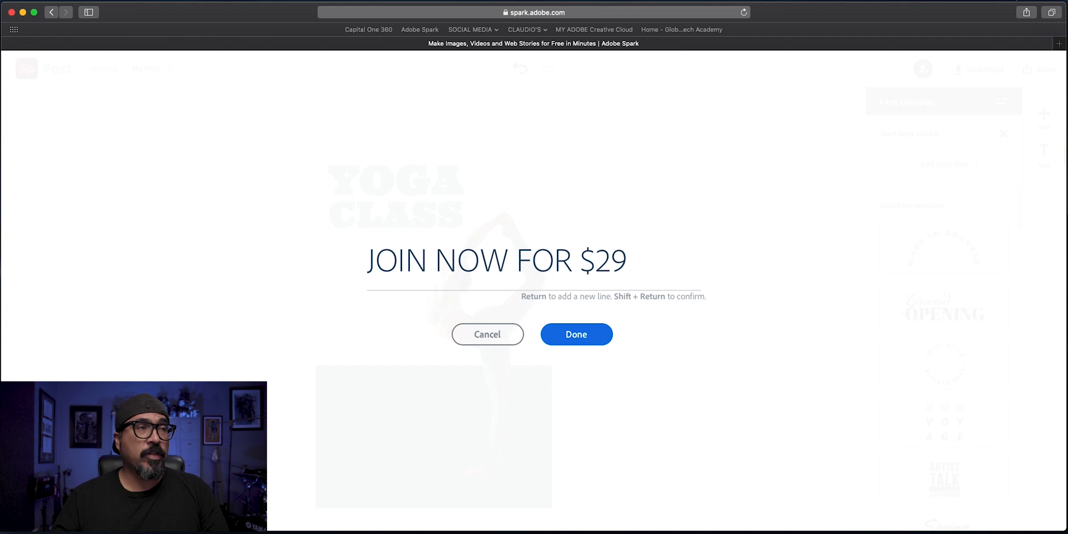
left_click(495, 261)
type("MON")
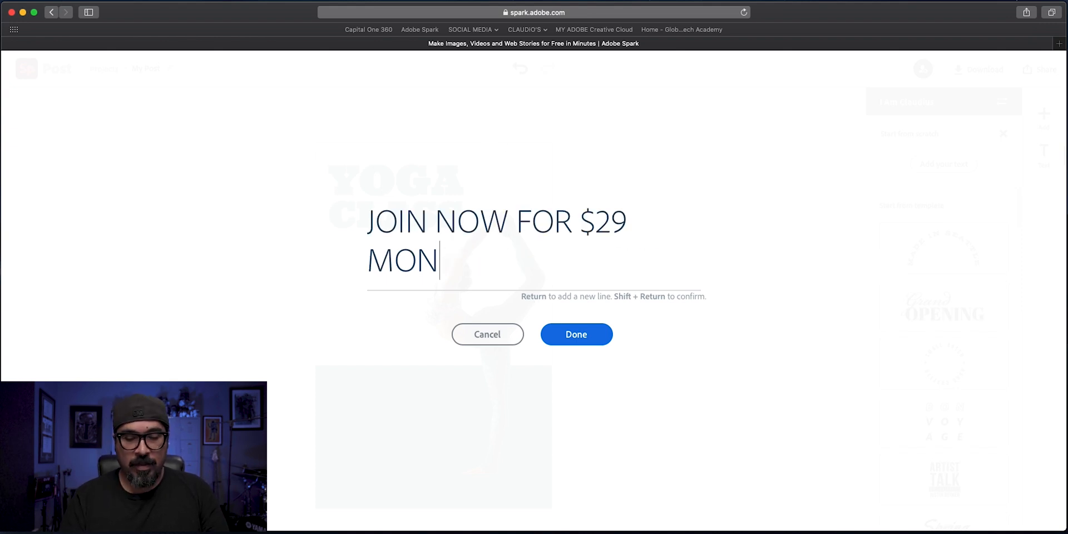
type("TH")
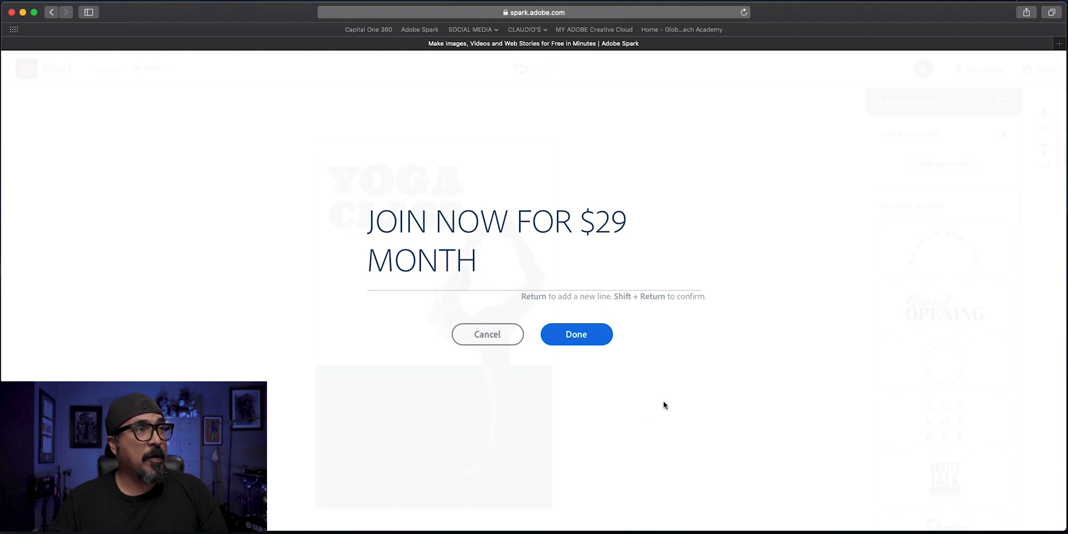
left_click(575, 333)
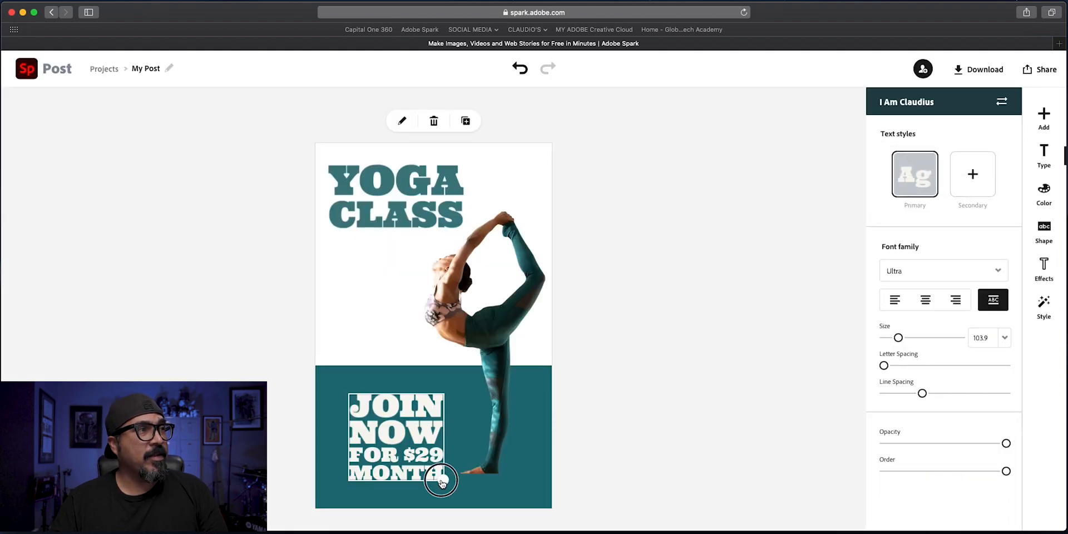
Shrink the JOIN NOW text, move it under the heading, and set it to Voltaire Regular
left_click_drag(898, 337, 894, 337)
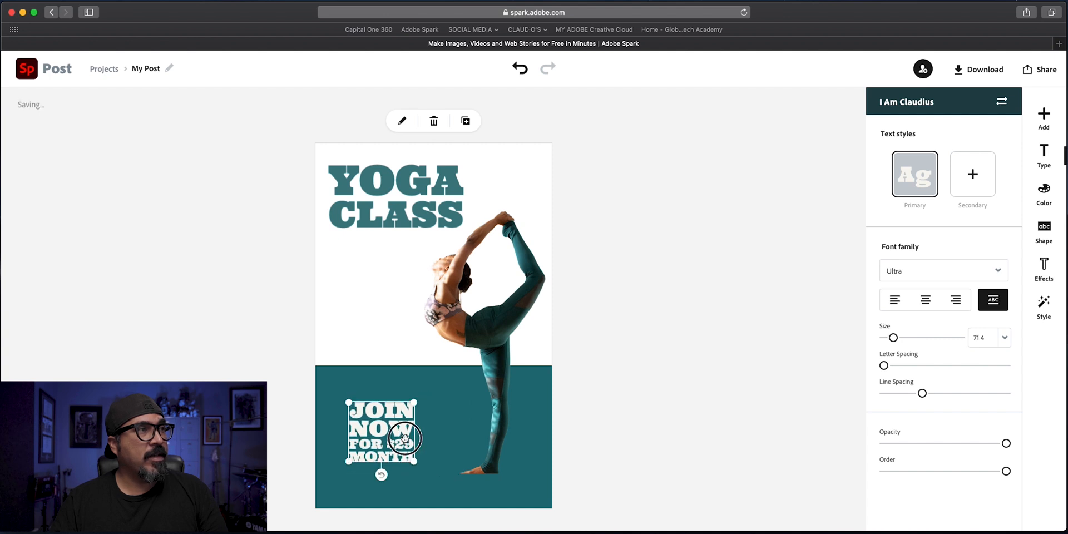
left_click_drag(382, 436, 367, 279)
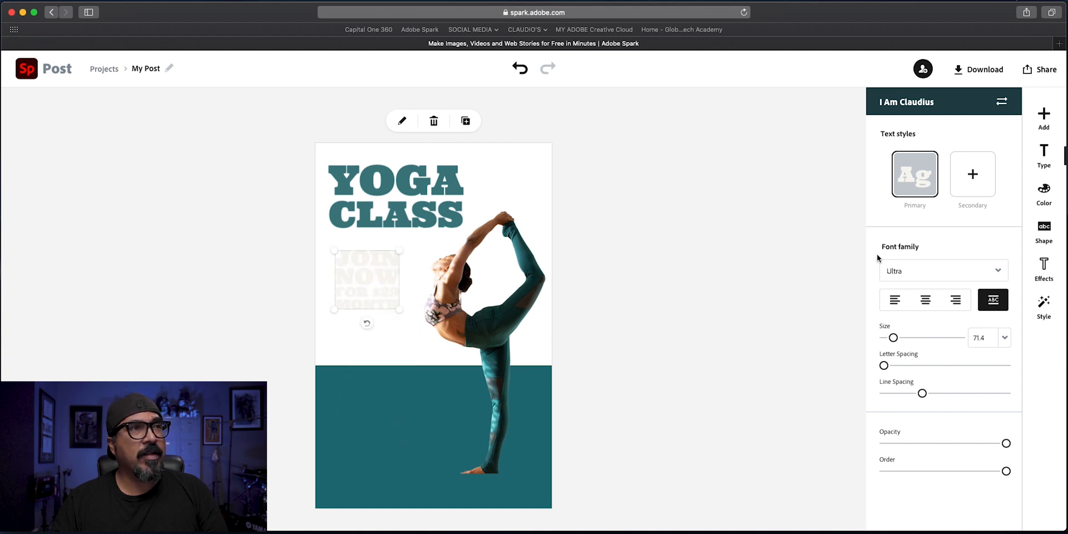
left_click(943, 270)
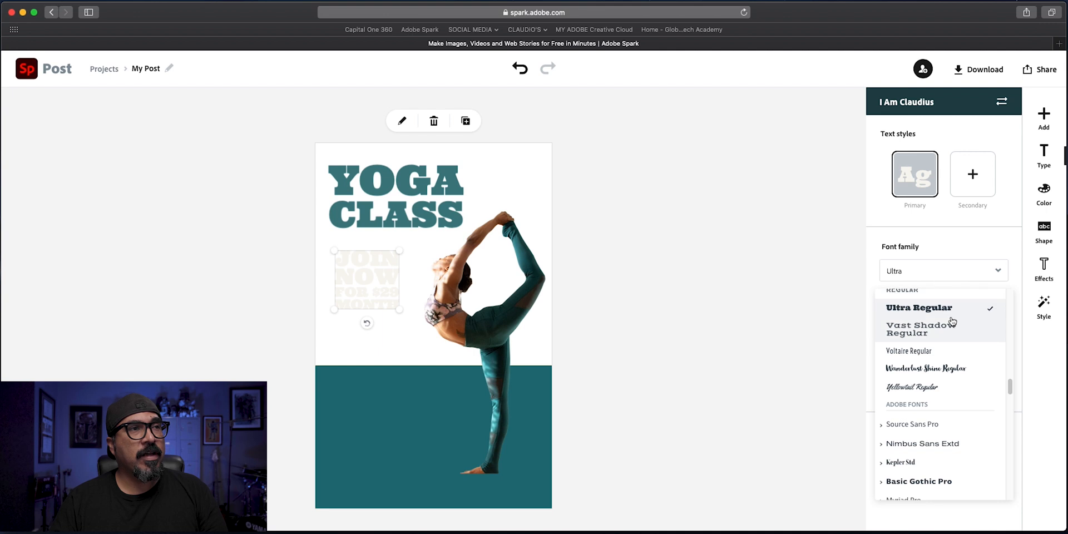
left_click(907, 351)
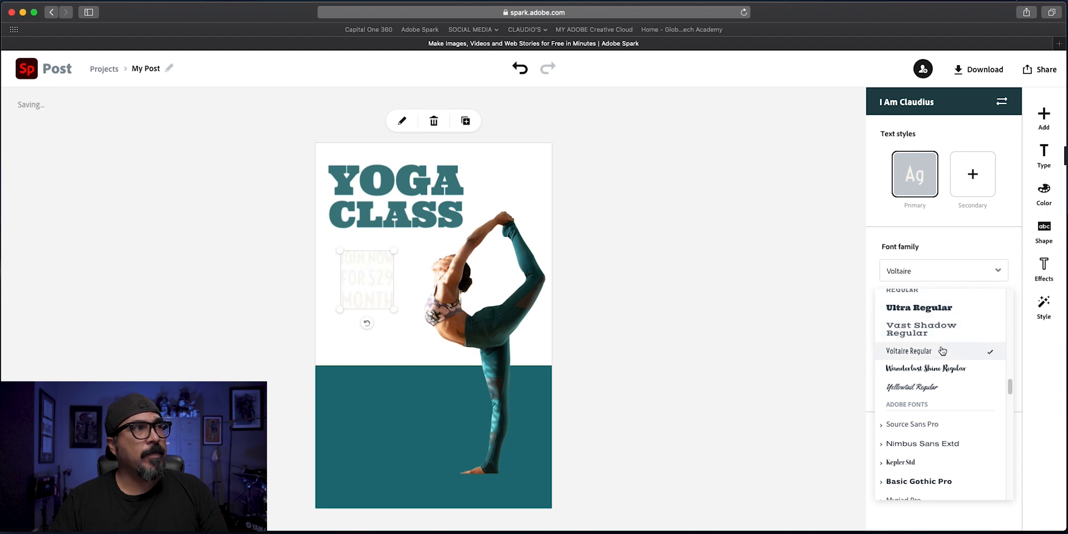
mouse_move(1043, 213)
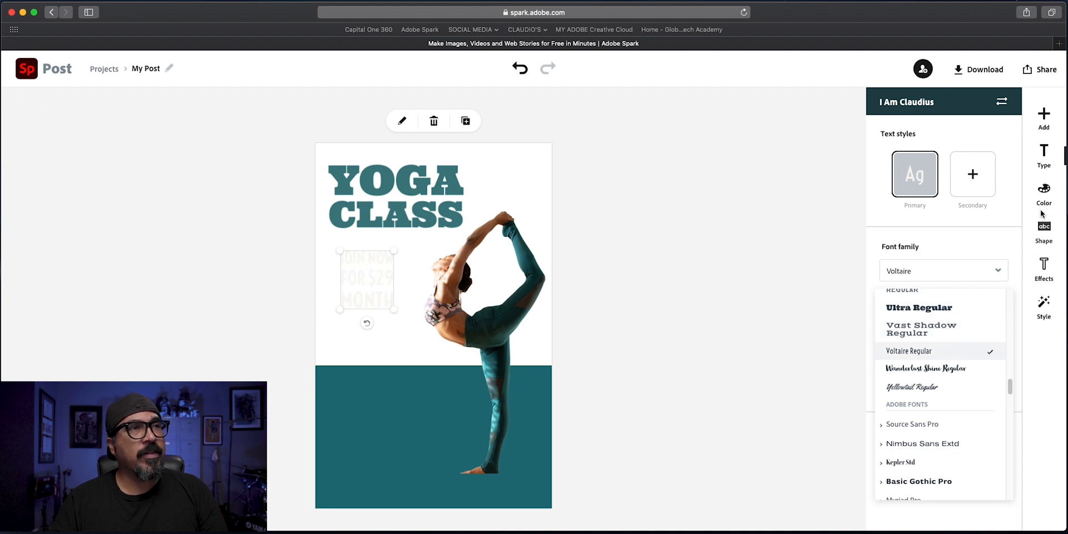
Color the JOIN NOW FOR $29 MONTH text dark teal (HEX 407E82)
left_click(1043, 194)
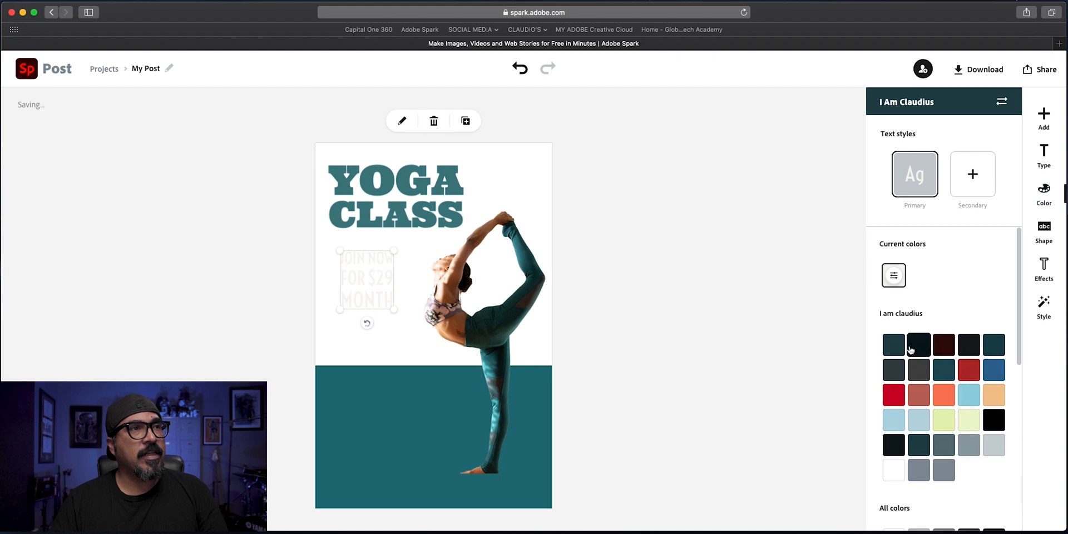
left_click(892, 344)
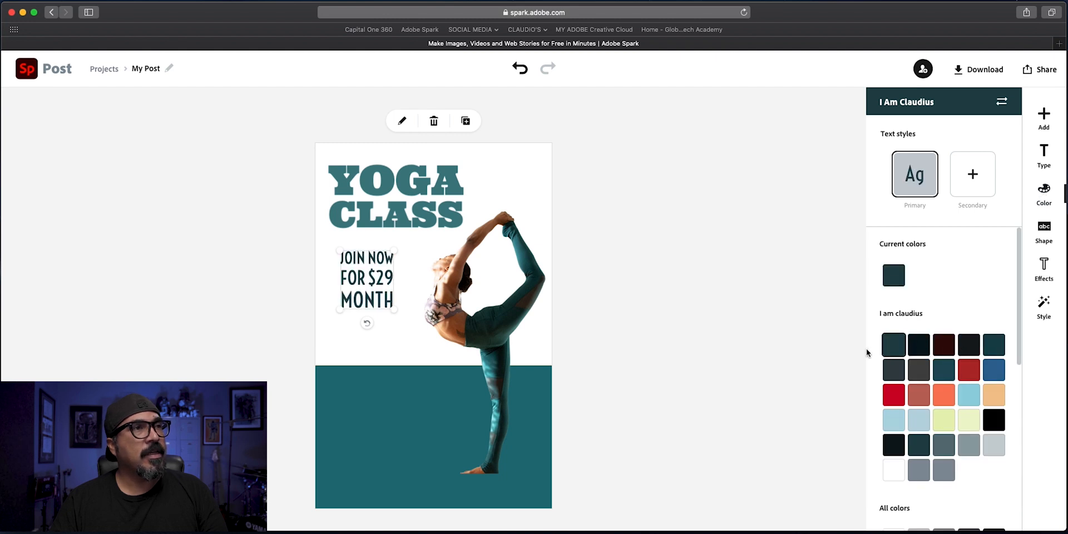
scroll("down", 3)
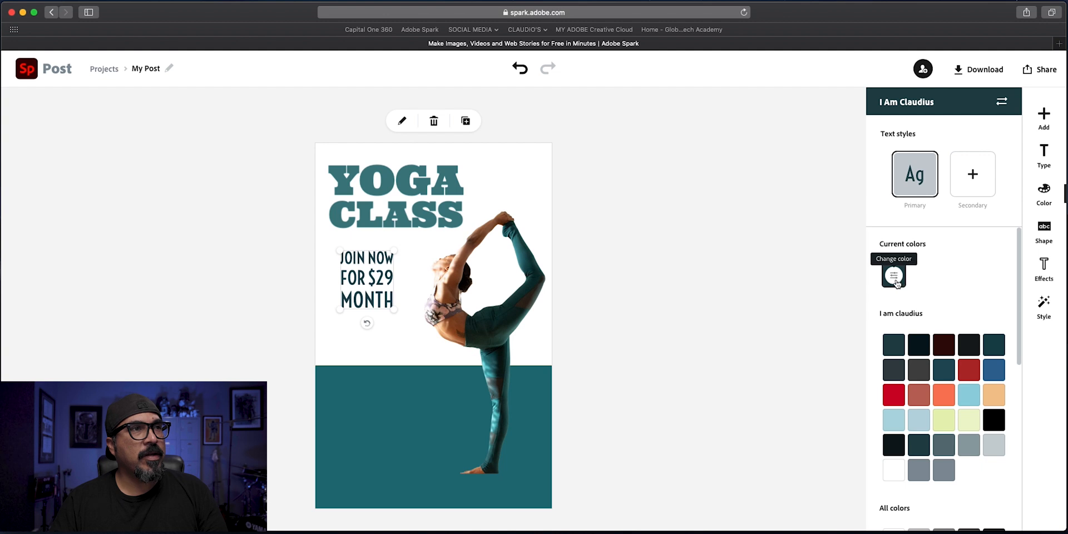
left_click(893, 276)
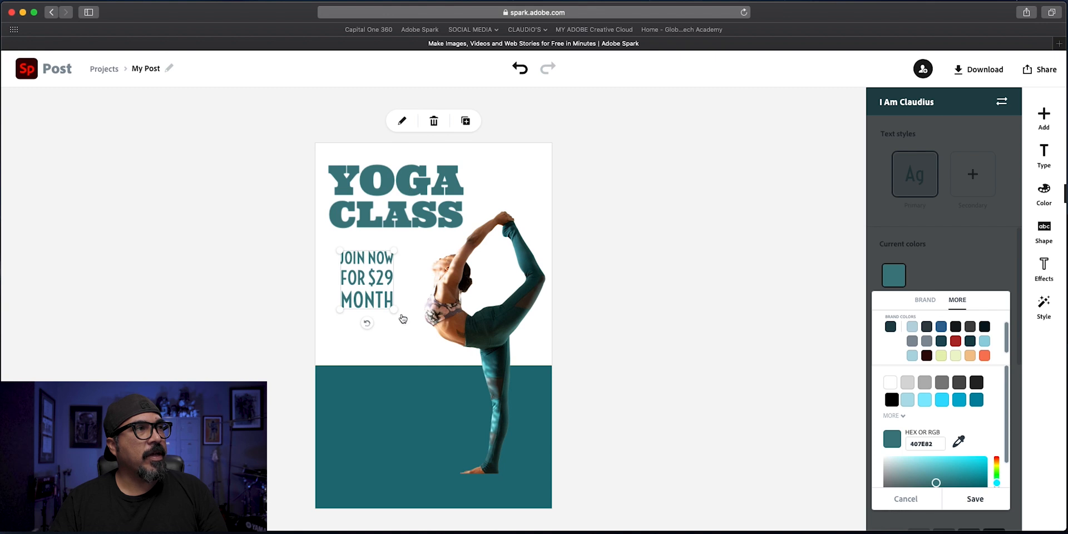
mouse_move(400, 314)
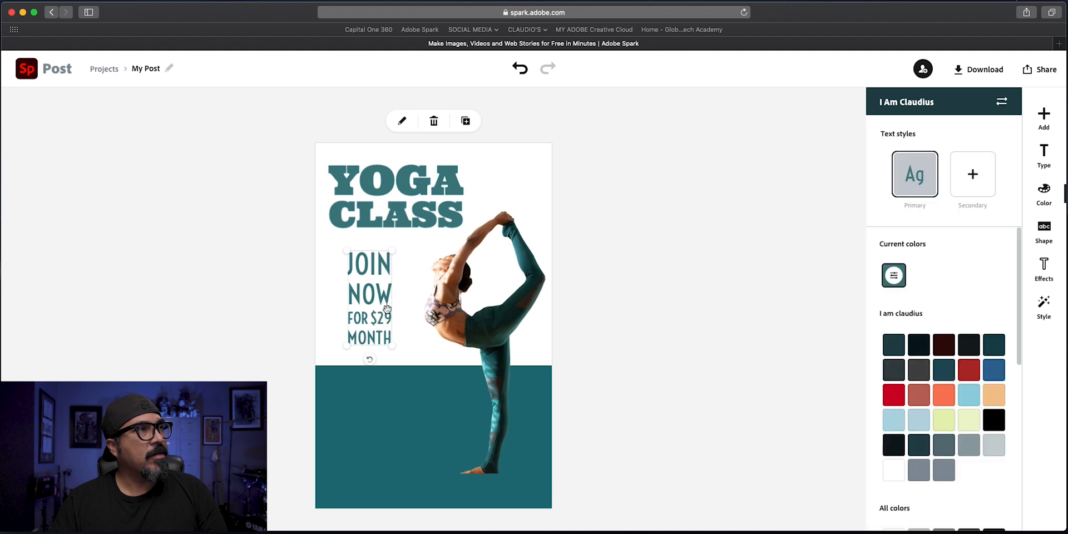
mouse_move(1014, 198)
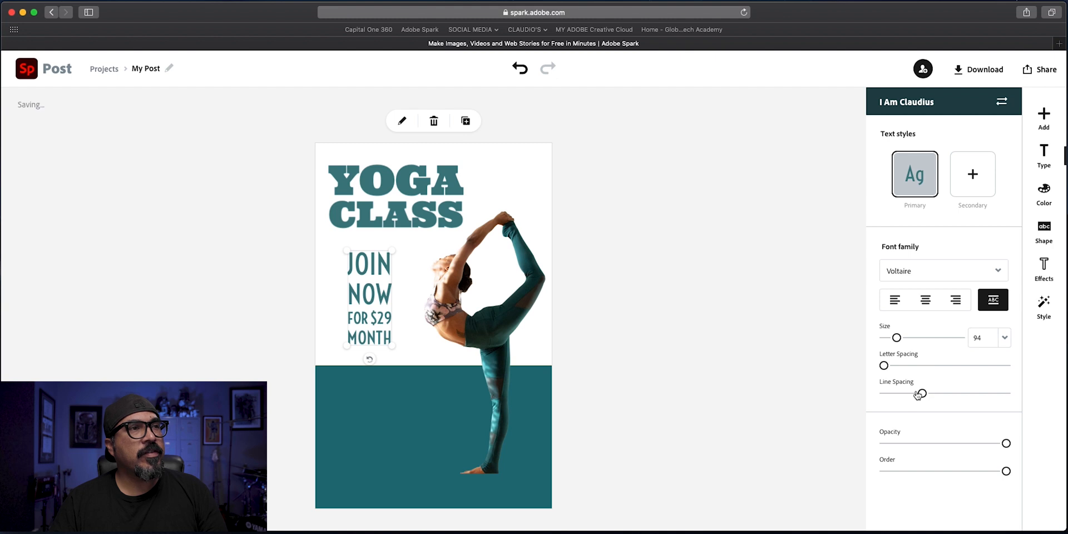
Tighten line spacing, widen letter spacing, and enlarge the JOIN NOW text to the heading's edge
left_click_drag(920, 394, 896, 394)
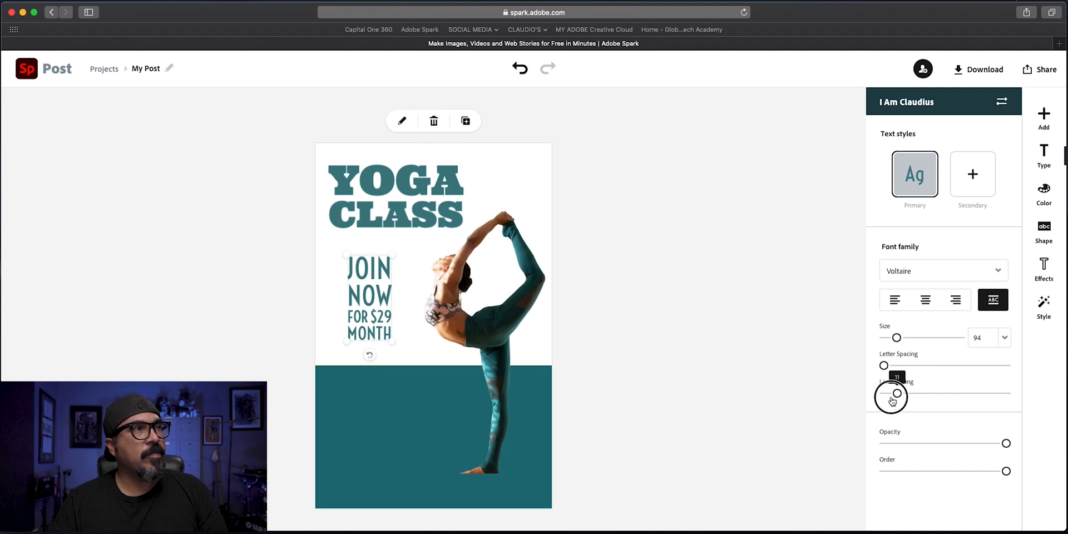
left_click_drag(891, 400, 898, 368)
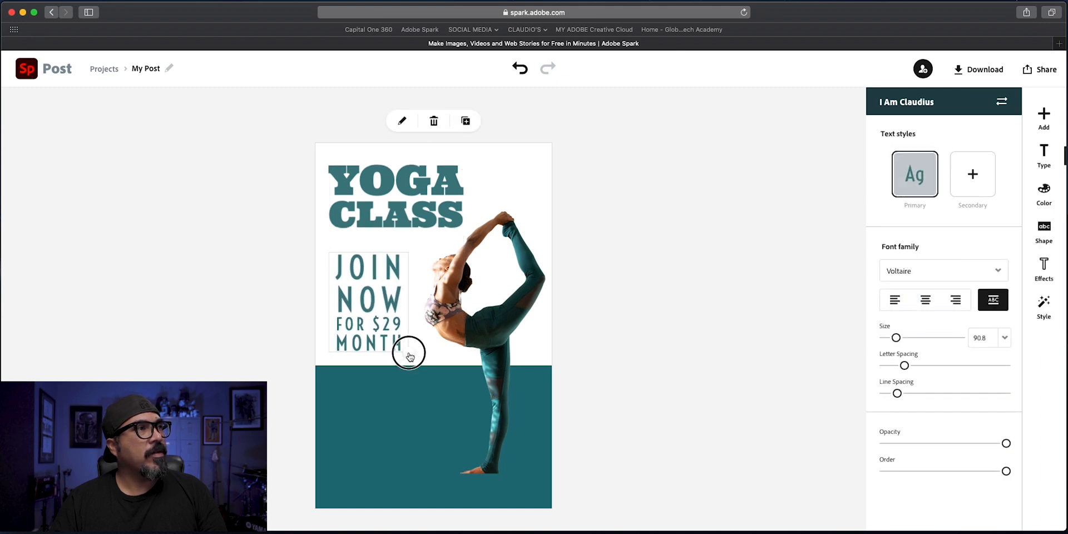
left_click_drag(409, 353, 391, 330)
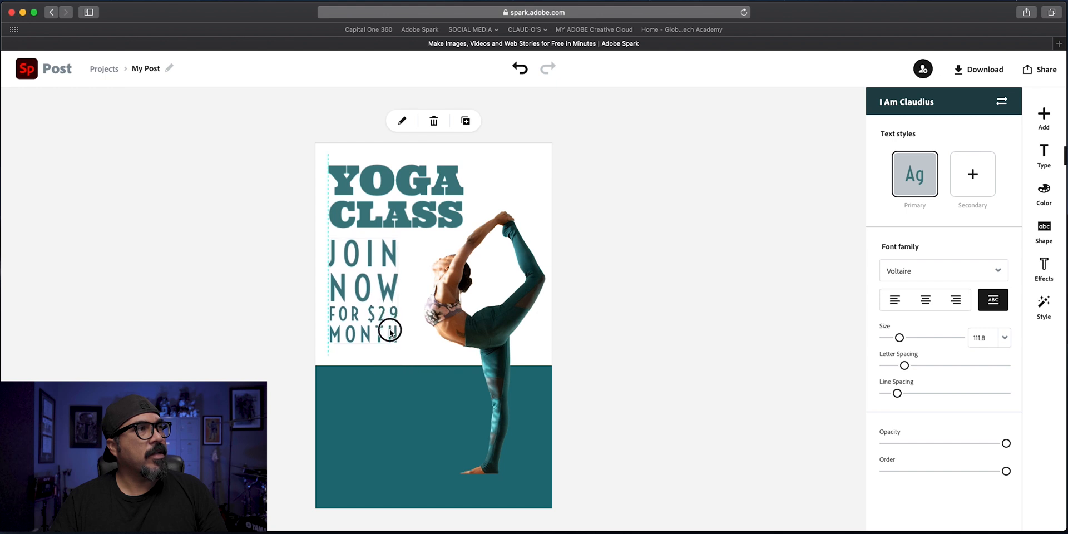
Nudge the yoga pose photo slightly left toward the JOIN NOW text
left_click(484, 306)
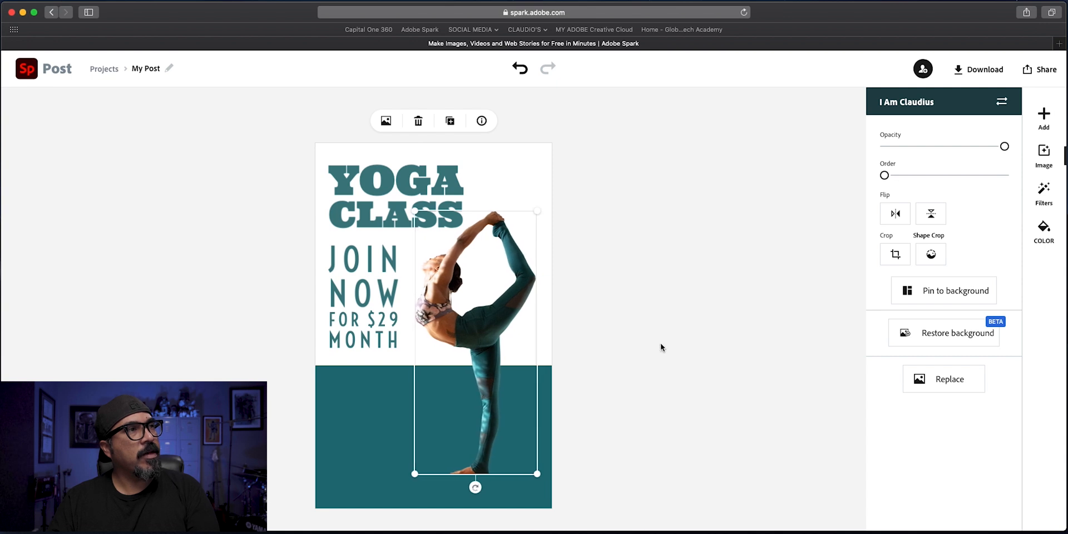
left_click(1043, 266)
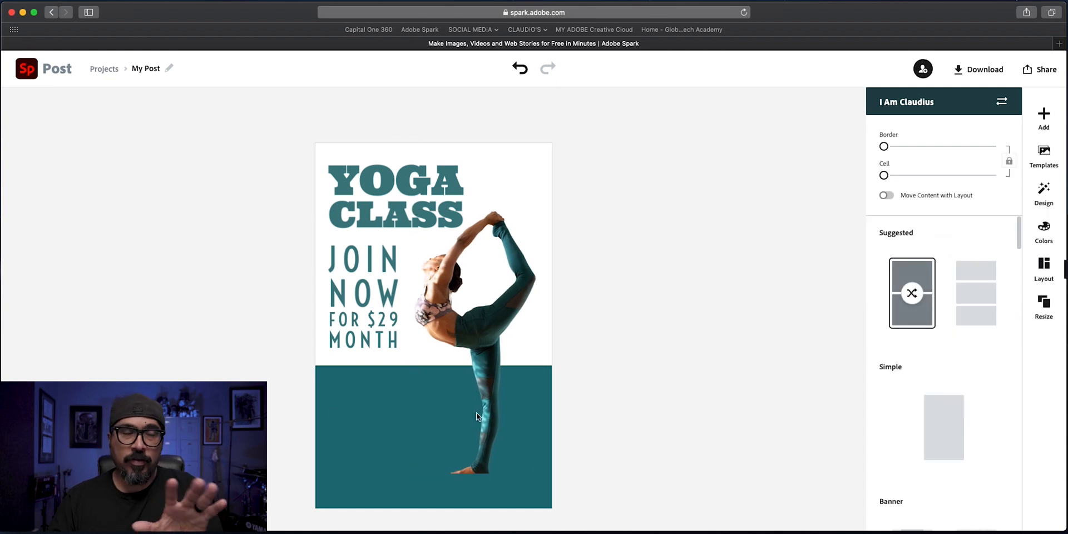
Add a 'Lorem ipsum dolor sit amet, consectetur adipiscing elit, sed do' text block and shrink it
left_click(1043, 118)
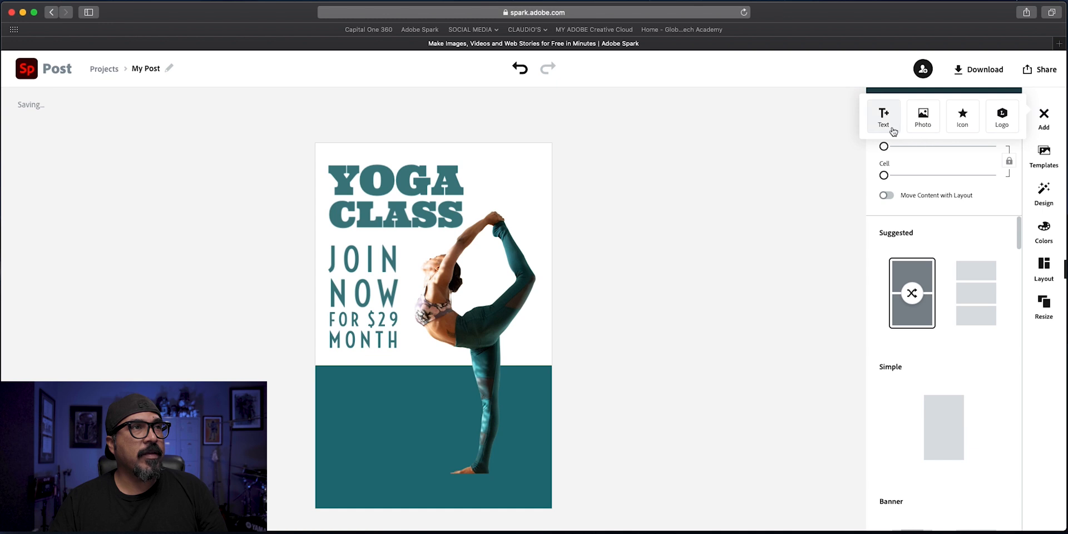
left_click(883, 116)
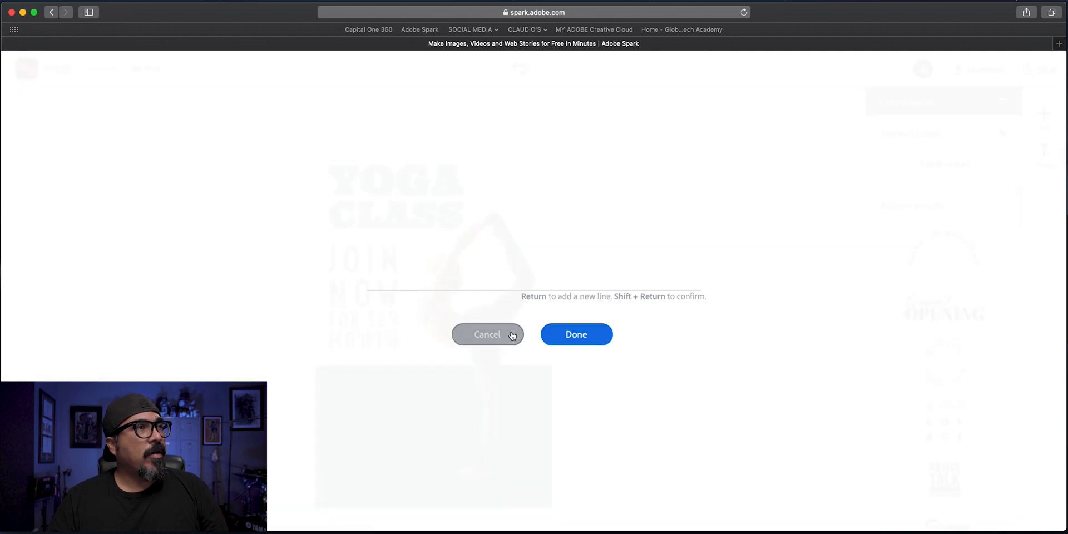
type("Lorem ipsum dolor sit amet, consectetur adipiscing elit, sed do")
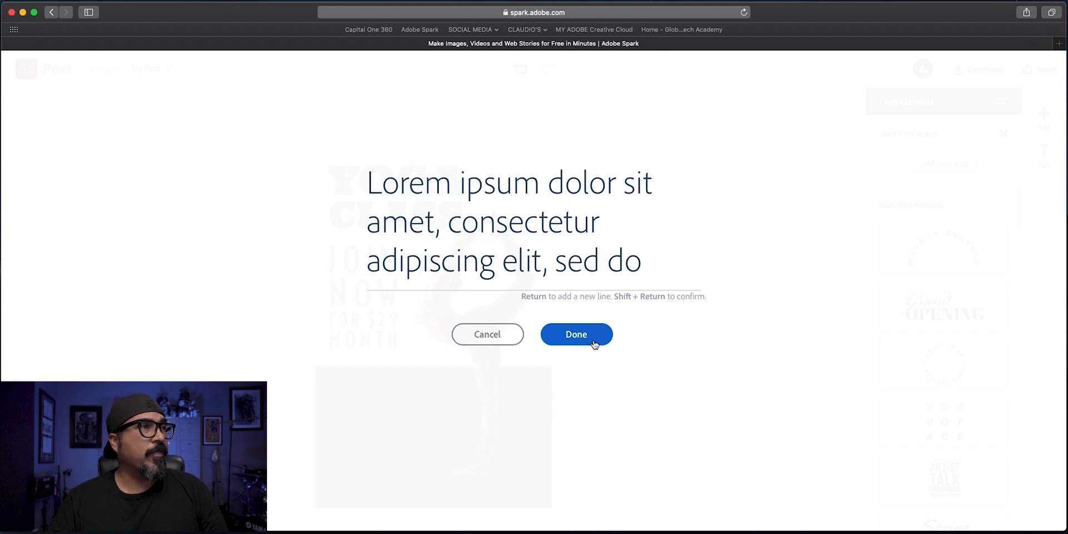
left_click(575, 334)
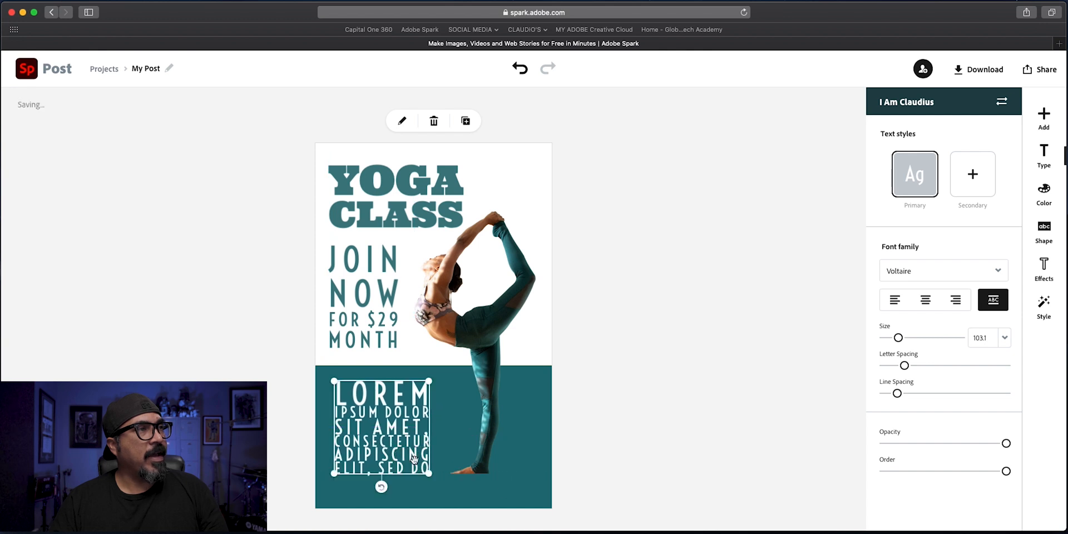
left_click_drag(897, 337, 888, 337)
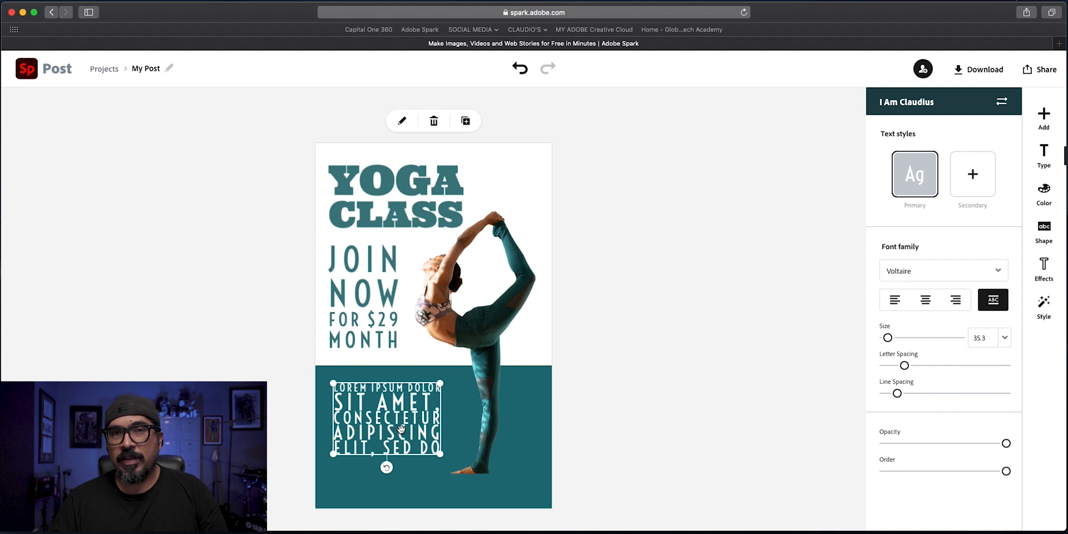
left_click(1042, 268)
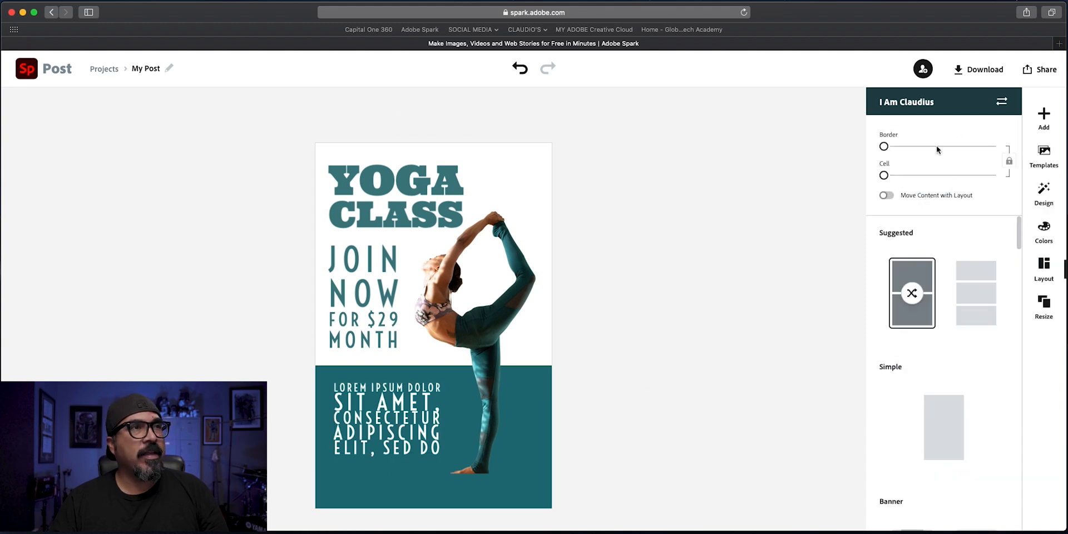
Add a one-line 'Lorem ipsum dolor sit amet…' caption with tighter letter spacing
left_click(1043, 118)
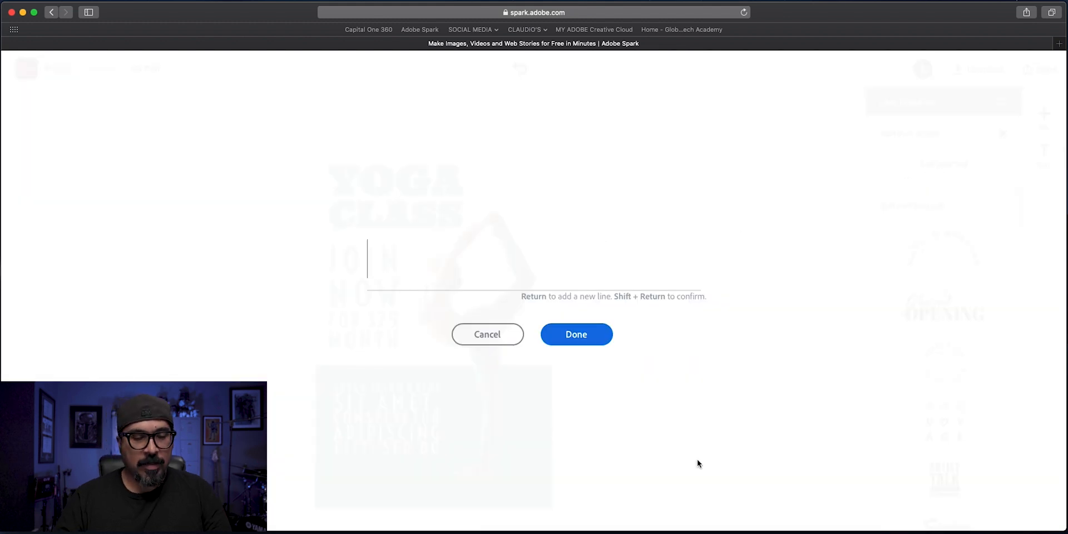
type("Lorem ipsum dolor sit amet, consectetur adipiscing elit, sed do")
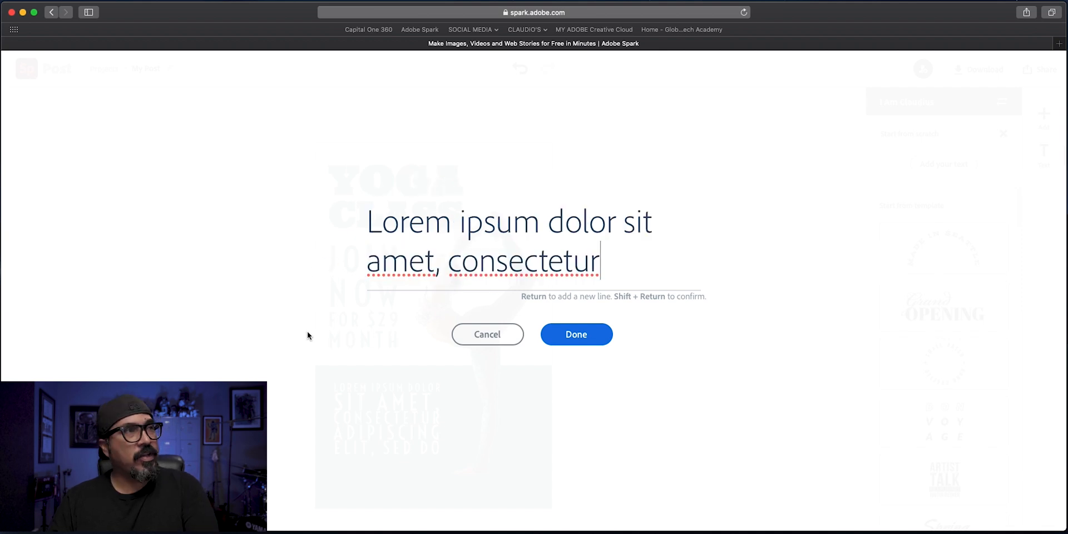
left_click(575, 334)
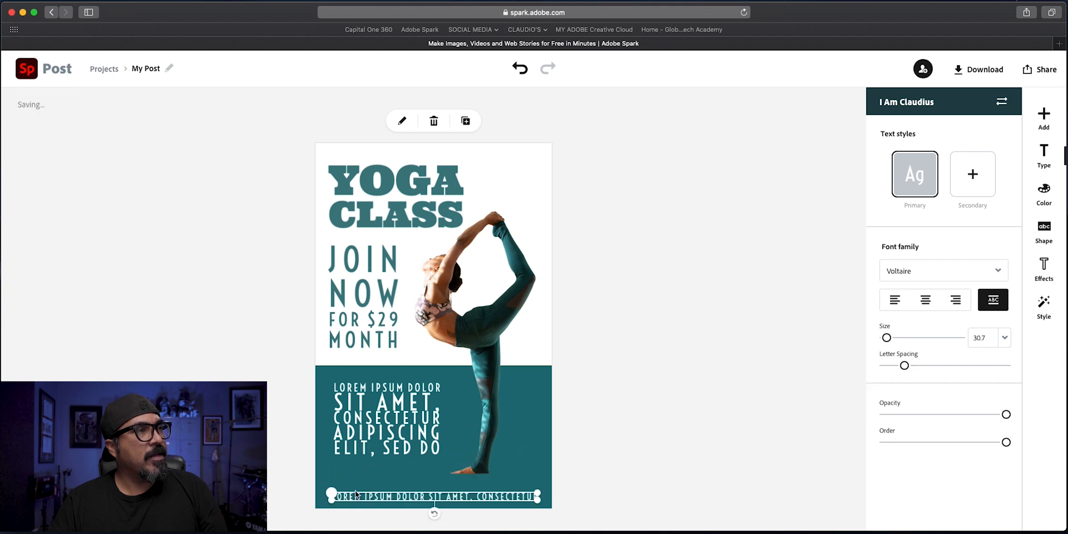
left_click_drag(903, 365, 894, 365)
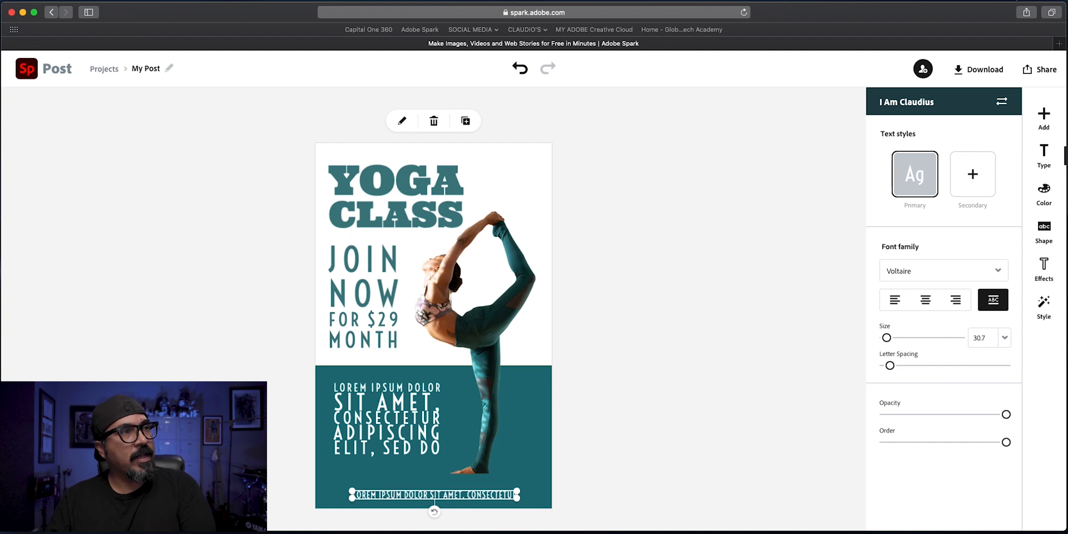
left_click(1043, 266)
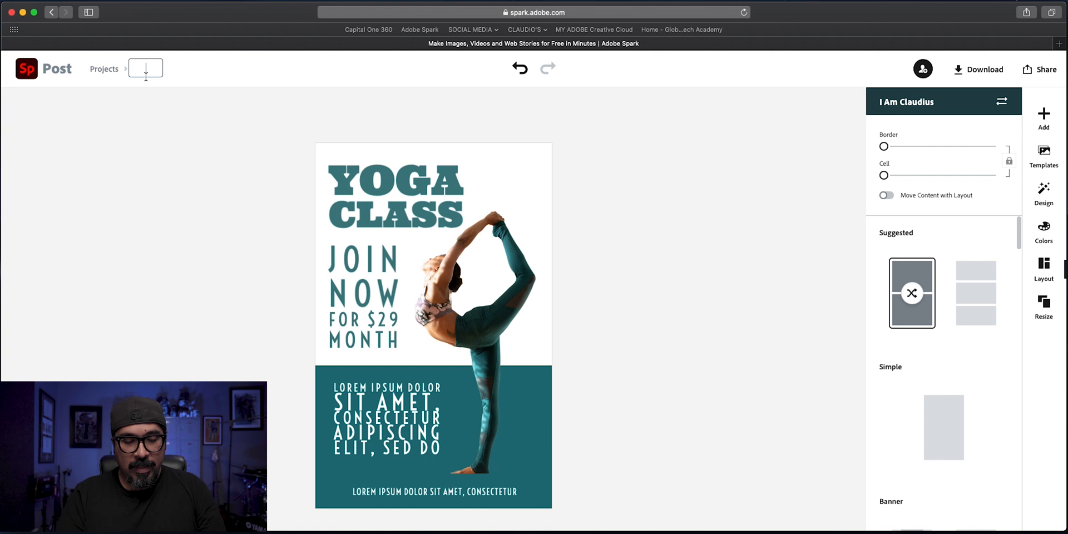
Rename the project YOGA_FLYER, view the download formats, and return to Projects
type("YOGA")
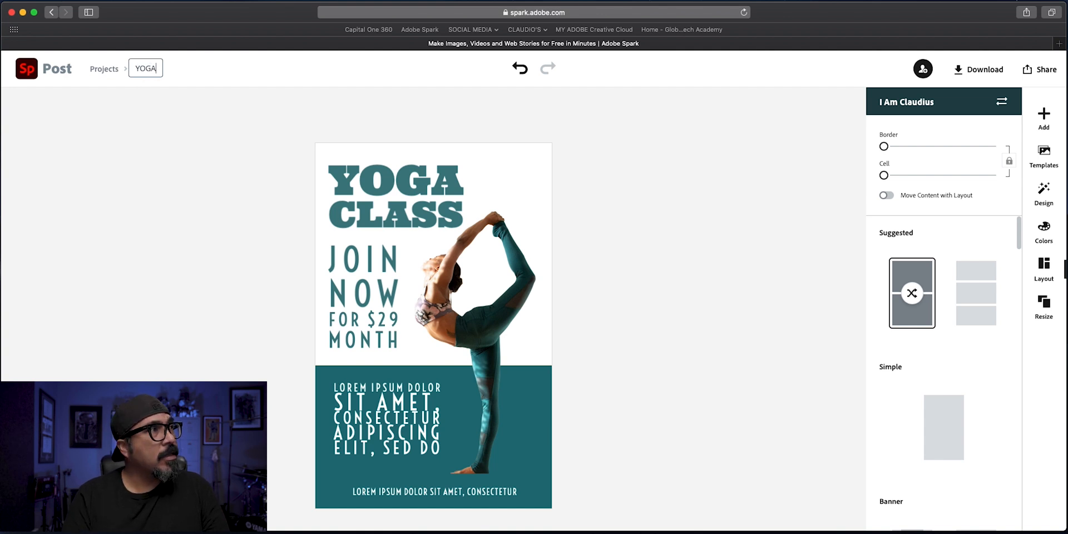
type("_FLY")
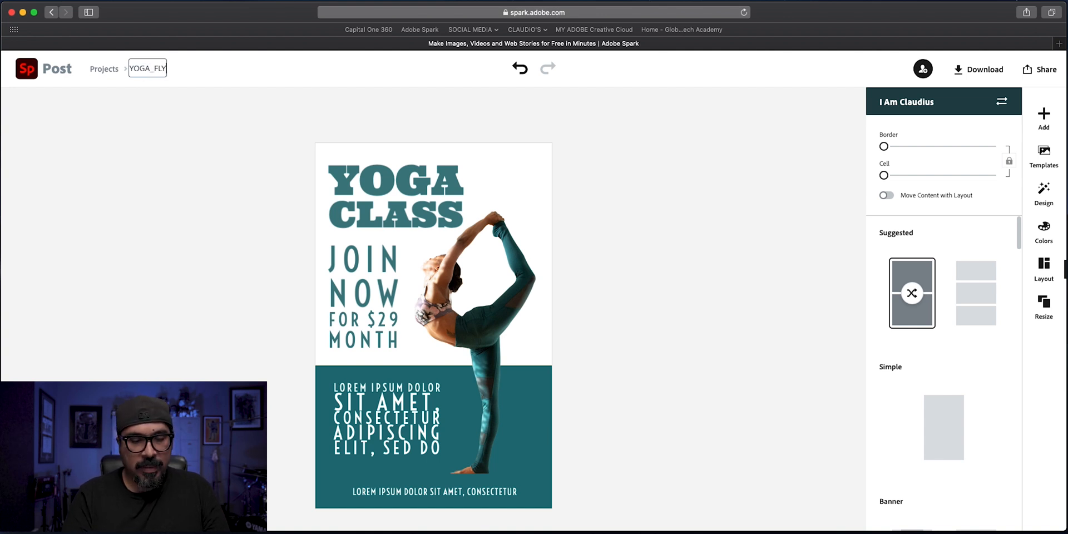
type("ER")
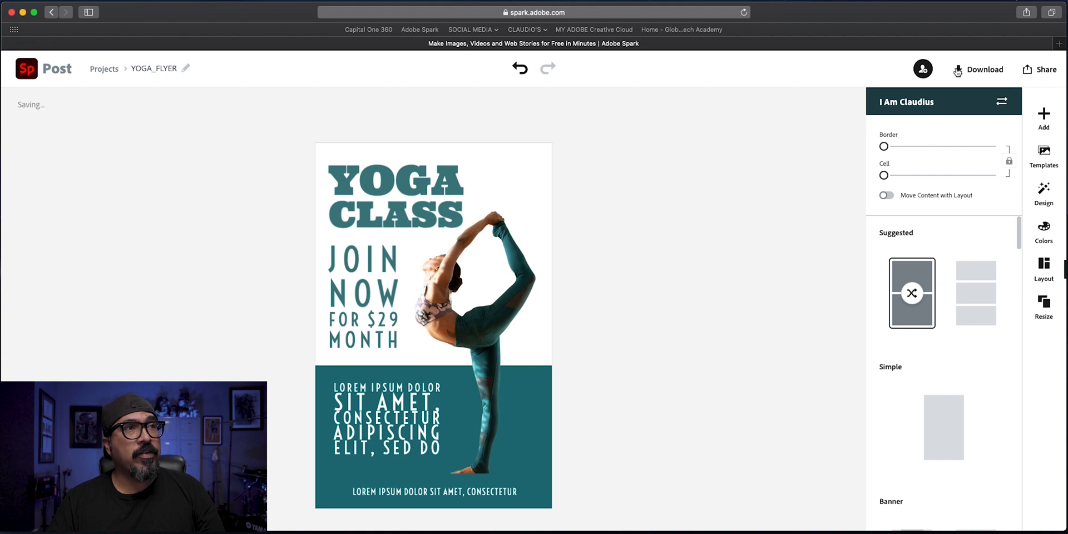
left_click(983, 69)
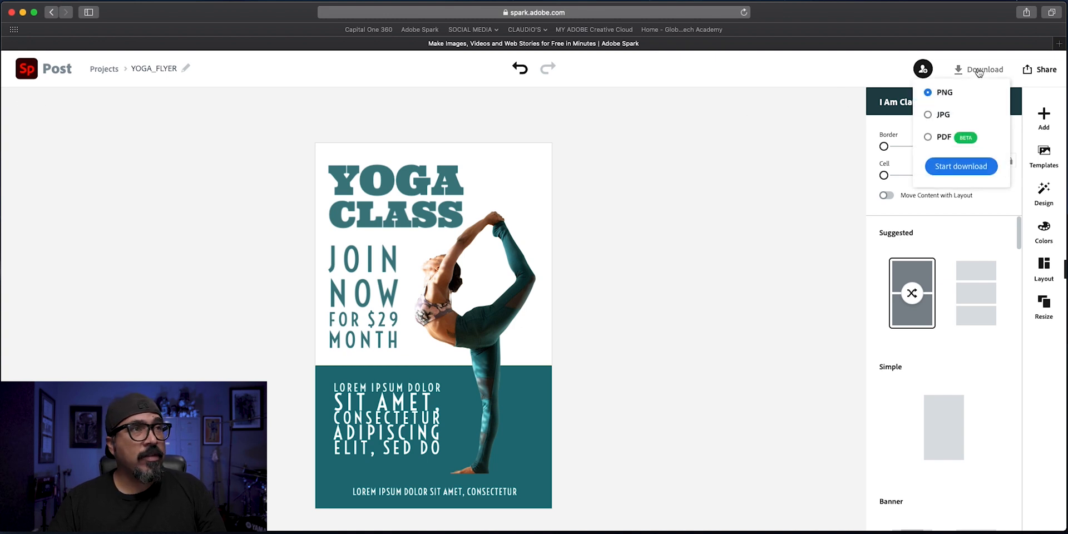
mouse_move(943, 92)
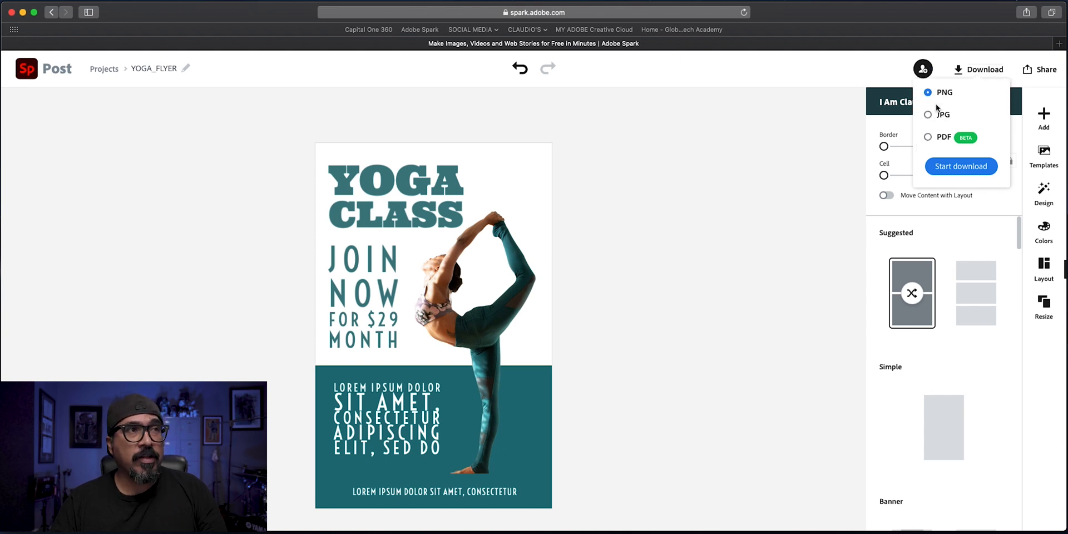
mouse_move(715, 225)
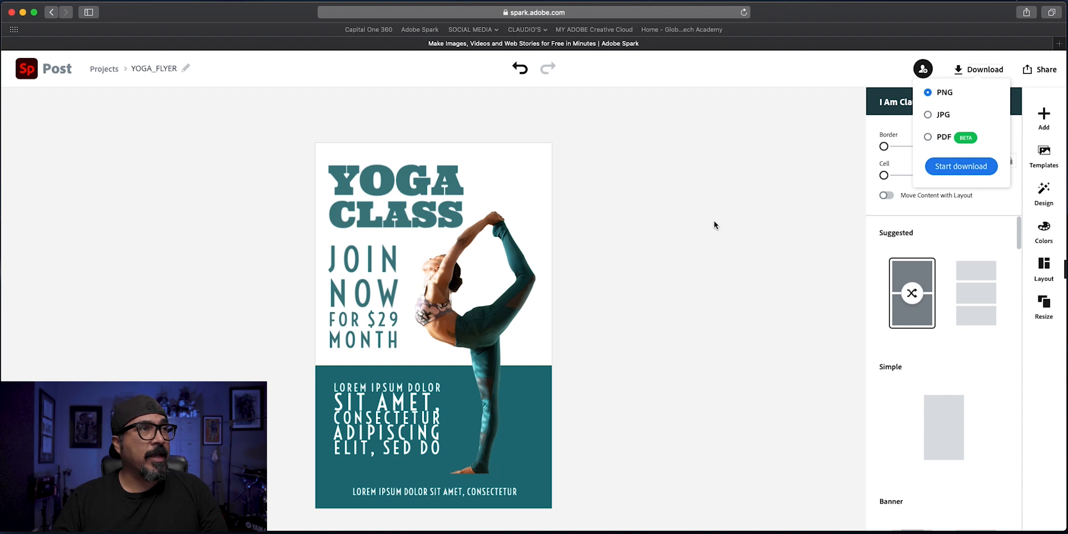
left_click(104, 68)
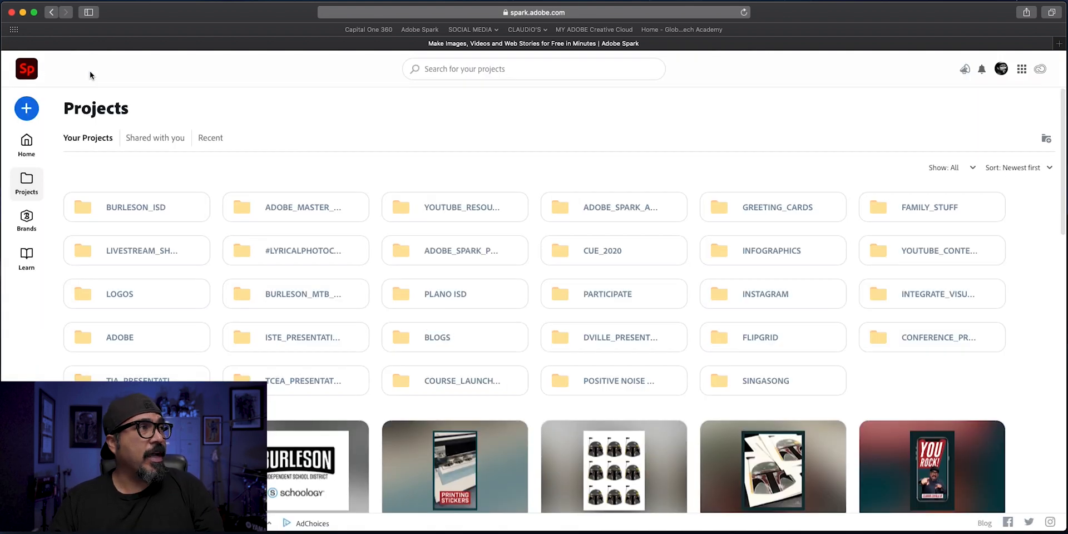
Create a new custom-size graphic using the Card (5 x 7 in) print preset
left_click(26, 109)
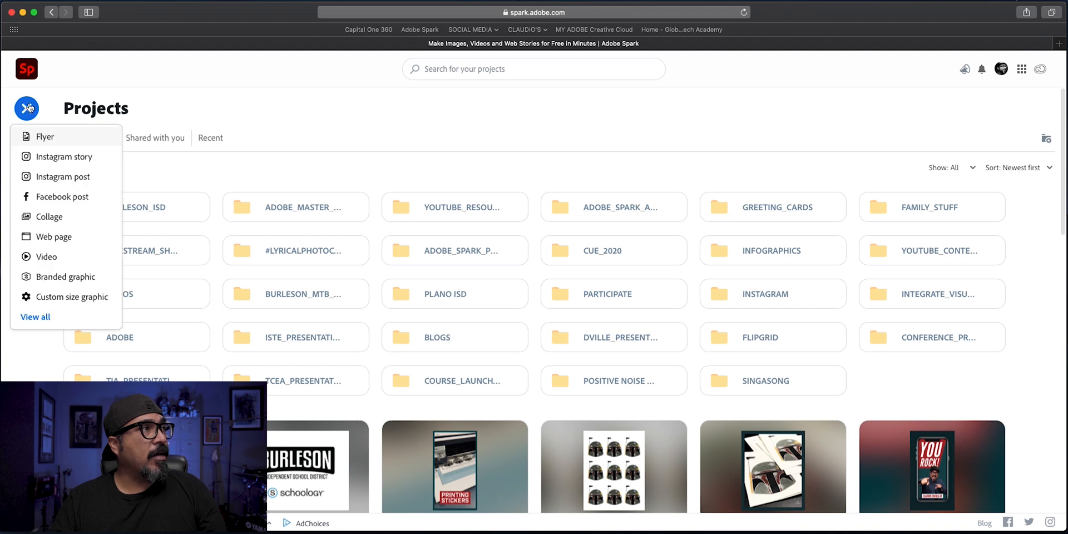
mouse_move(81, 236)
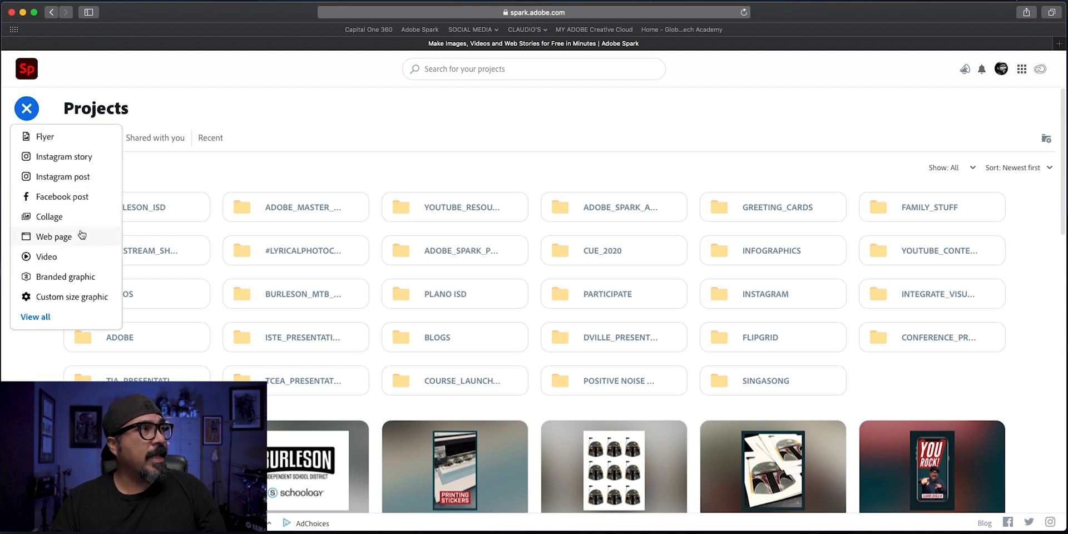
mouse_move(71, 297)
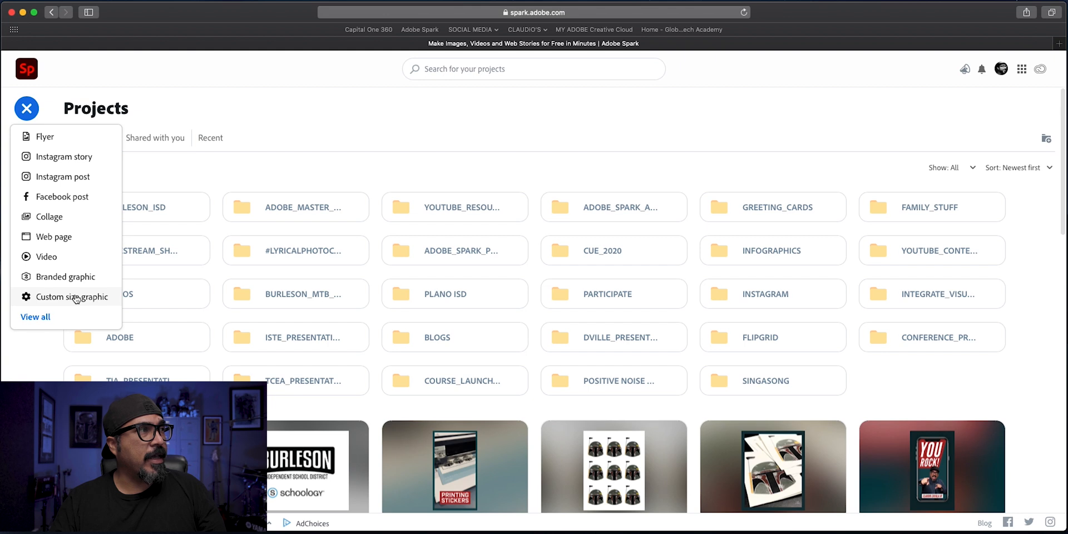
left_click(73, 296)
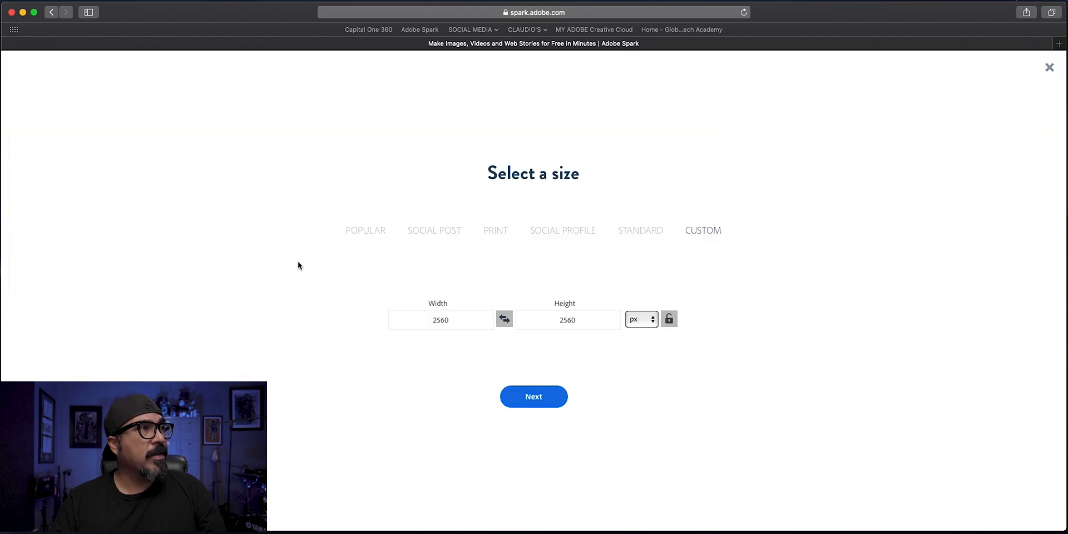
left_click(495, 230)
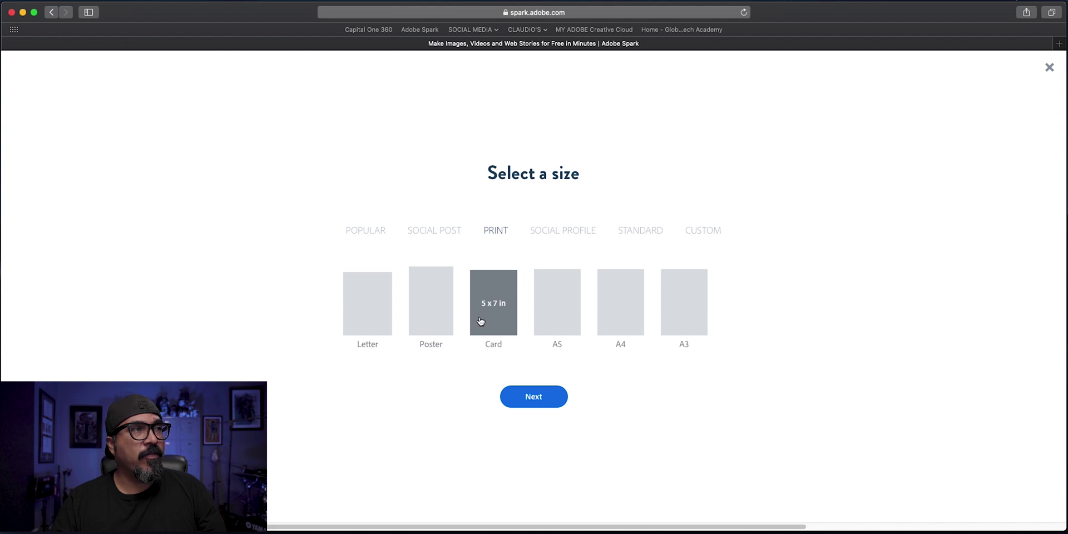
mouse_move(533, 396)
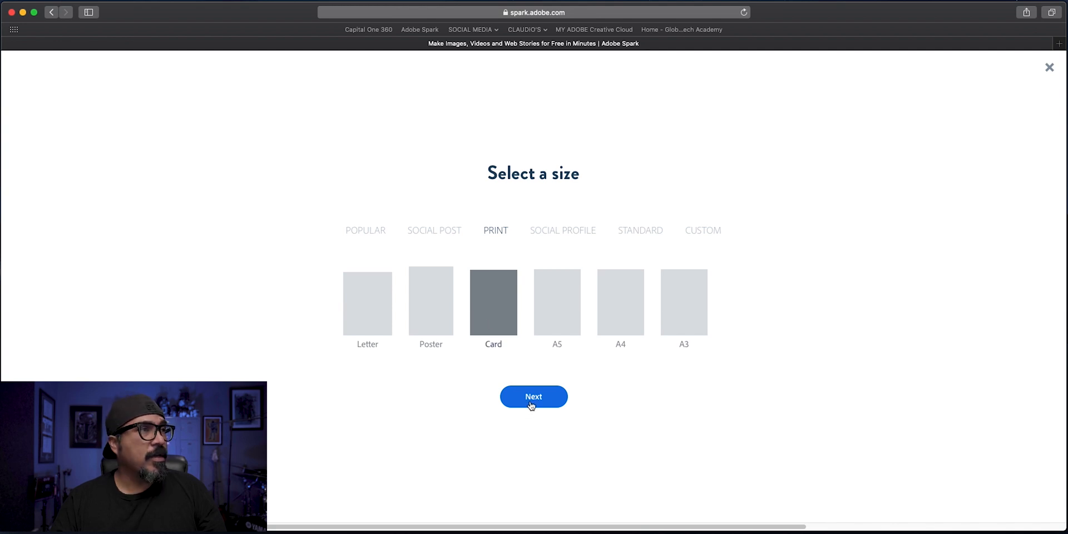
left_click(534, 396)
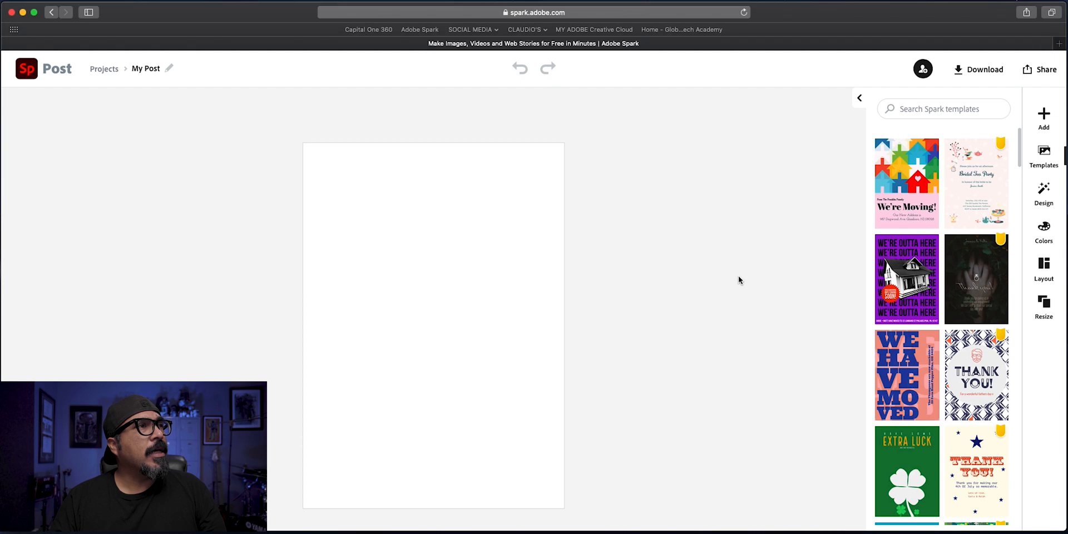
mouse_move(729, 266)
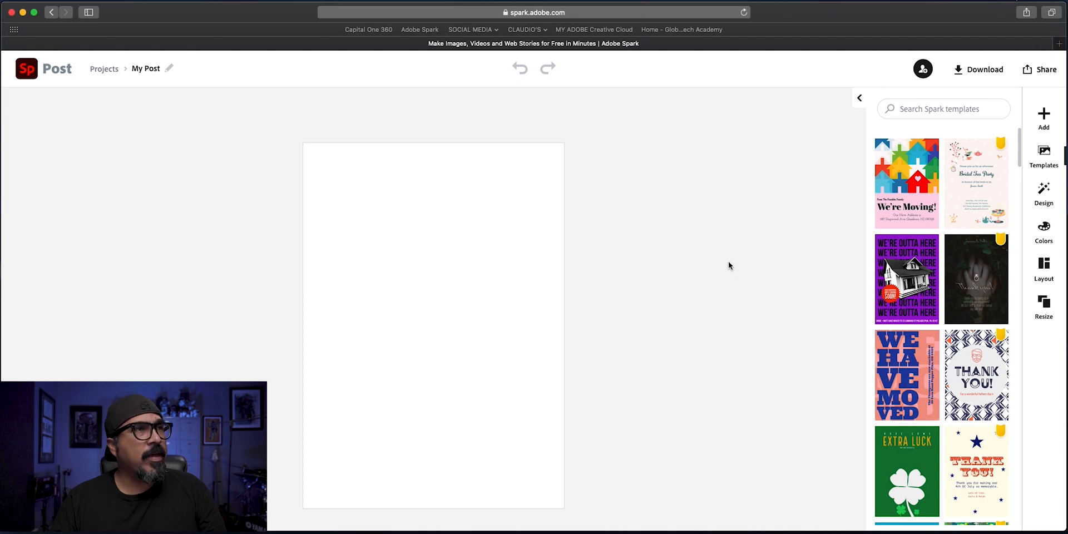
mouse_move(541, 389)
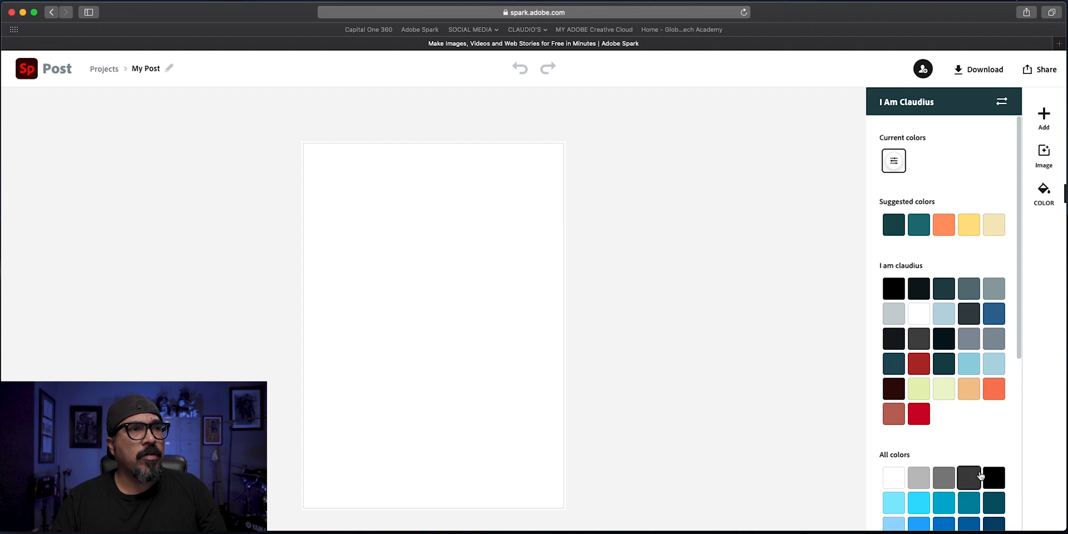
Fill the new card's background with solid black
left_click(993, 476)
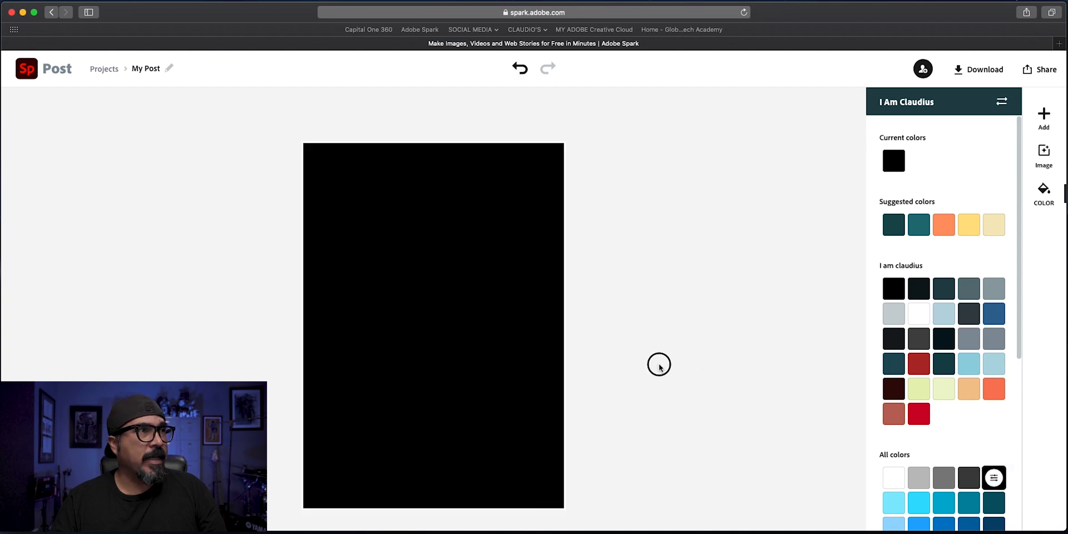
left_click(1043, 116)
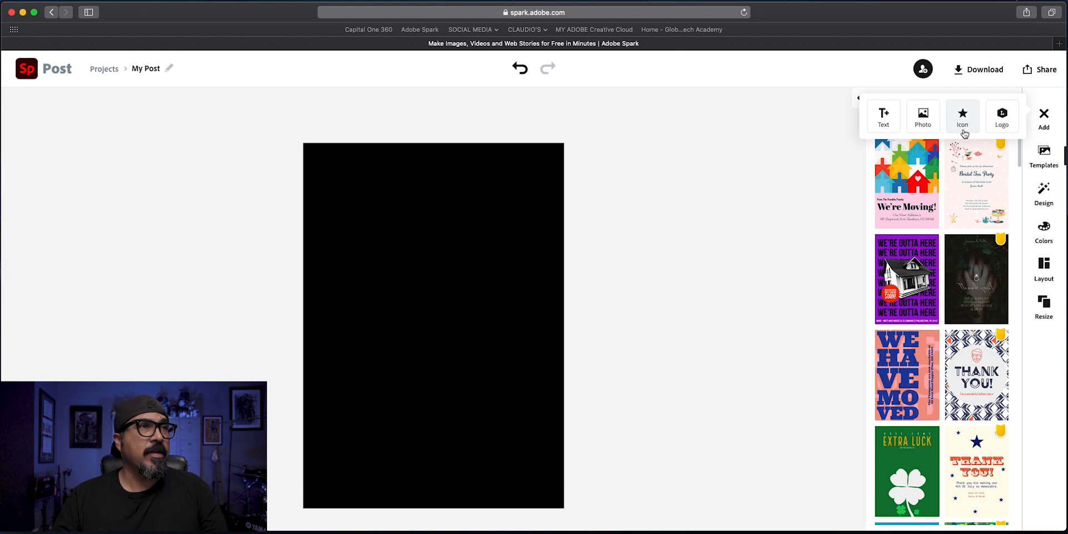
Add a coffee cup icon found by searching 'coff'
left_click(961, 115)
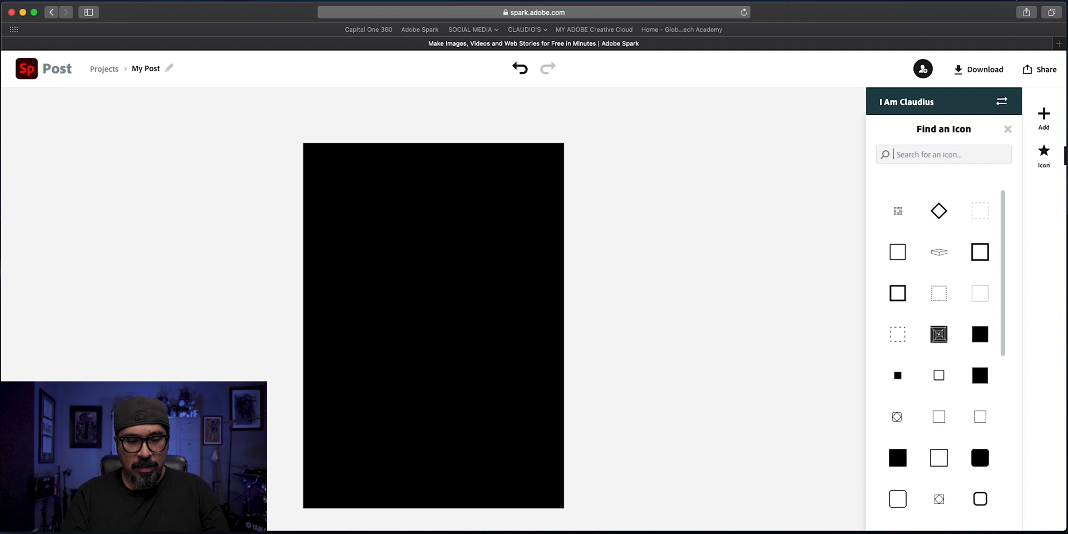
type("coffee")
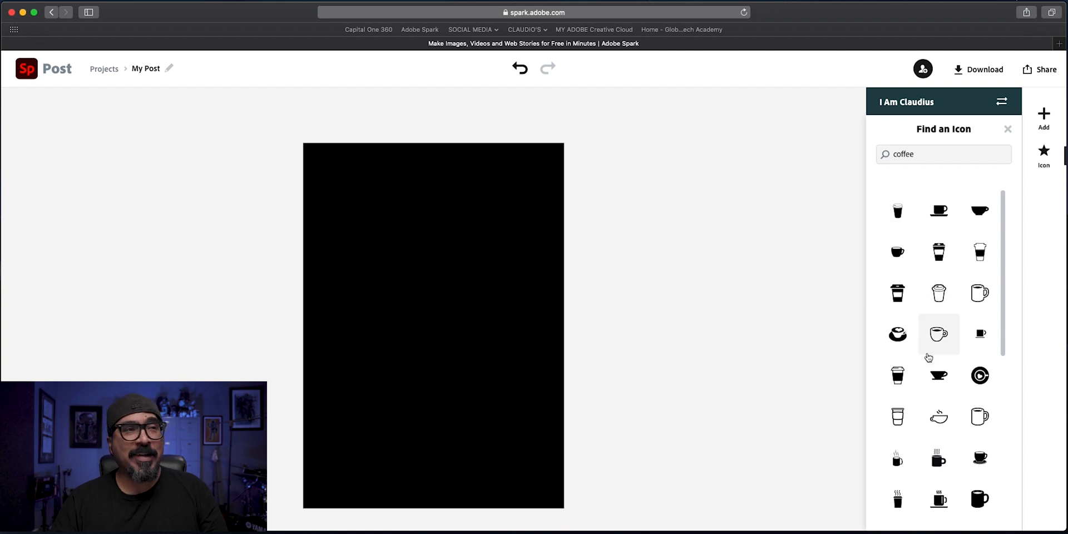
scroll("down", 3)
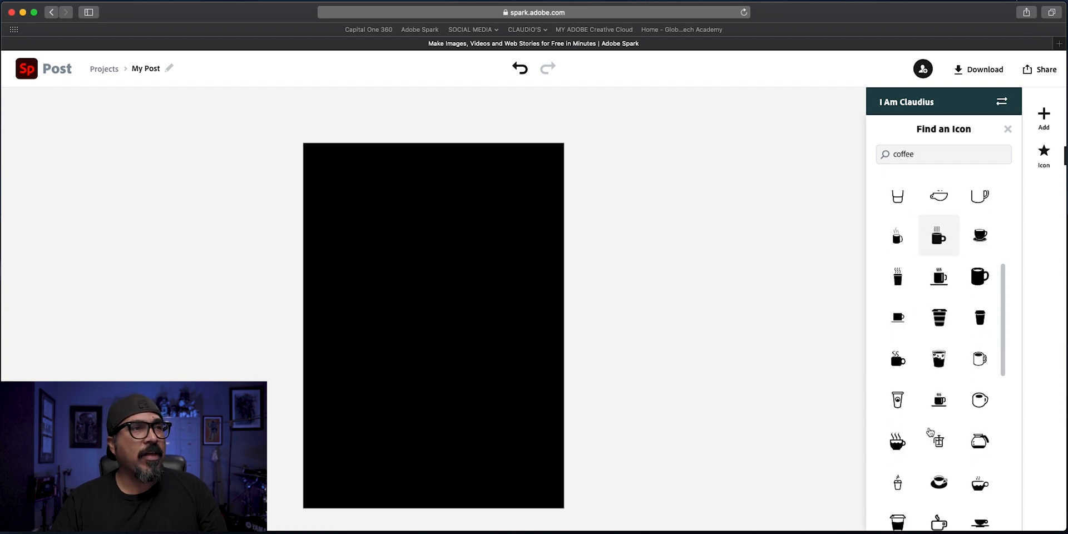
scroll("down", 3)
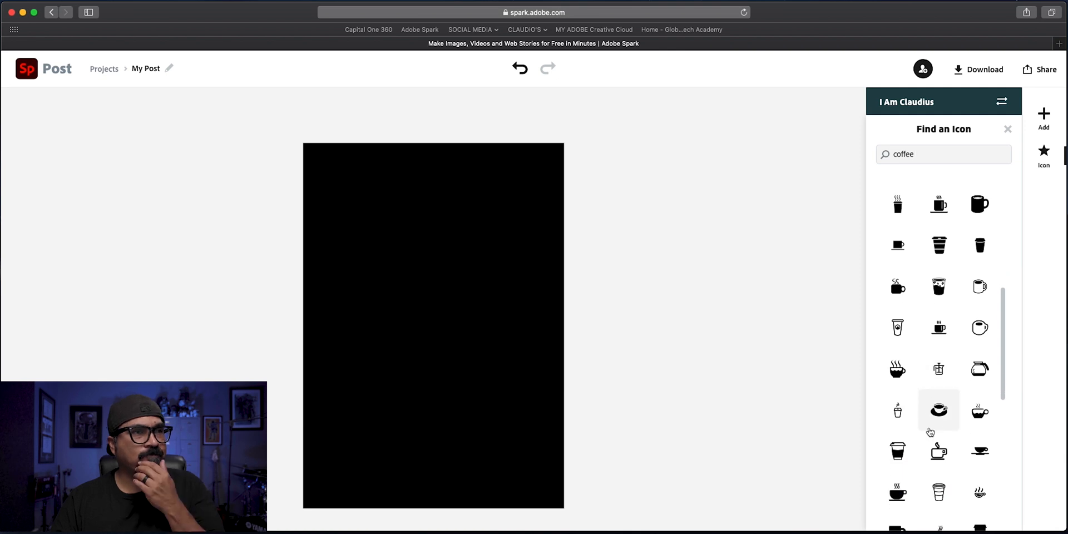
scroll("down", 3)
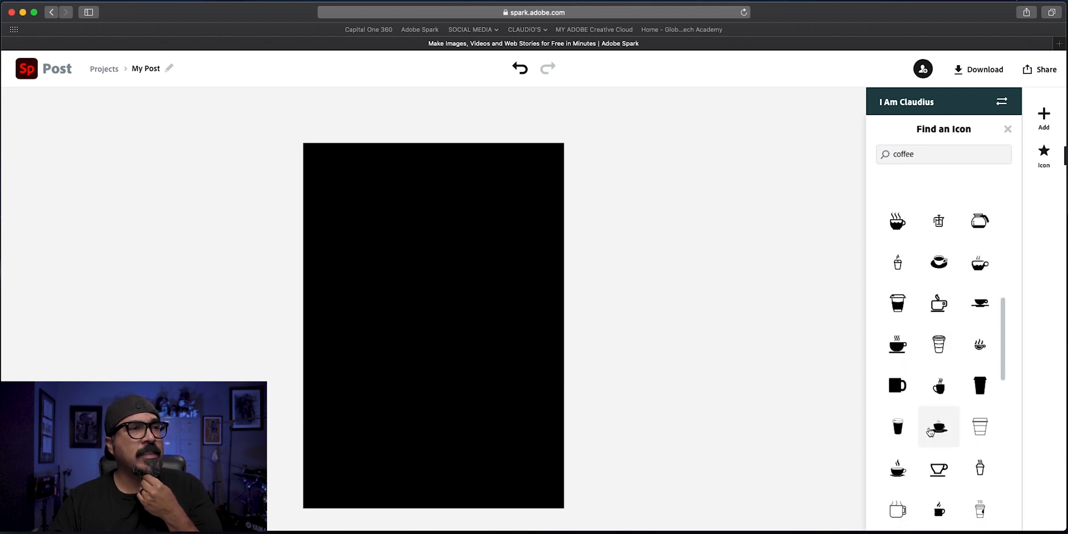
scroll("down", 3)
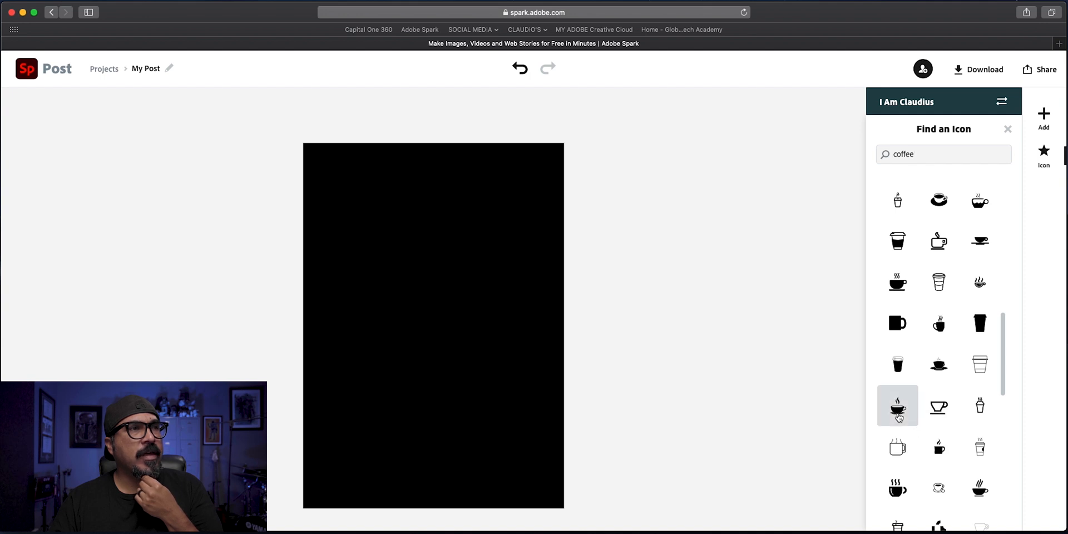
left_click(896, 406)
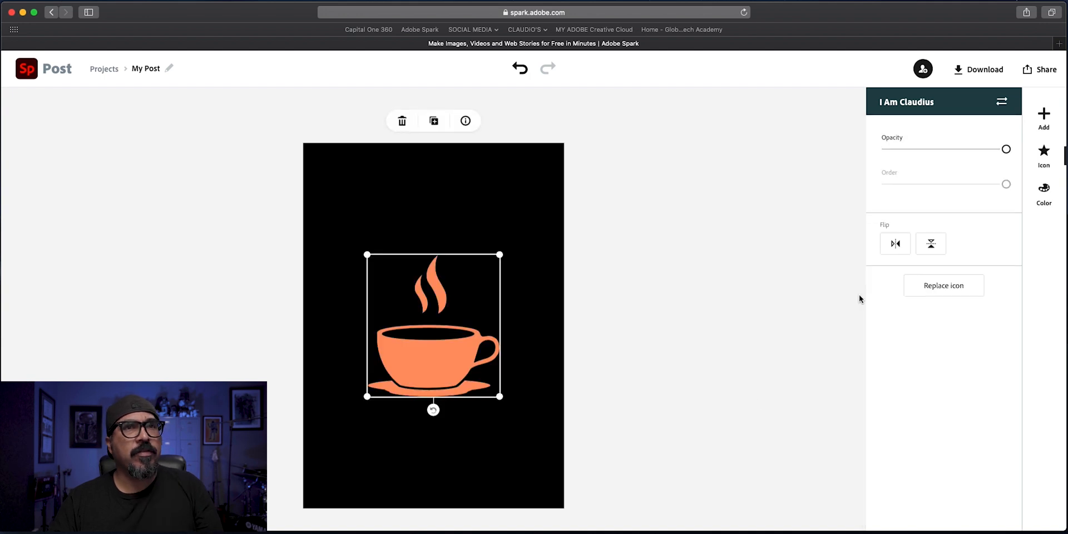
Replace it with a steamless coffee cup icon and color it white
left_click(943, 285)
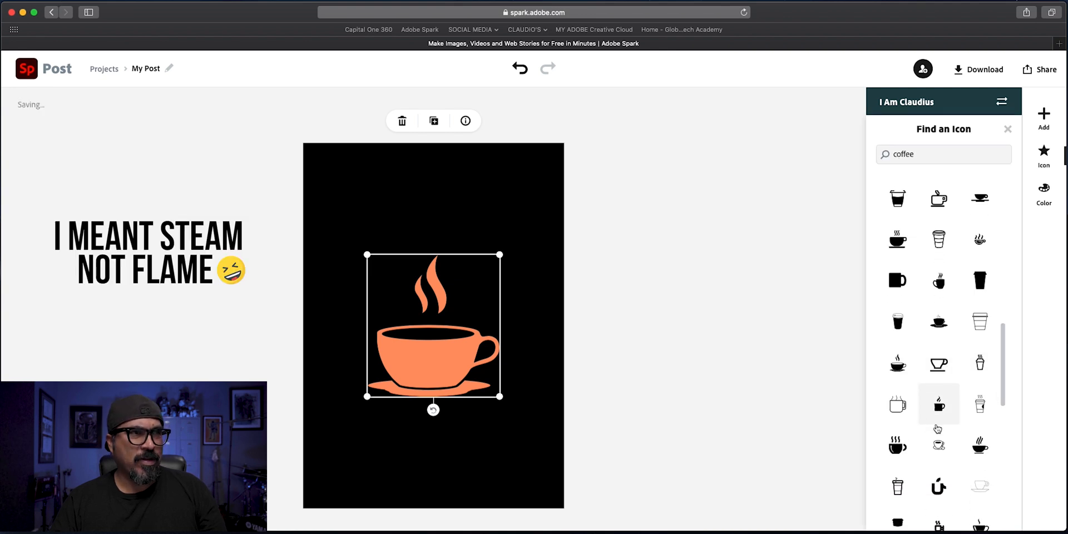
scroll("down", 3)
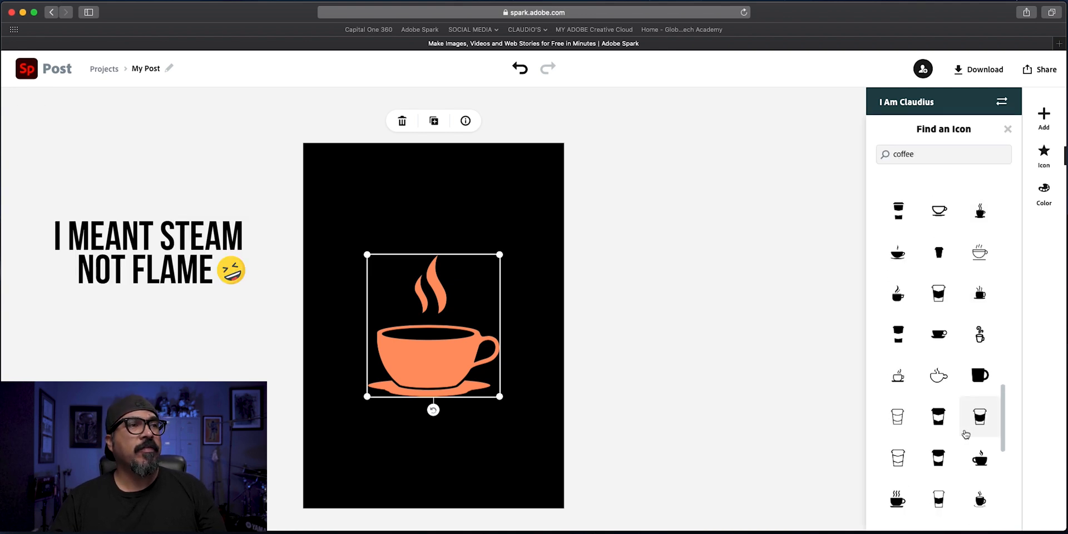
scroll("down", 3)
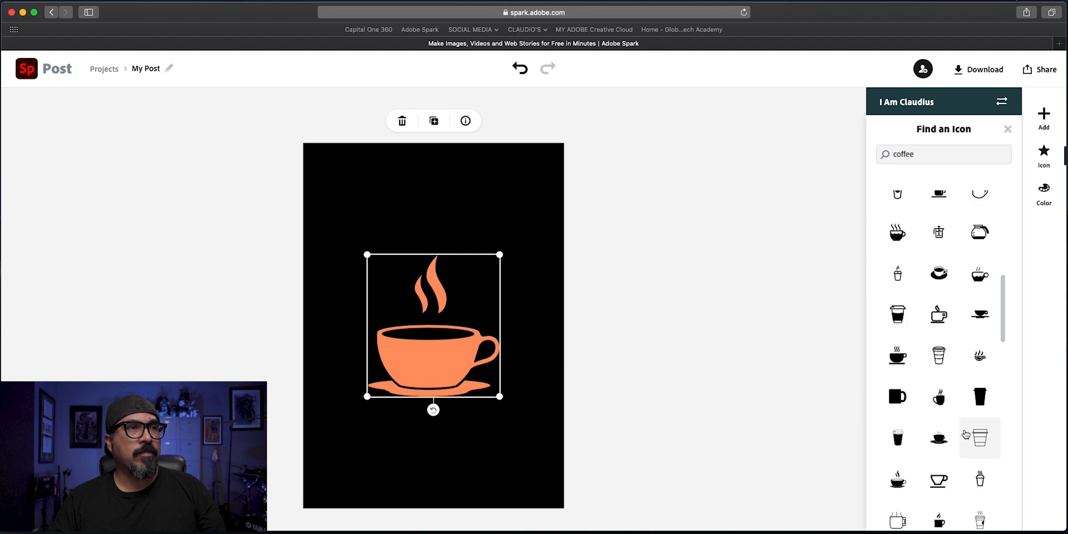
scroll("up", 3)
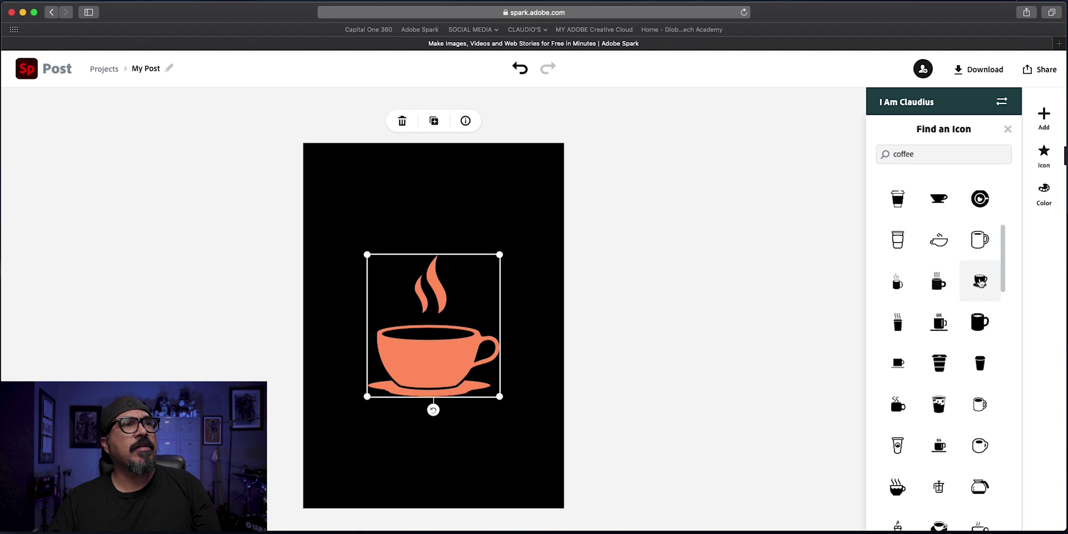
left_click(979, 280)
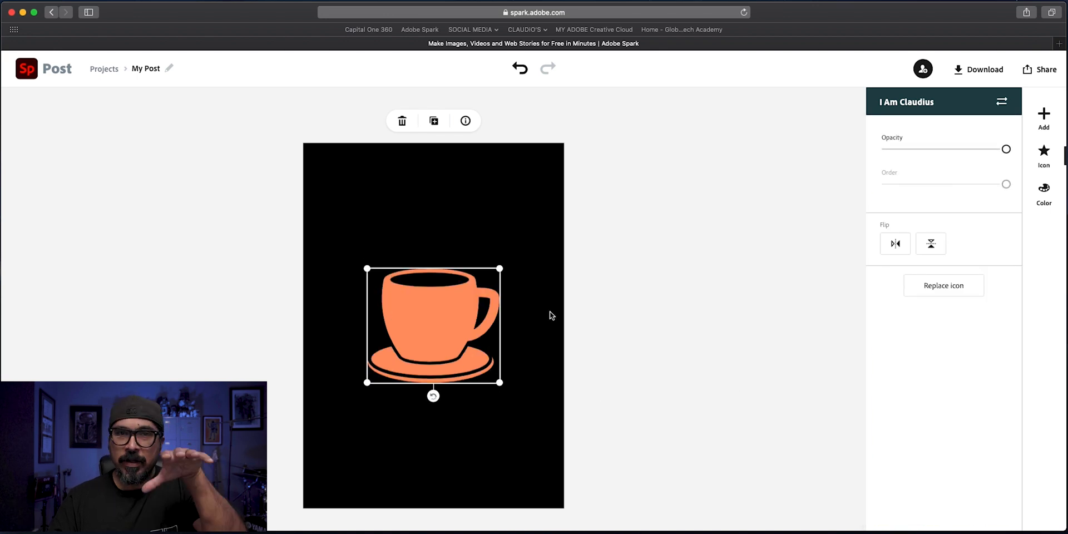
mouse_move(519, 264)
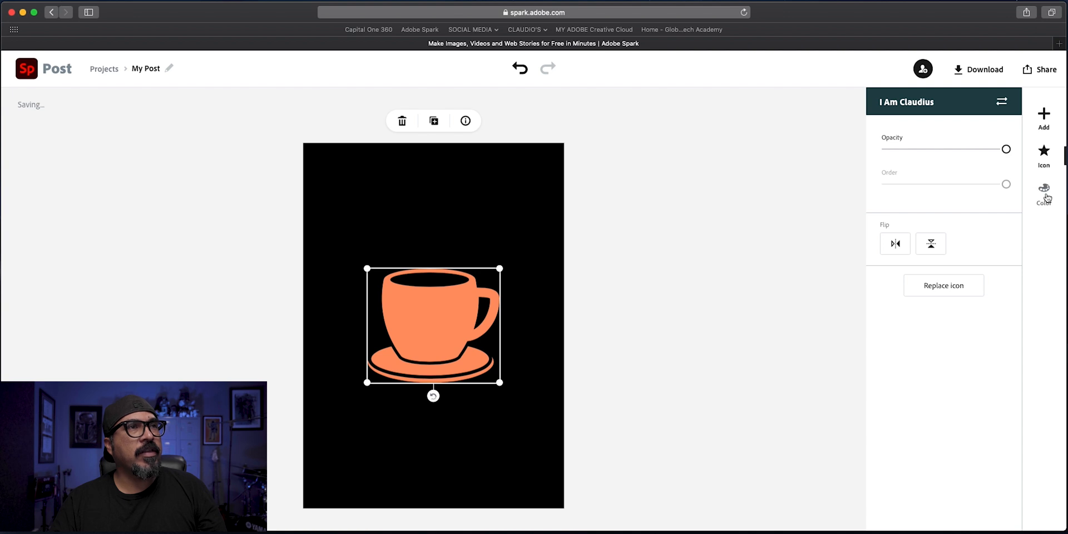
left_click(1043, 194)
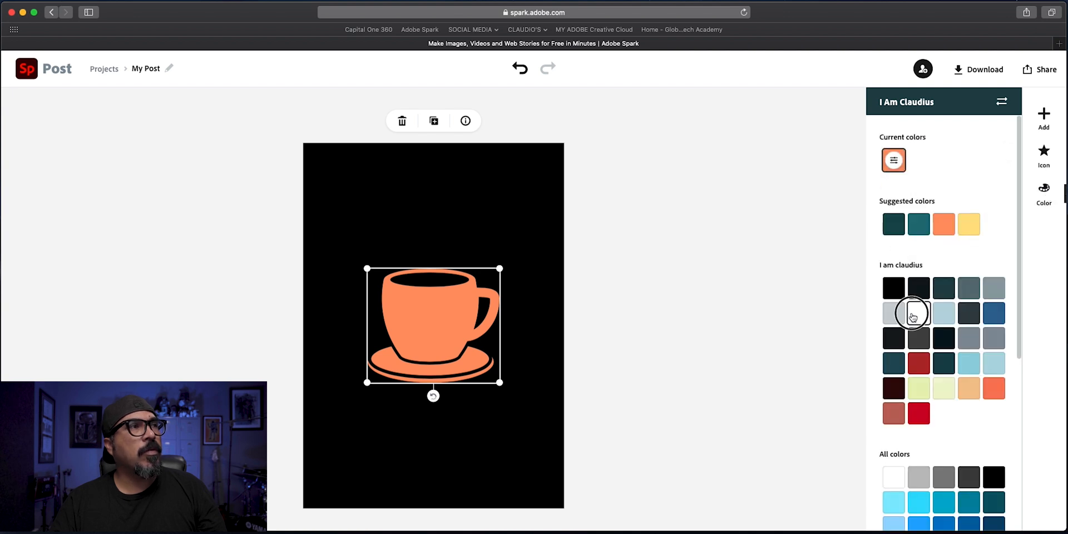
left_click(918, 312)
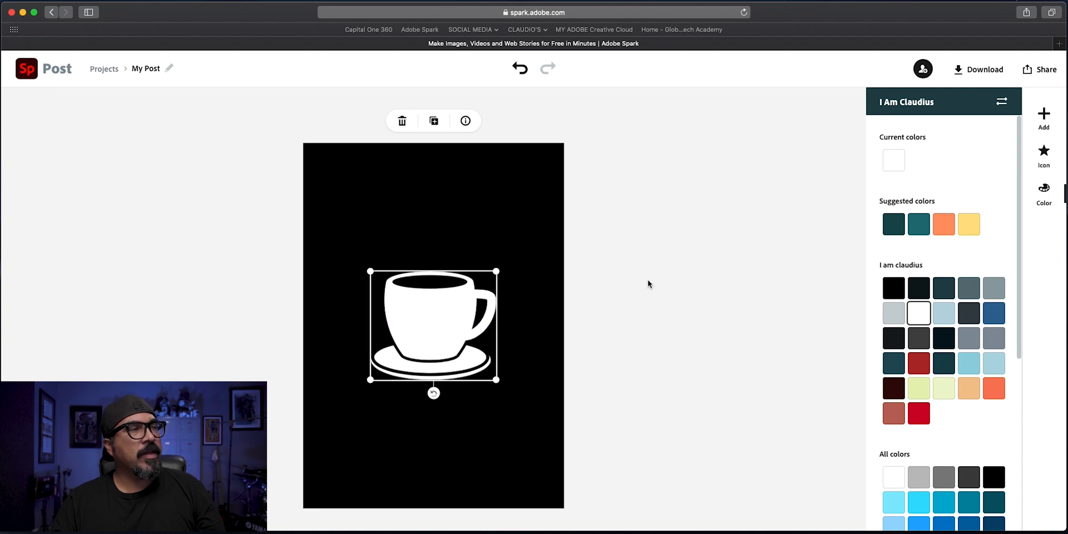
left_click(1043, 155)
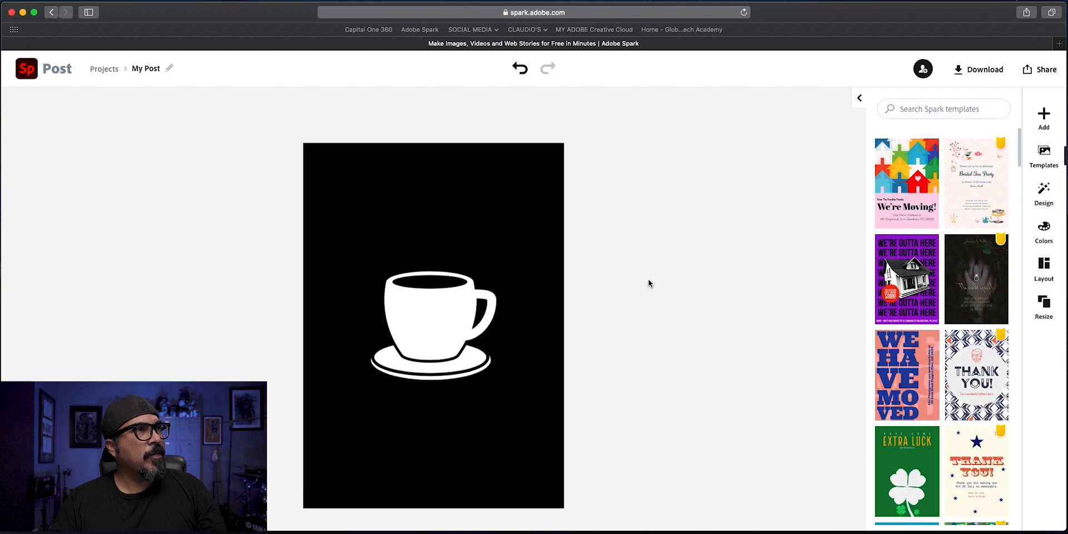
left_click(1043, 115)
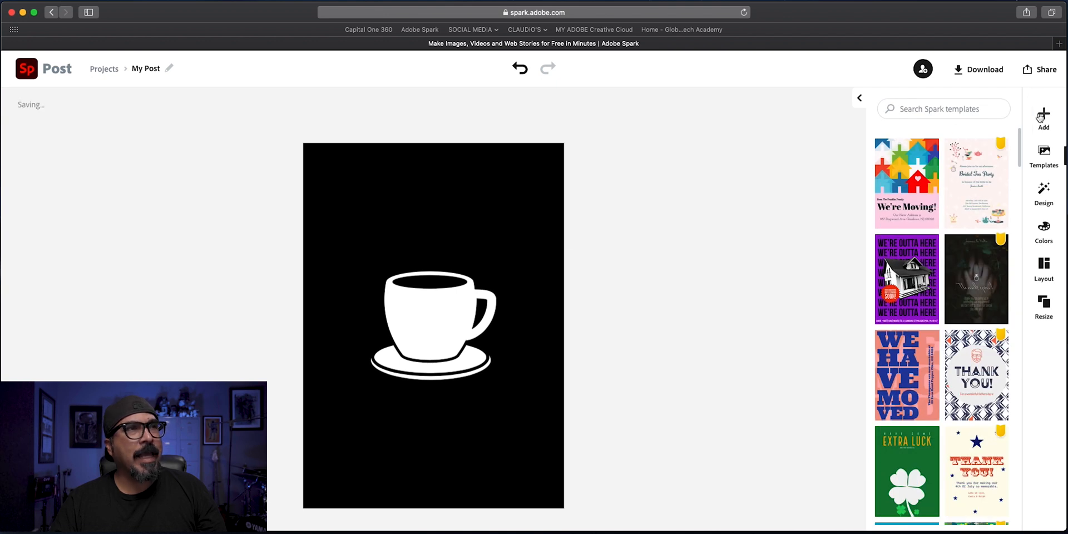
left_click(1042, 119)
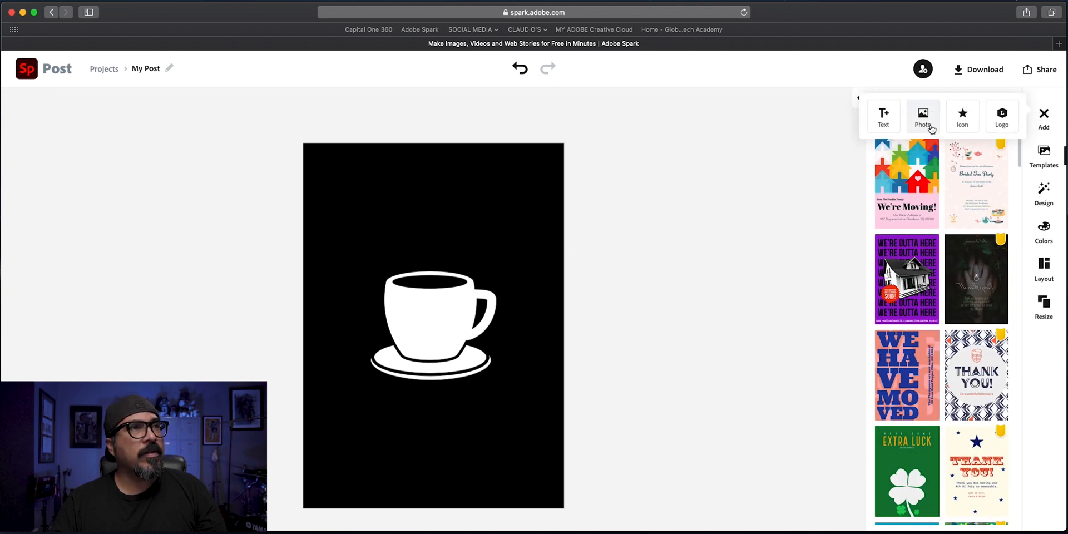
left_click(961, 116)
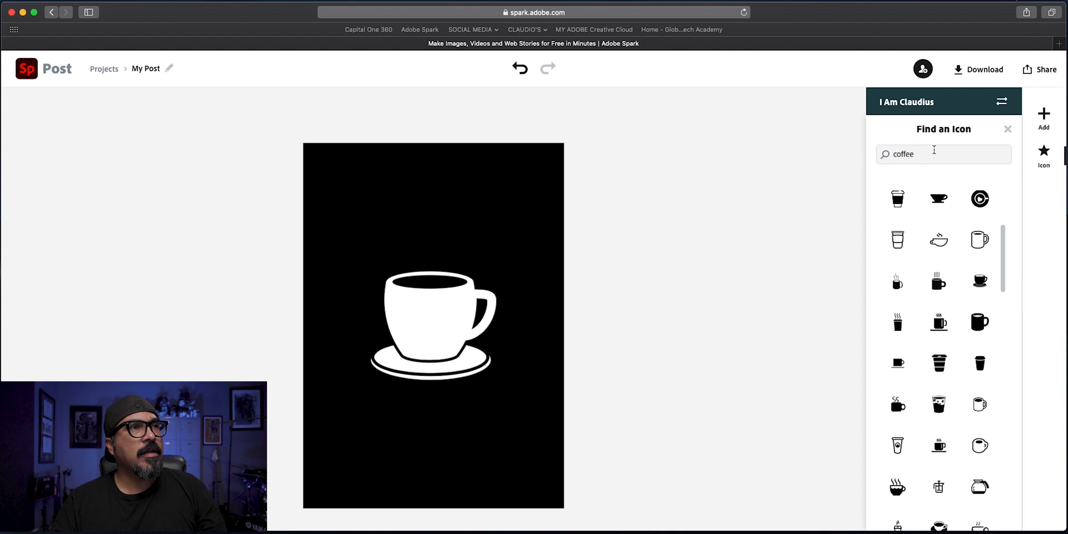
type("bo")
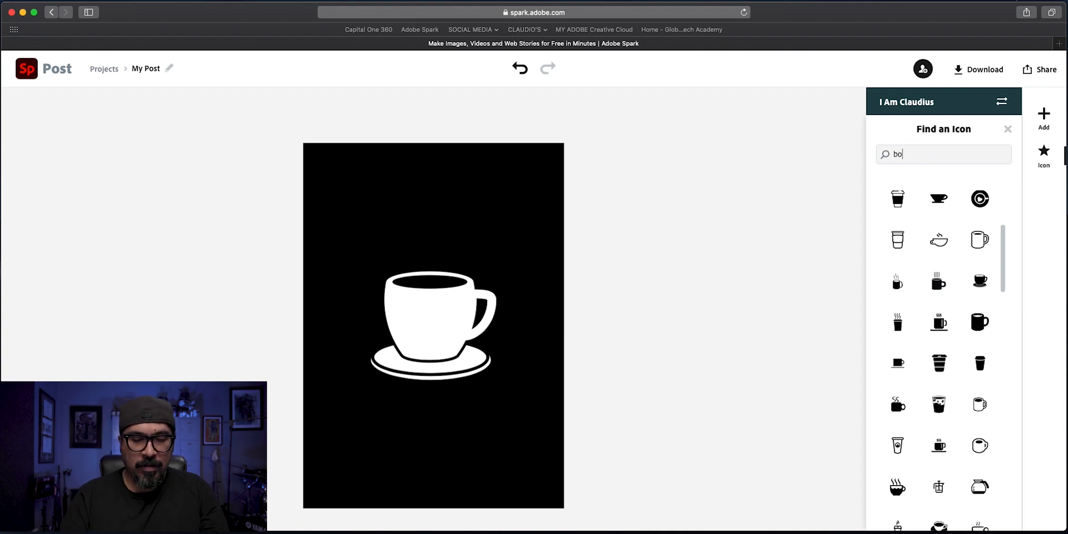
type("rder")
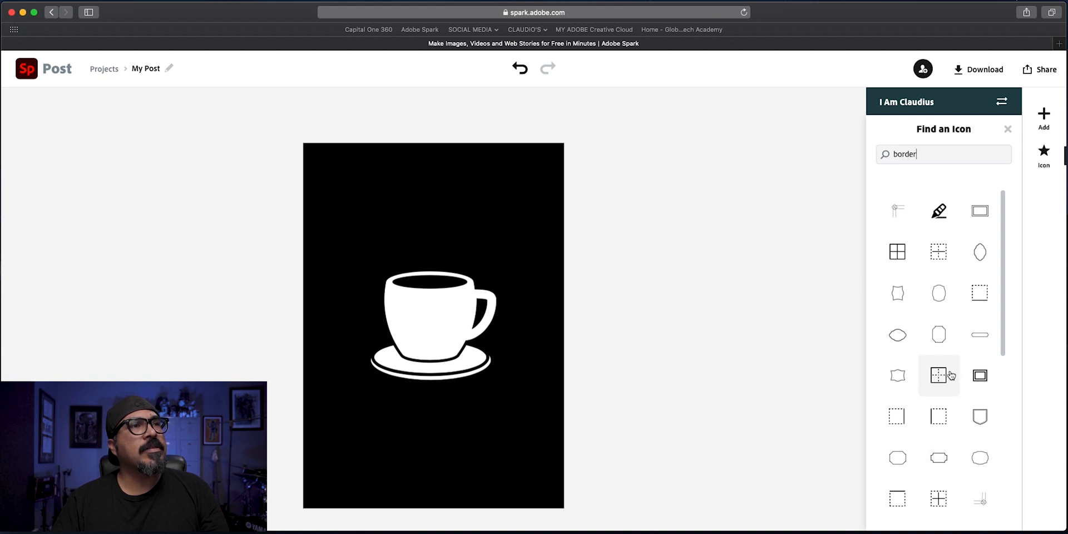
scroll("down", 3)
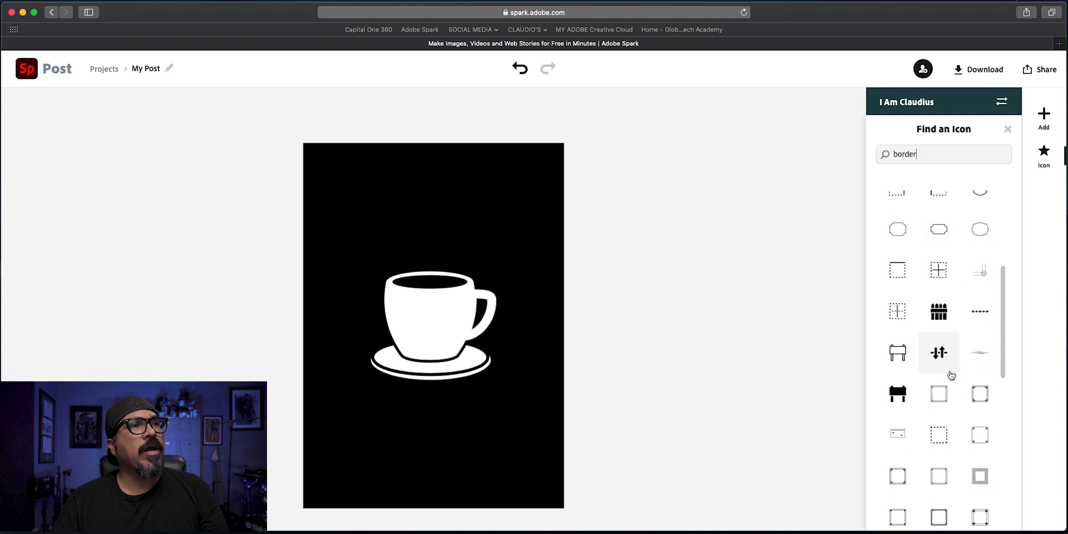
scroll("down", 3)
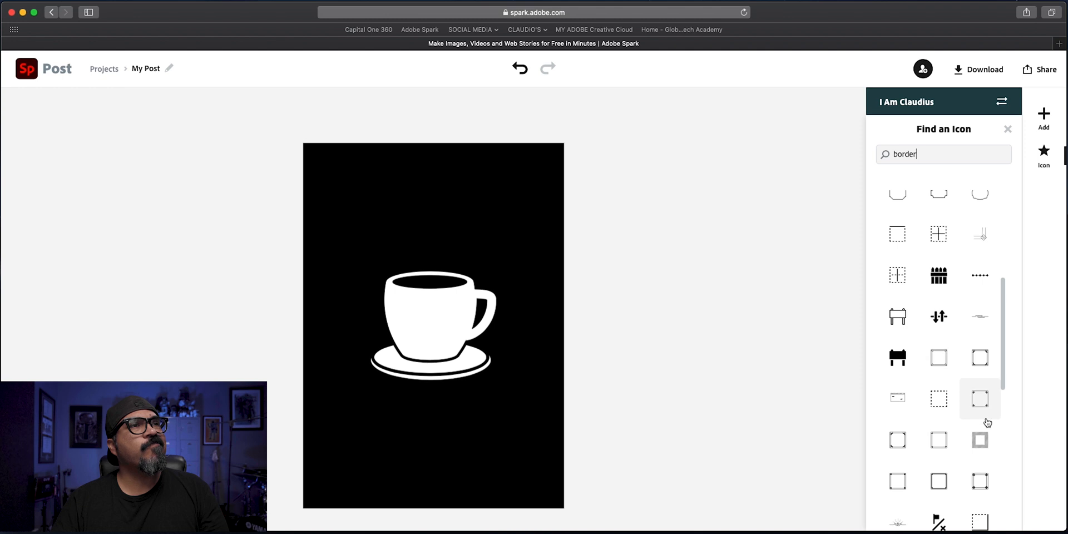
left_click(980, 398)
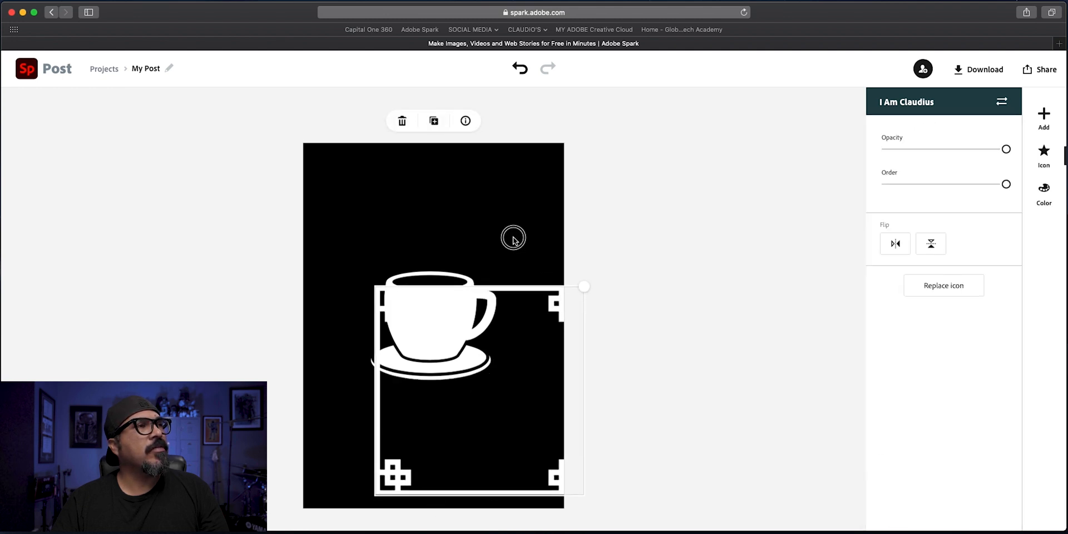
left_click_drag(584, 286, 557, 307)
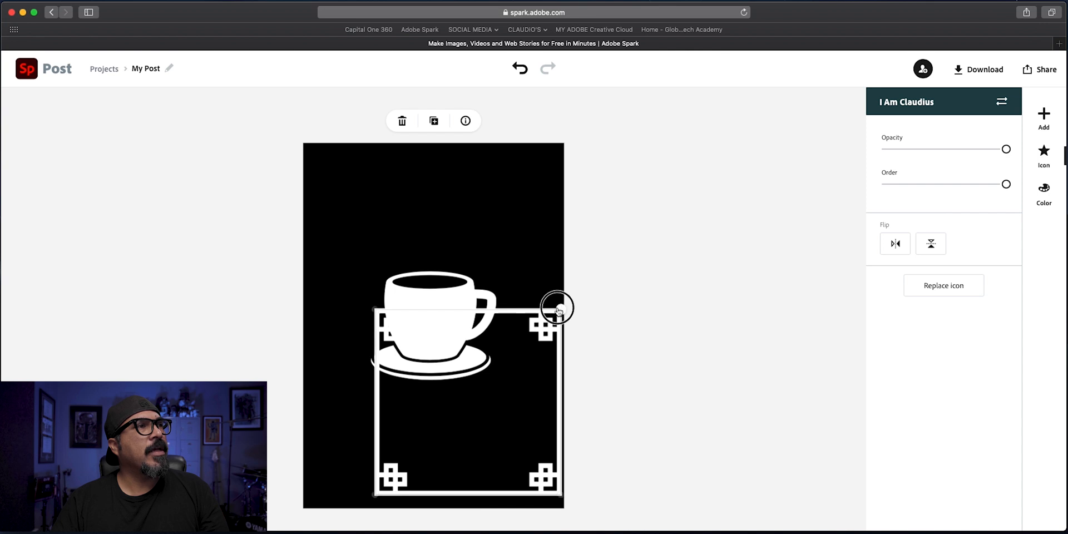
left_click(943, 285)
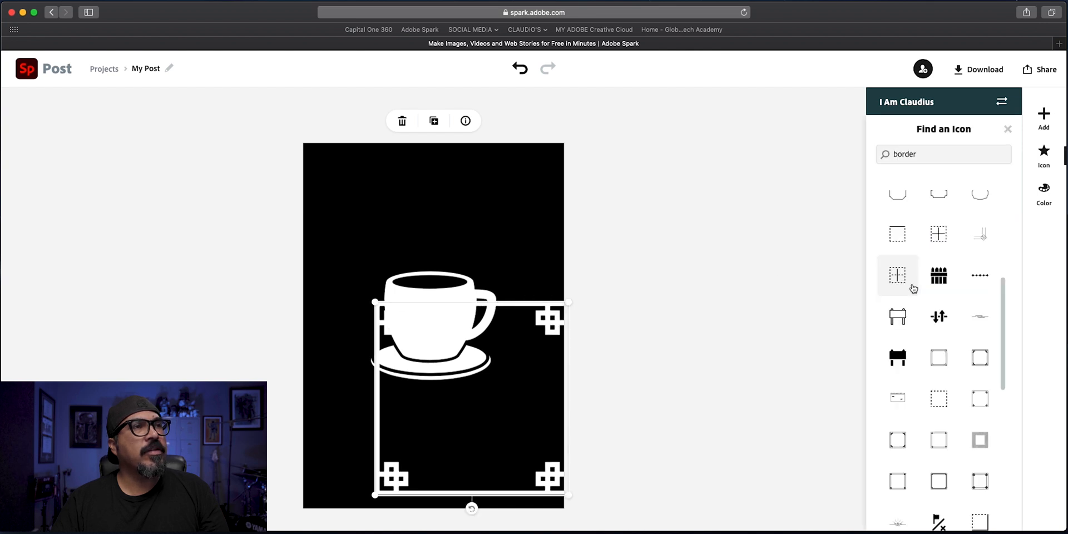
scroll("down", 3)
type("rectangle")
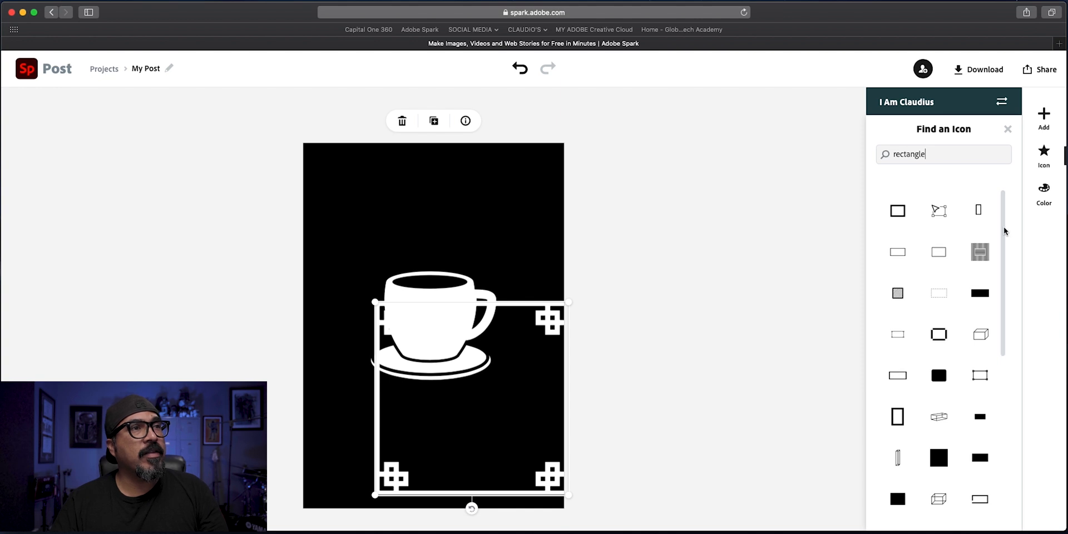
mouse_move(897, 334)
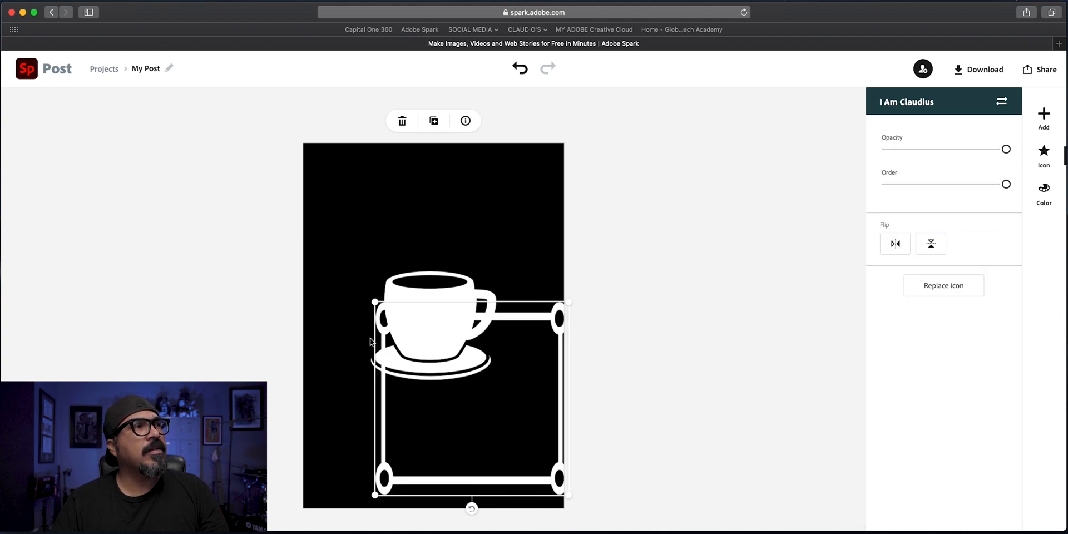
left_click(943, 285)
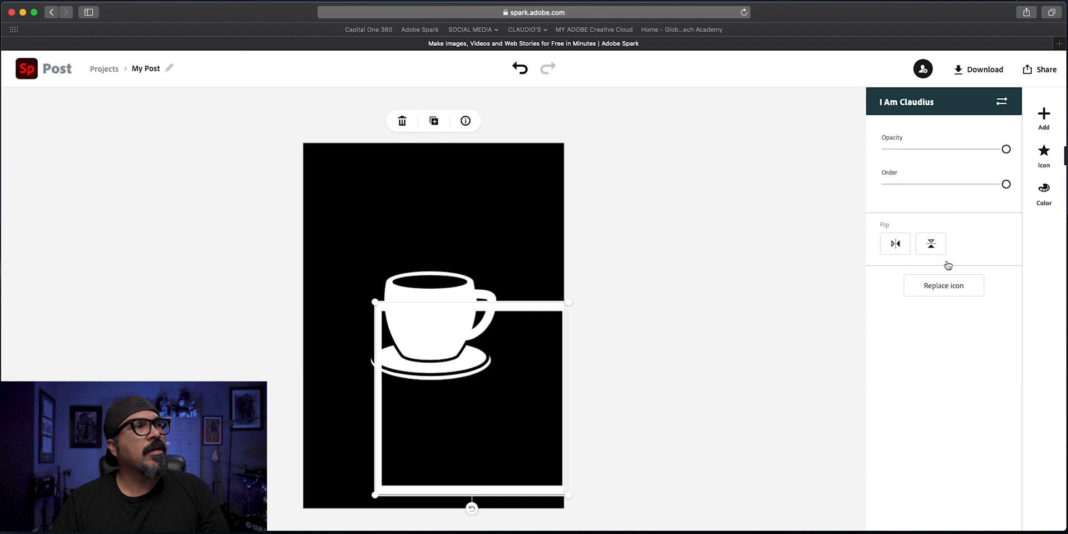
mouse_move(583, 322)
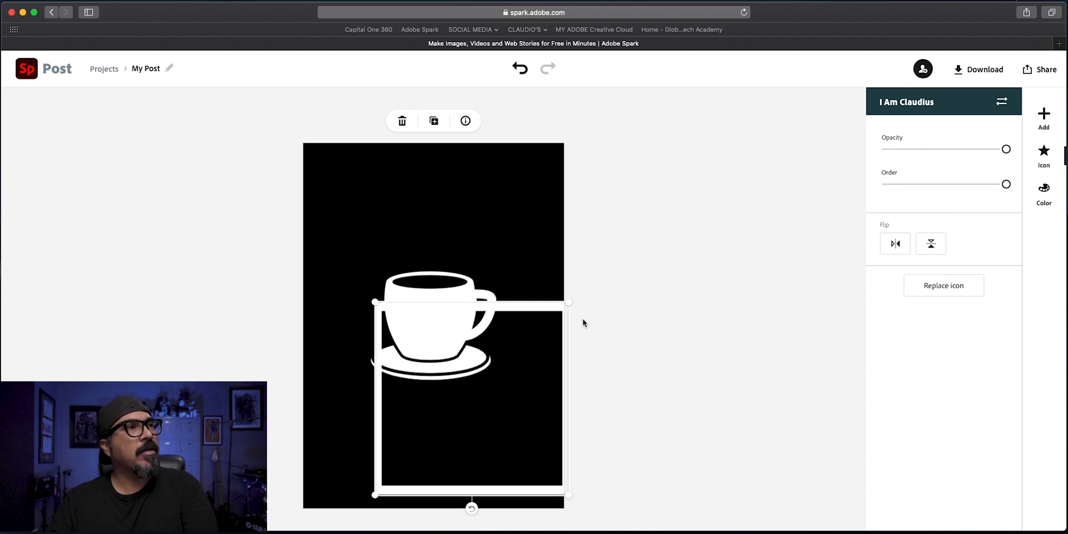
left_click_drag(568, 301, 497, 243)
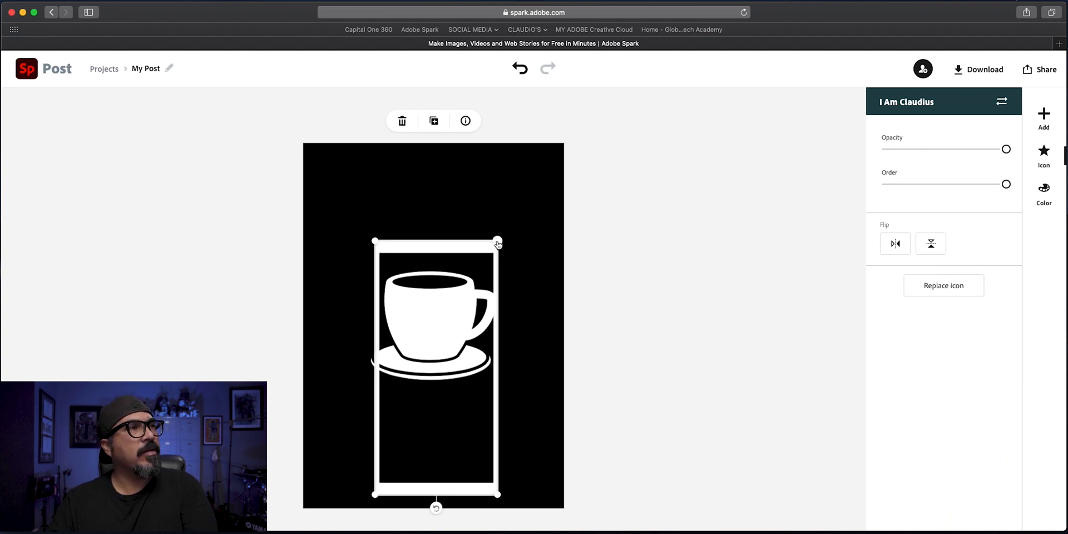
left_click(1043, 155)
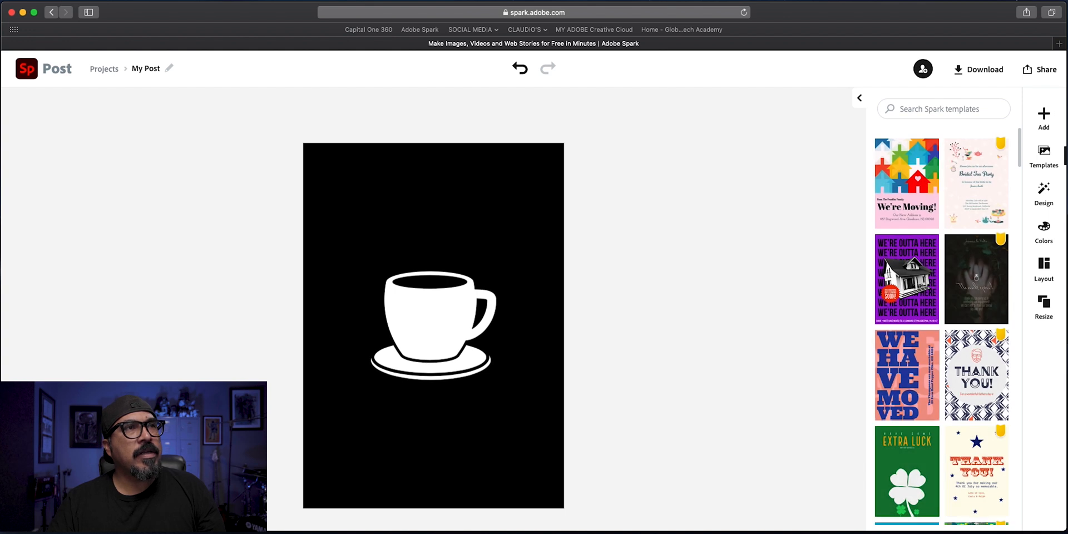
Add a rectangle frame icon and stretch it to border the whole page
left_click(1043, 119)
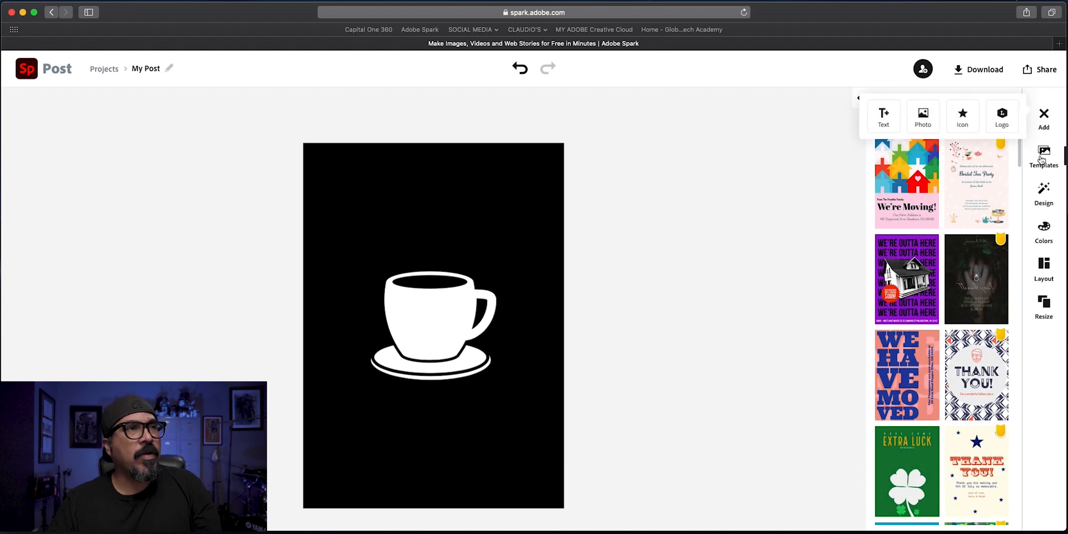
left_click(961, 115)
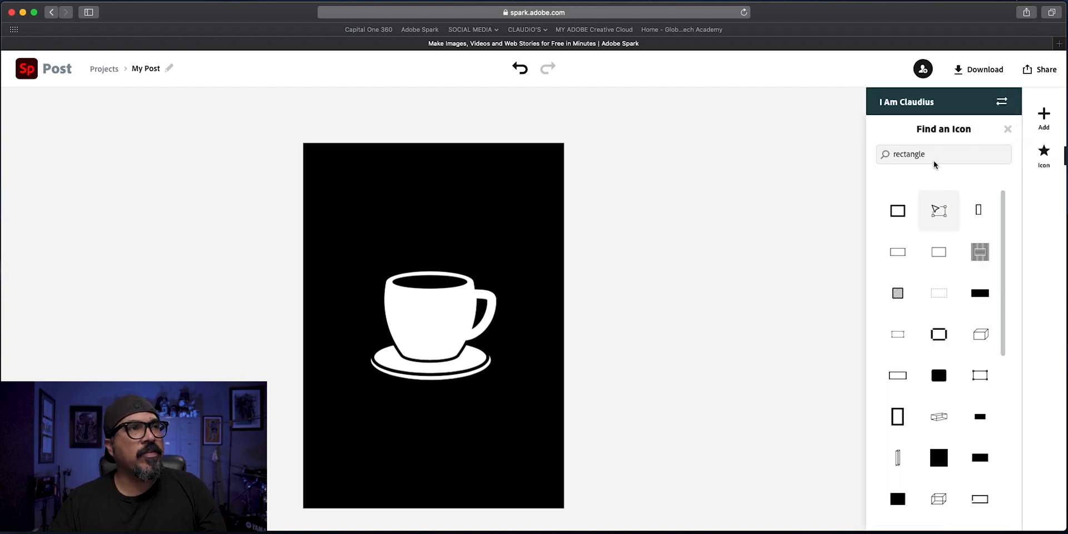
scroll("down", 3)
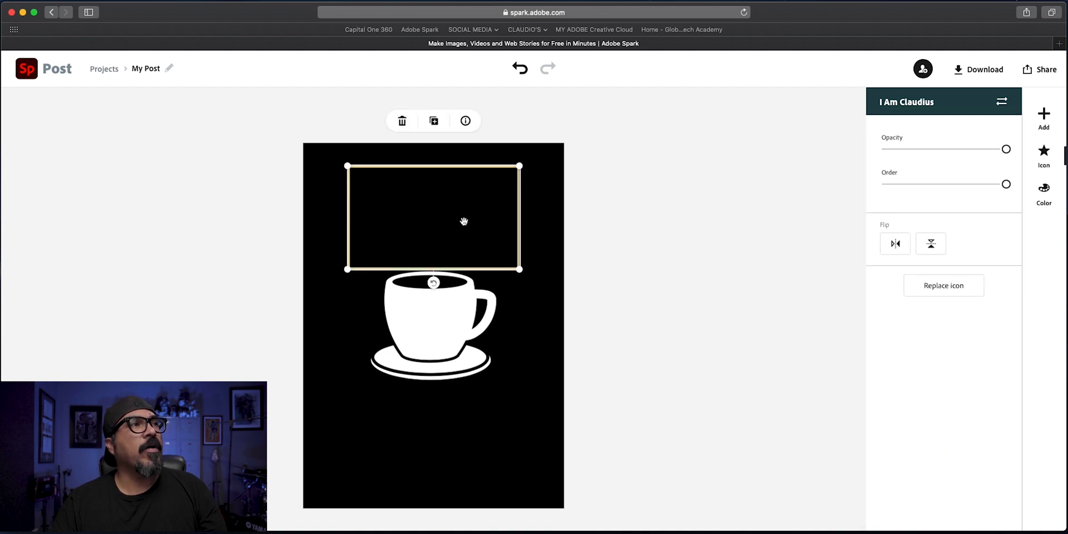
left_click_drag(519, 269, 513, 312)
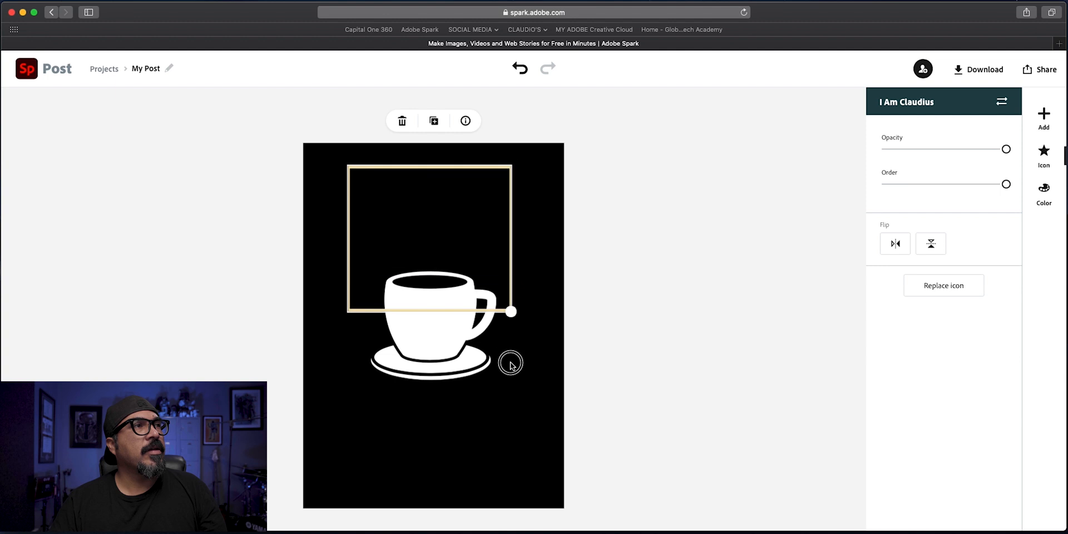
left_click_drag(513, 312, 547, 493)
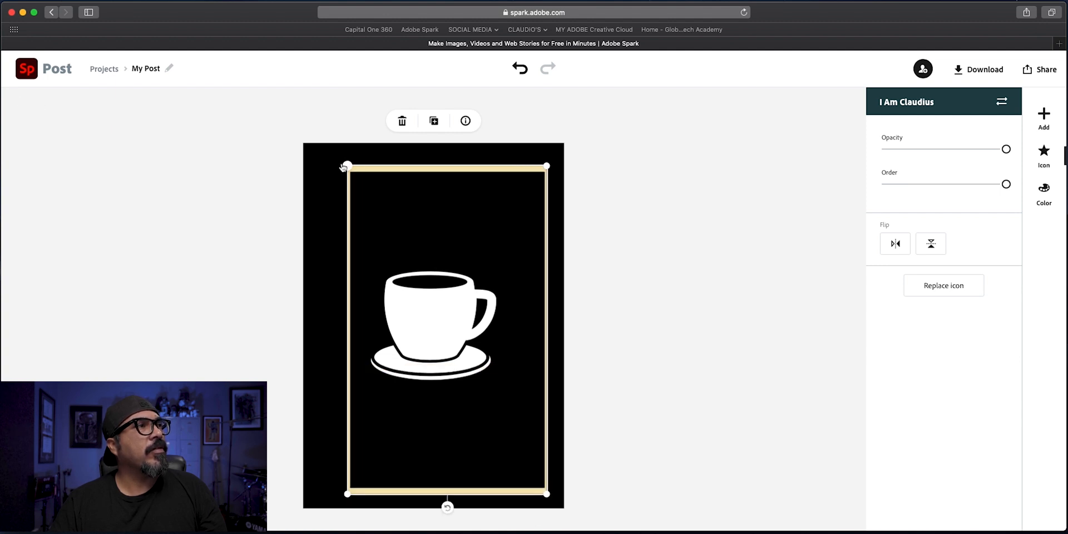
left_click_drag(343, 168, 318, 158)
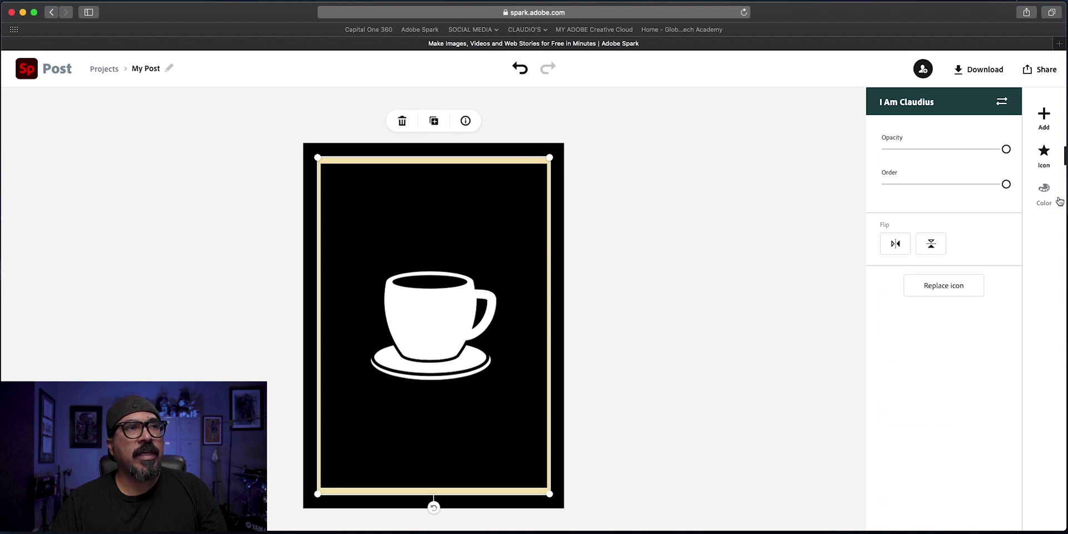
Make the frame white and partially transparent, then delete it
left_click(1043, 194)
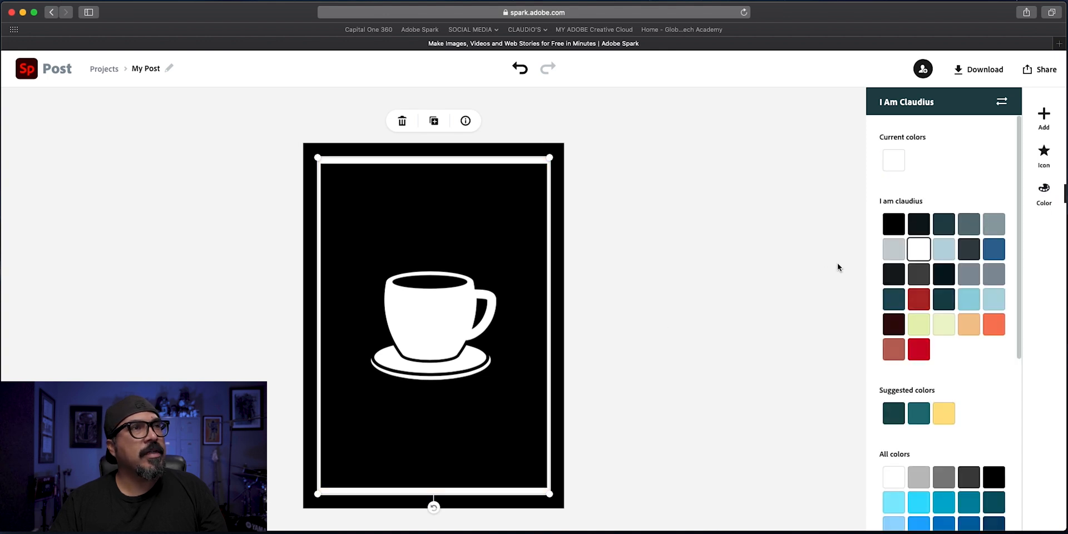
mouse_move(1037, 276)
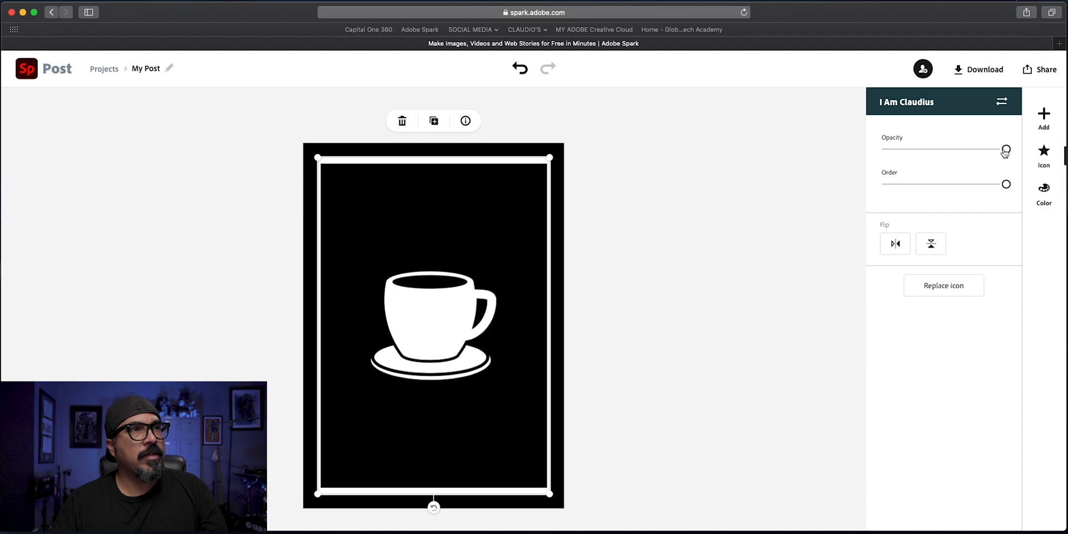
left_click_drag(1005, 151, 933, 151)
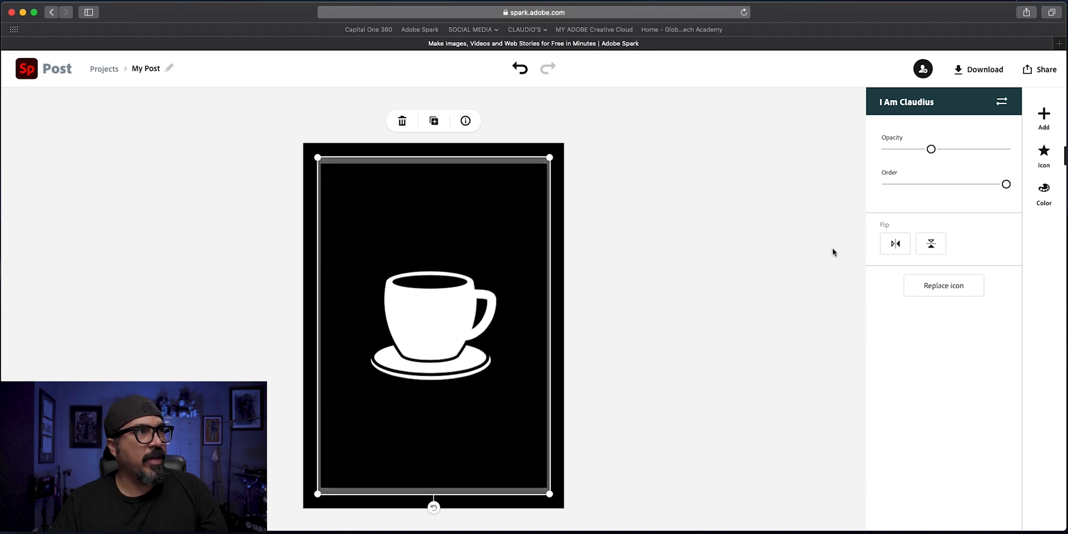
left_click(1043, 193)
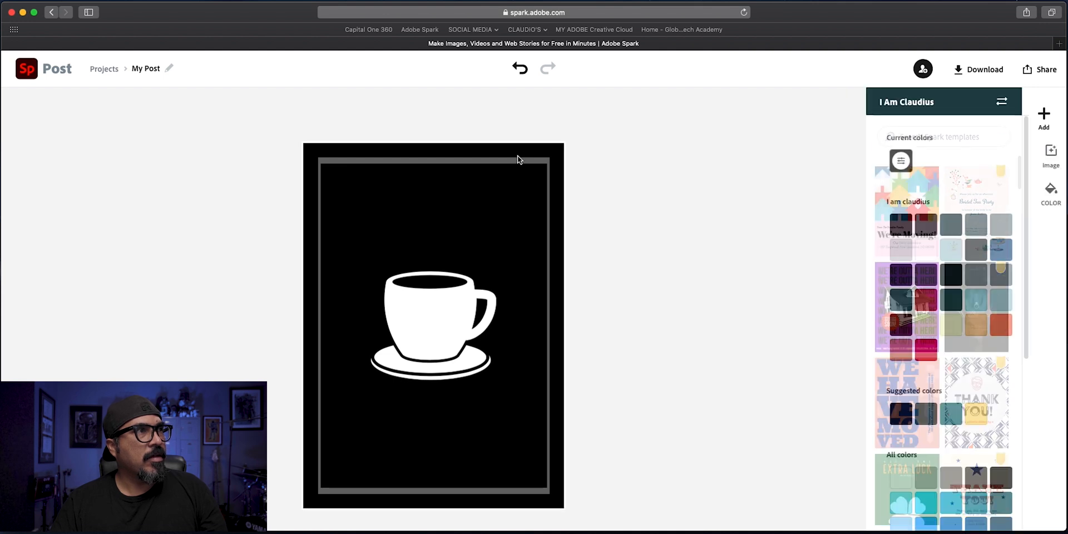
left_click(433, 320)
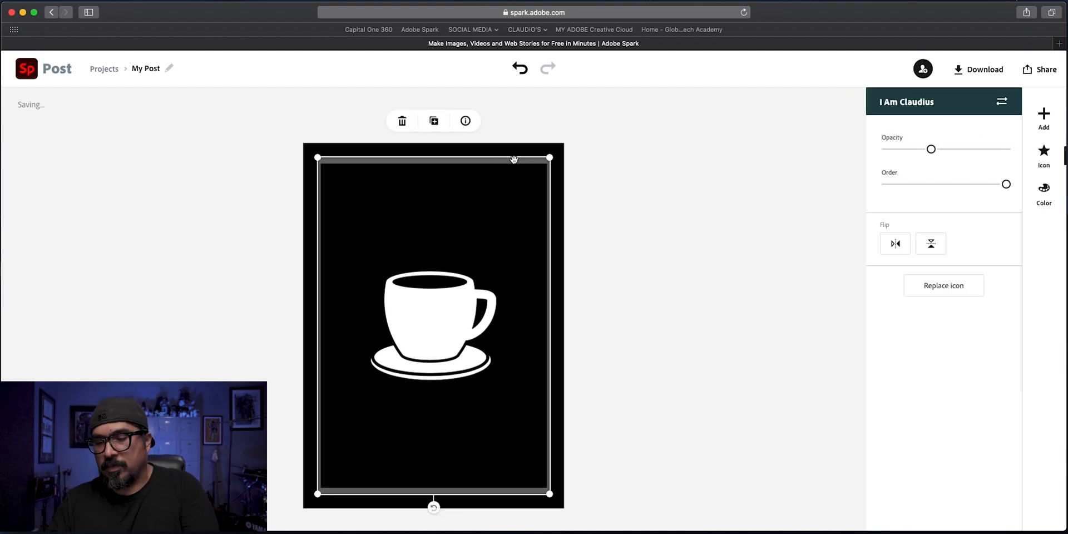
left_click(1043, 154)
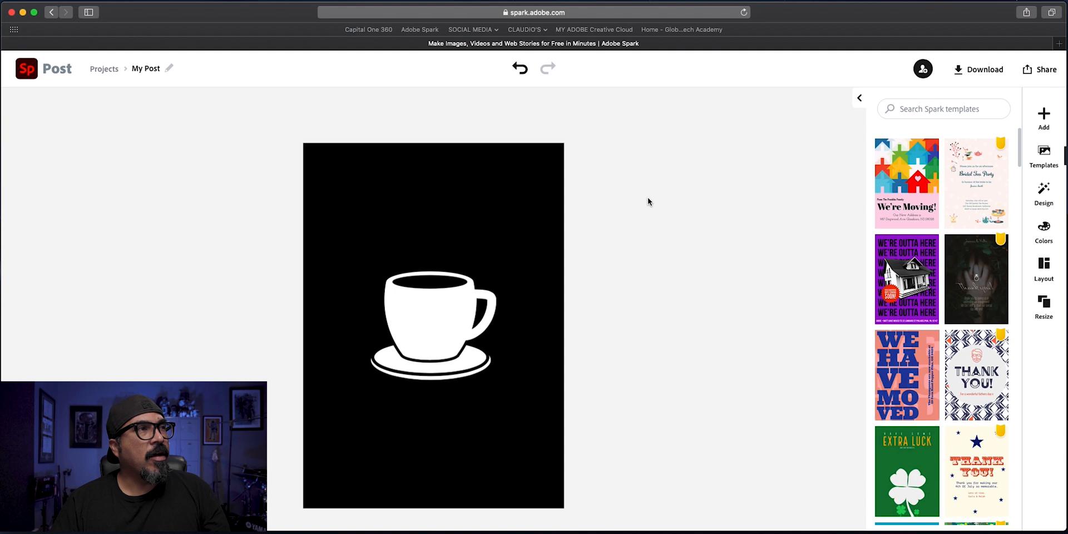
mouse_move(1043, 116)
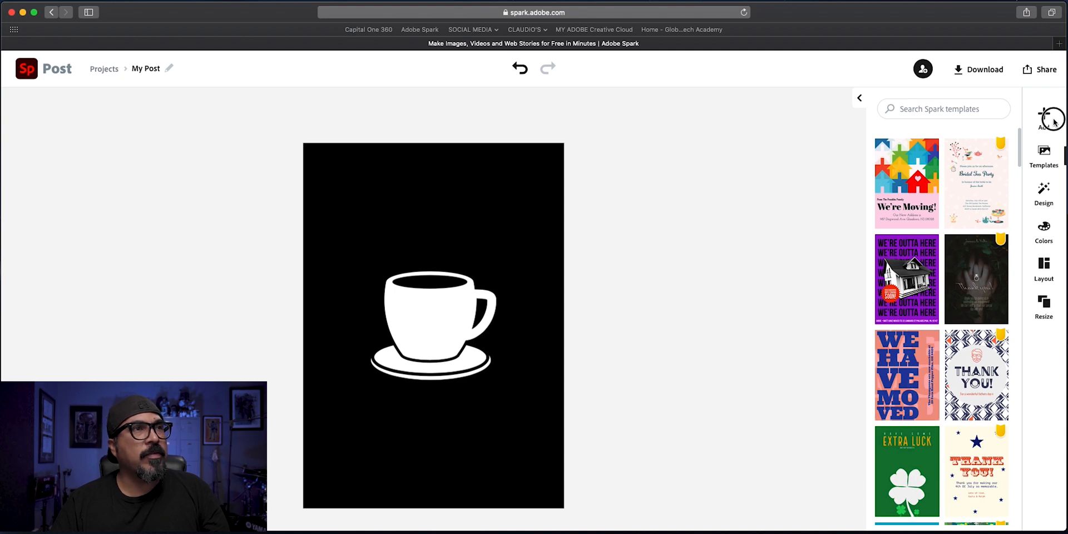
Add a blank text element and enter the heading 'MEET AND GREET COFFEE TIME'
left_click(1043, 117)
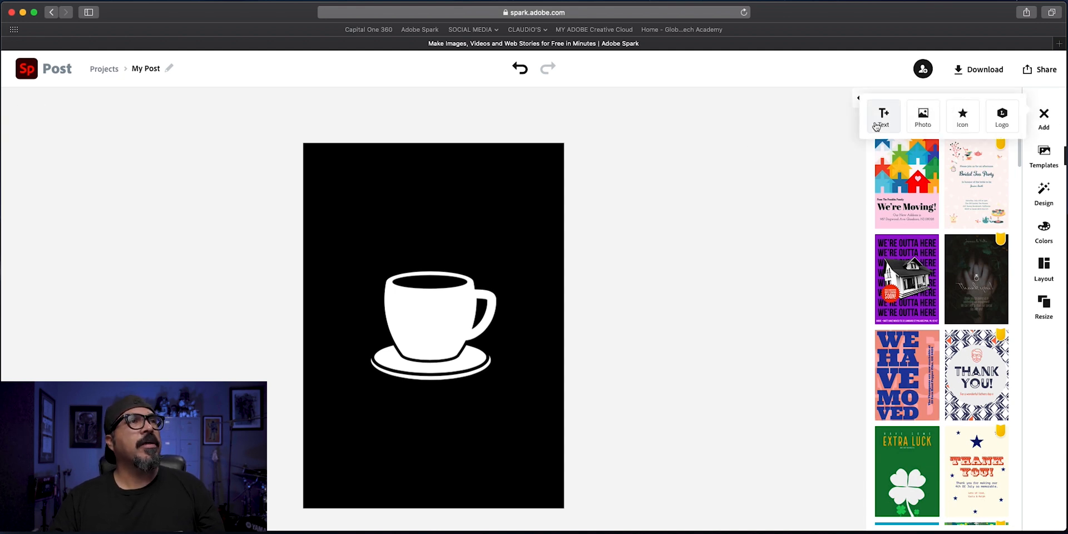
left_click(882, 115)
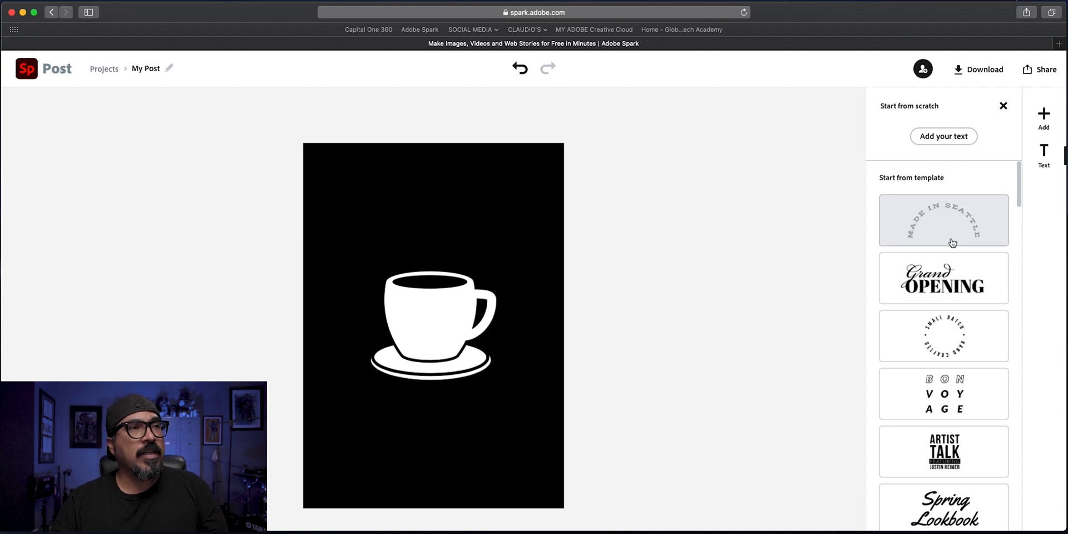
scroll("down", 3)
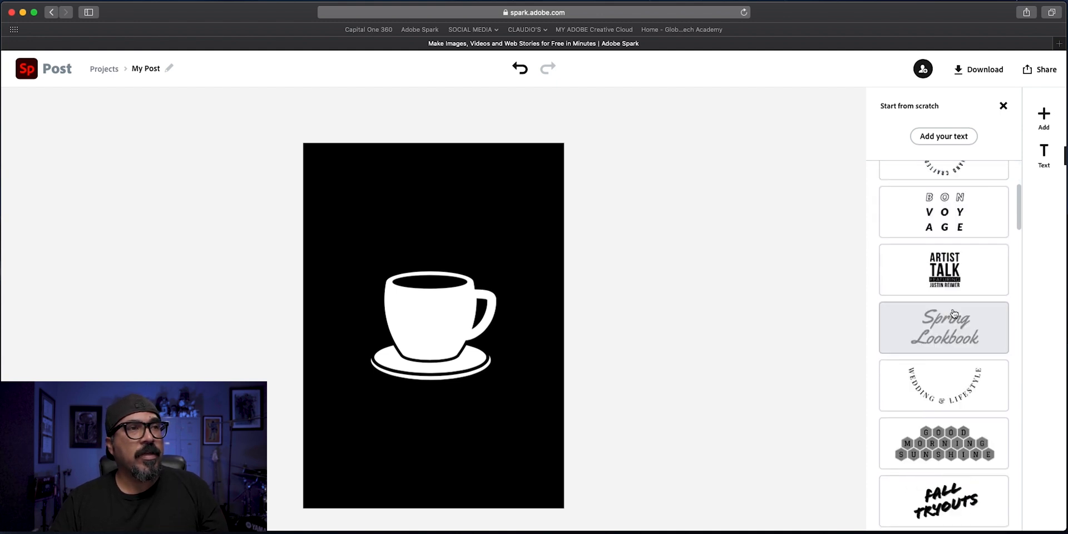
scroll("down", 3)
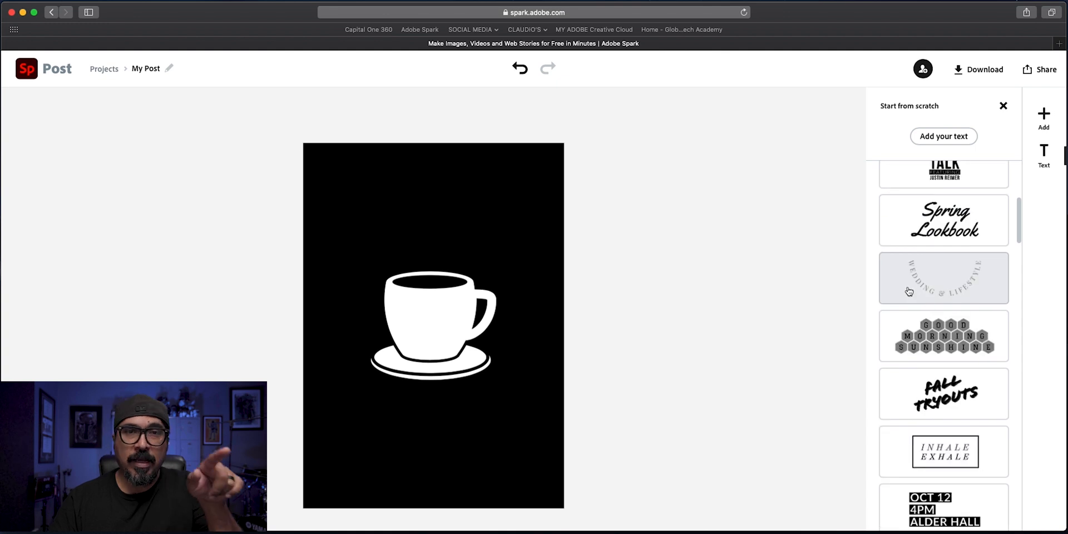
scroll("up", 3)
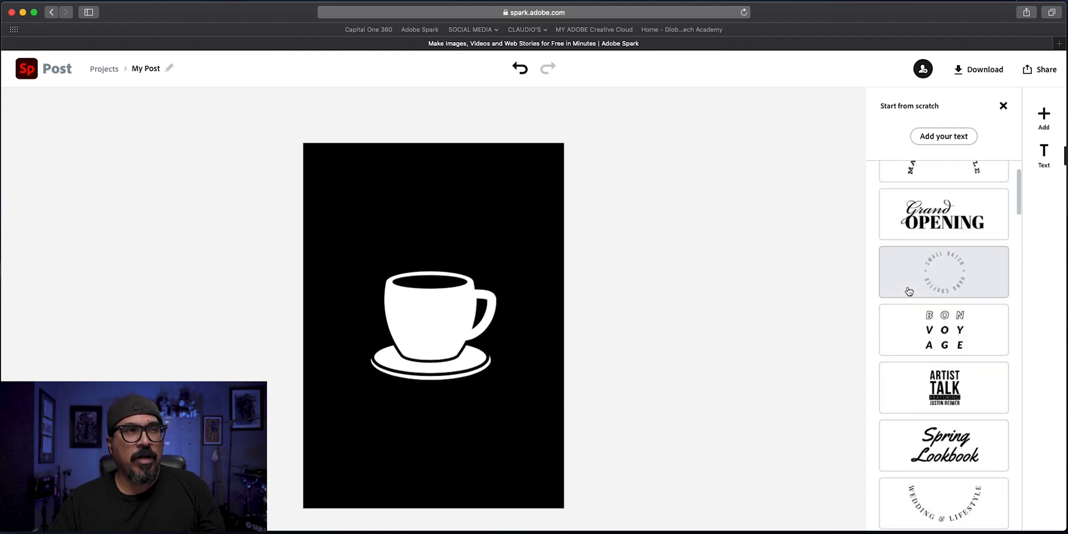
scroll("up", 3)
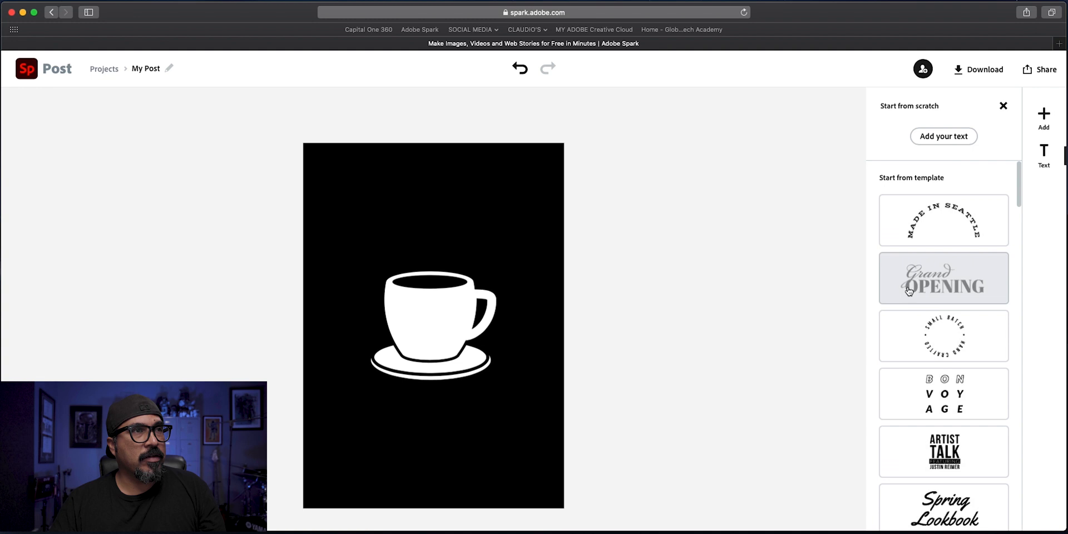
left_click(943, 136)
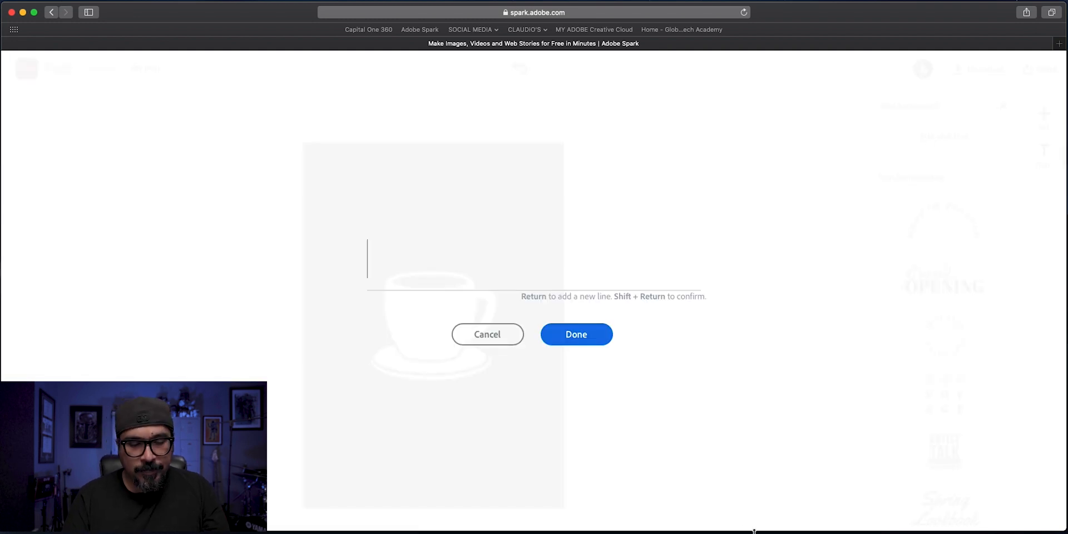
type("MEET")
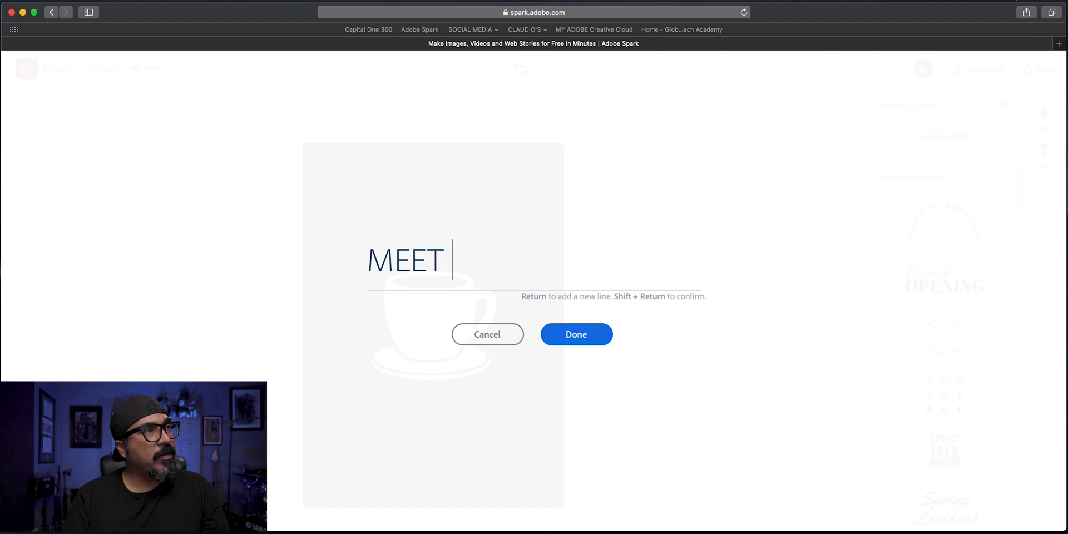
type("AND GREET COFF")
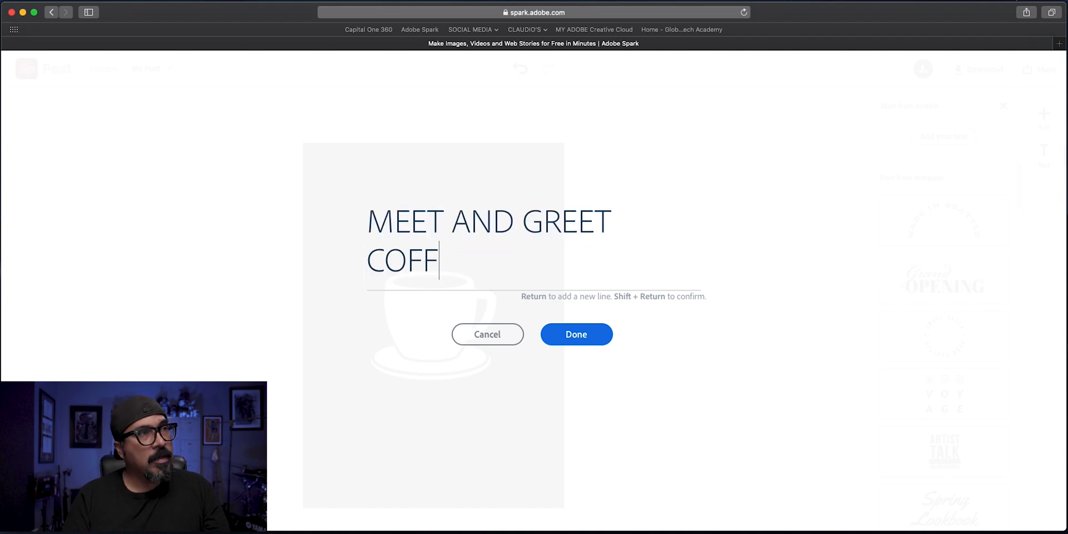
type("EE TIM")
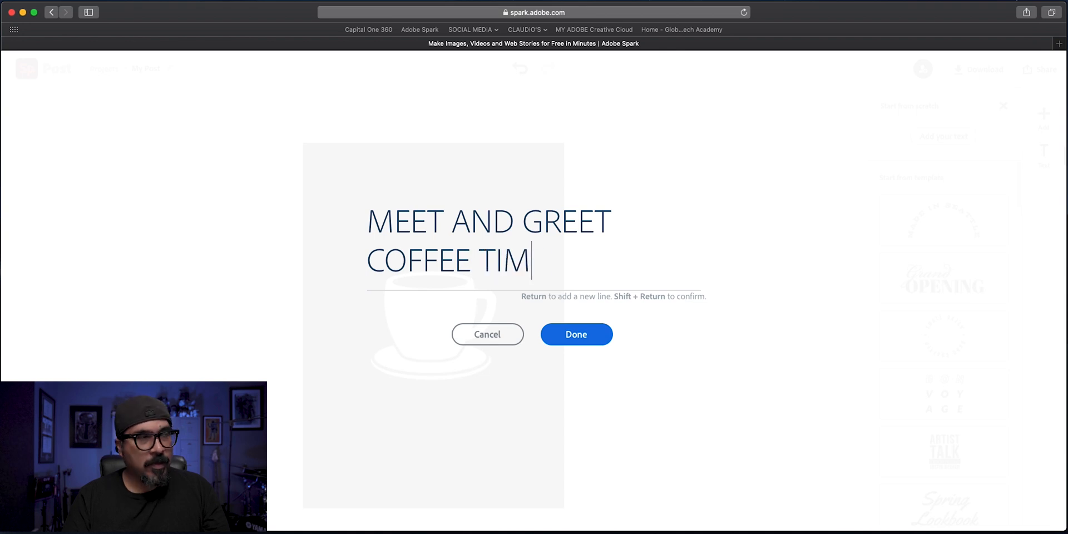
type("E")
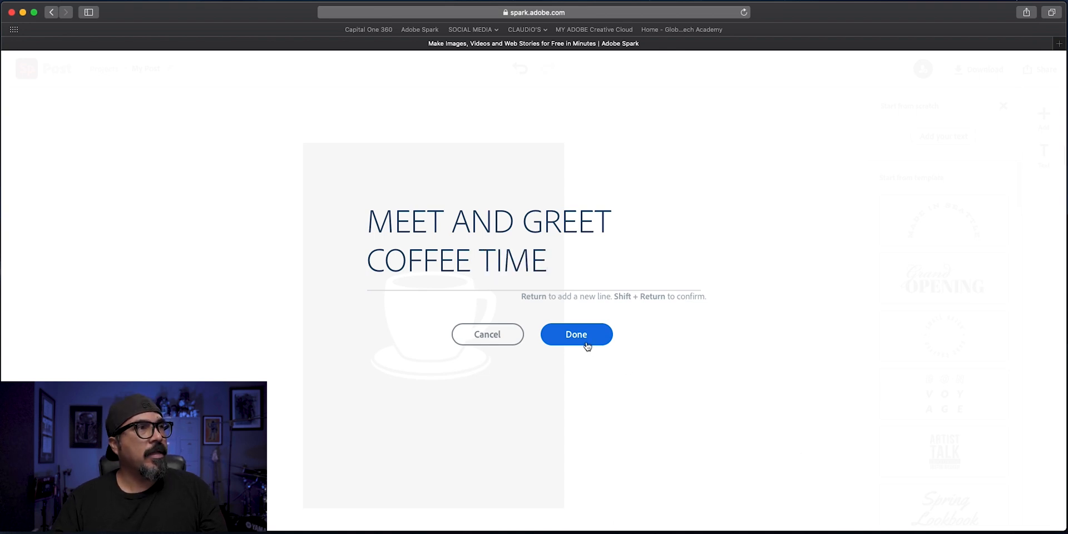
left_click(576, 334)
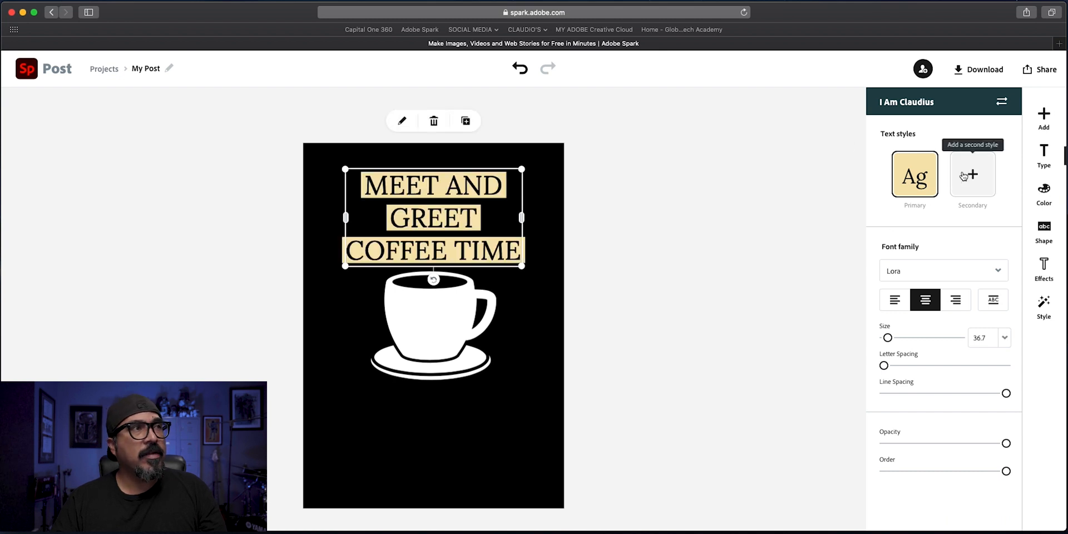
Remove the heading's backing shape, make it white, and fit its lines to equal width
left_click(1043, 232)
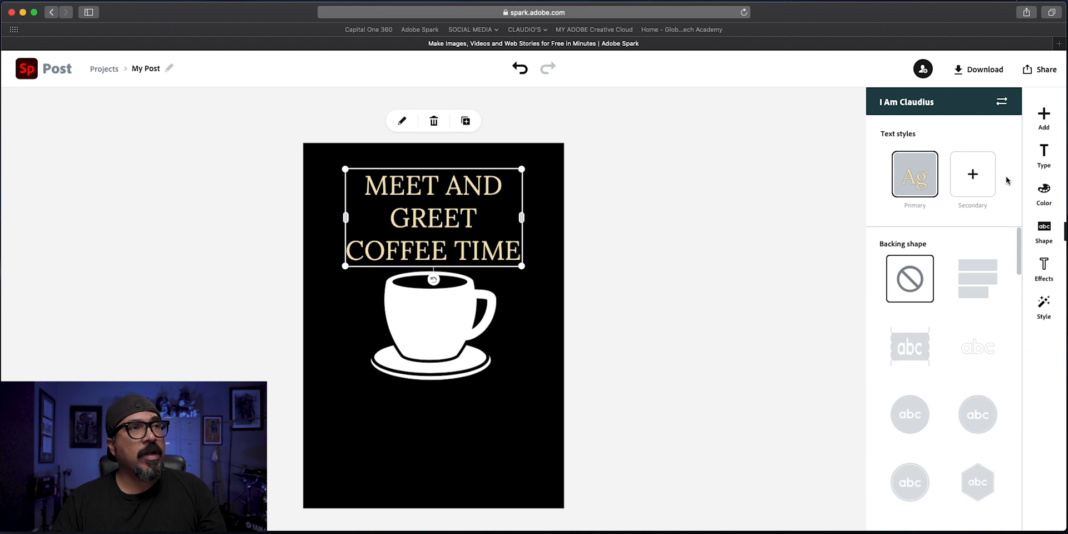
left_click(1043, 193)
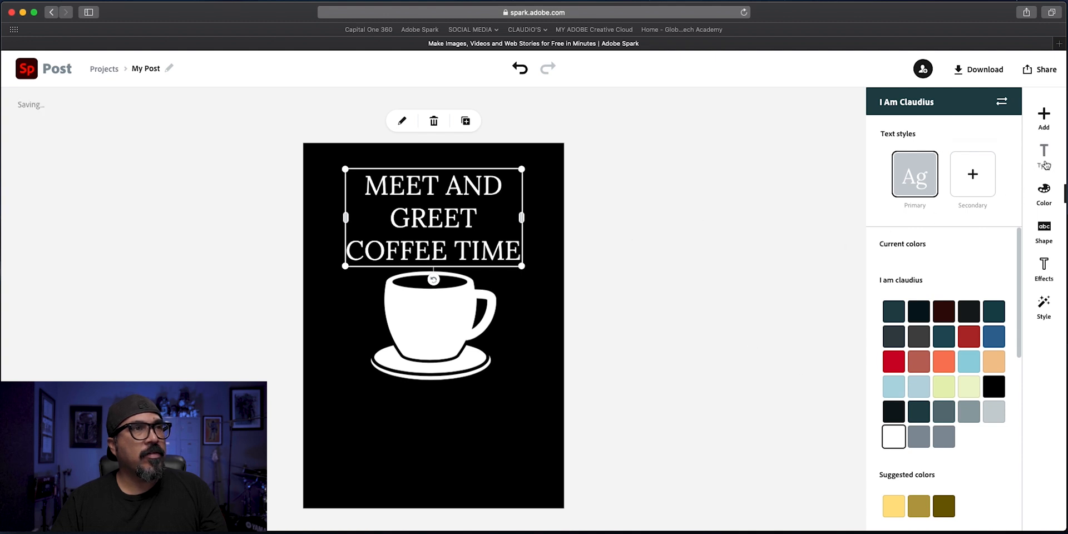
left_click(1043, 155)
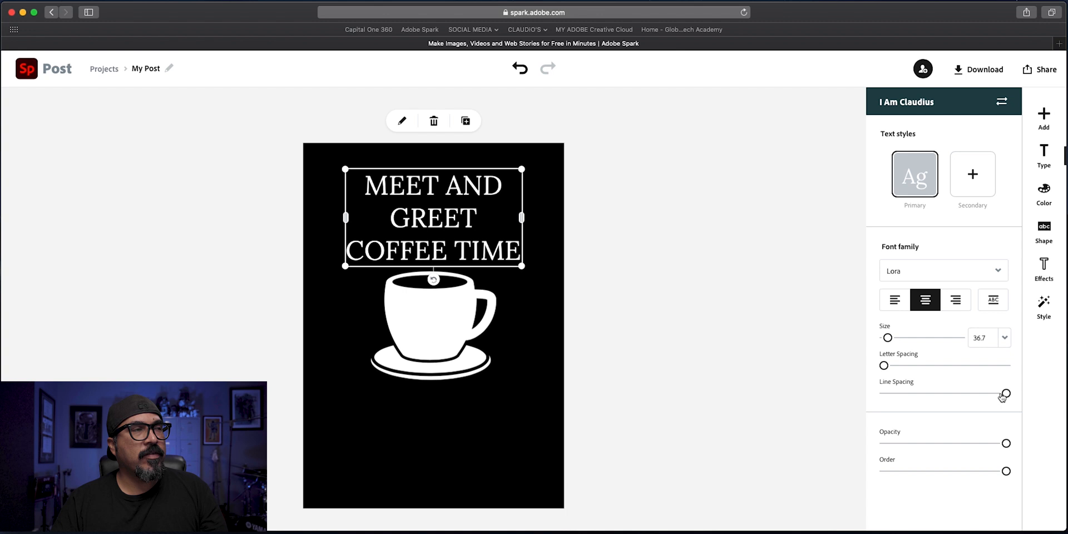
left_click(992, 300)
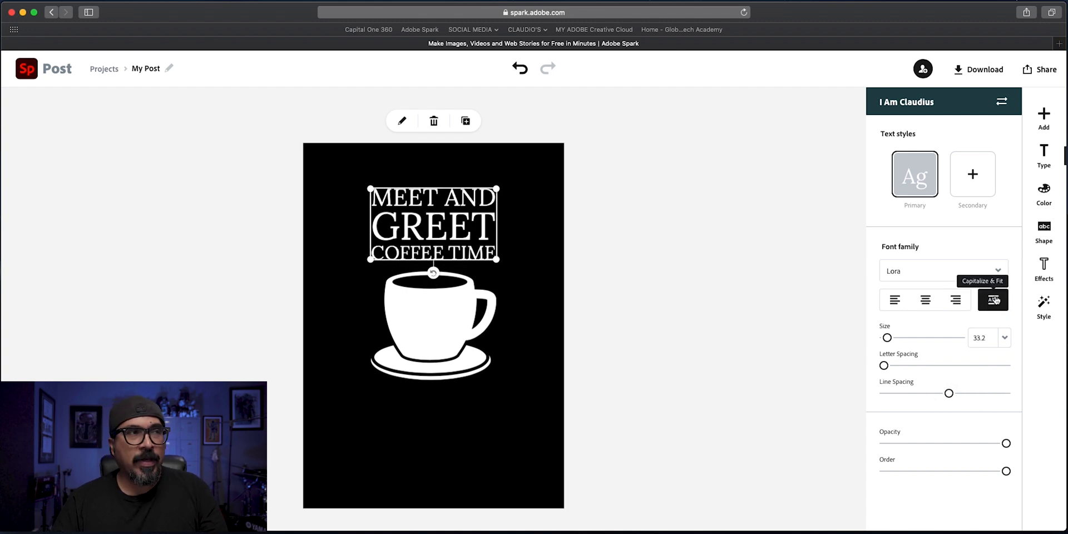
left_click(992, 300)
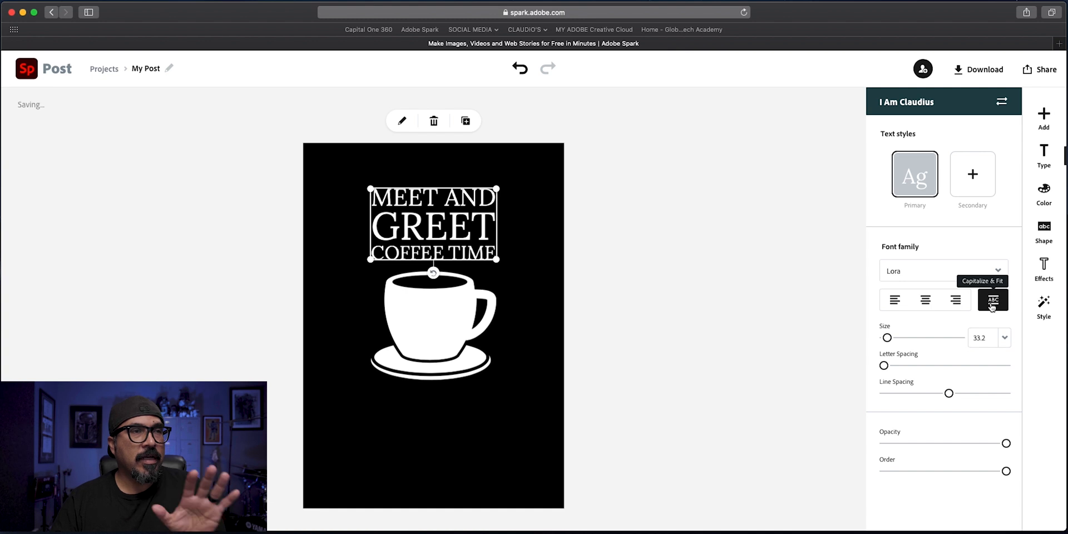
mouse_move(894, 300)
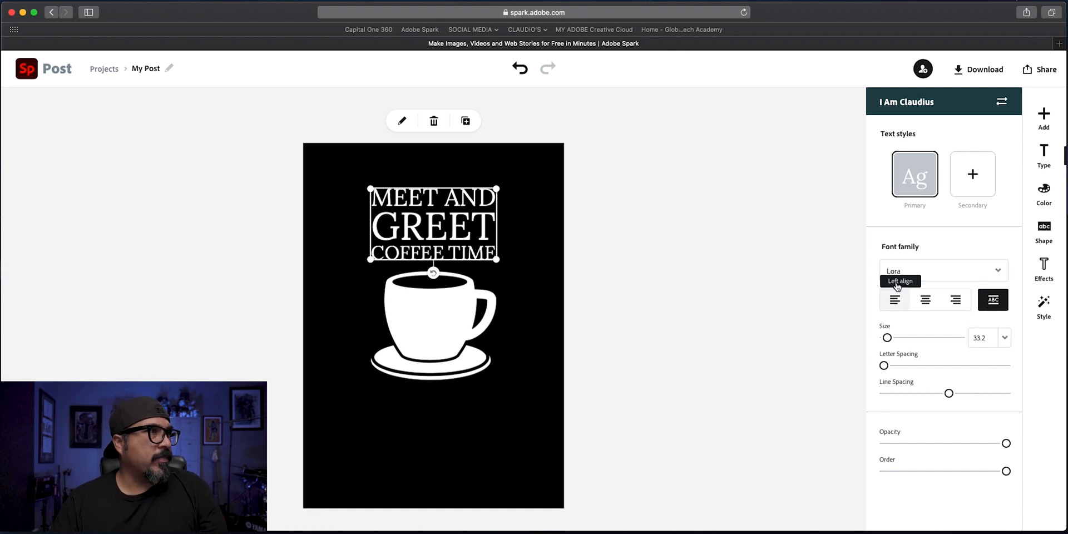
Set the heading font to Source Sans Pro Black and widen it onto two lines
left_click(943, 270)
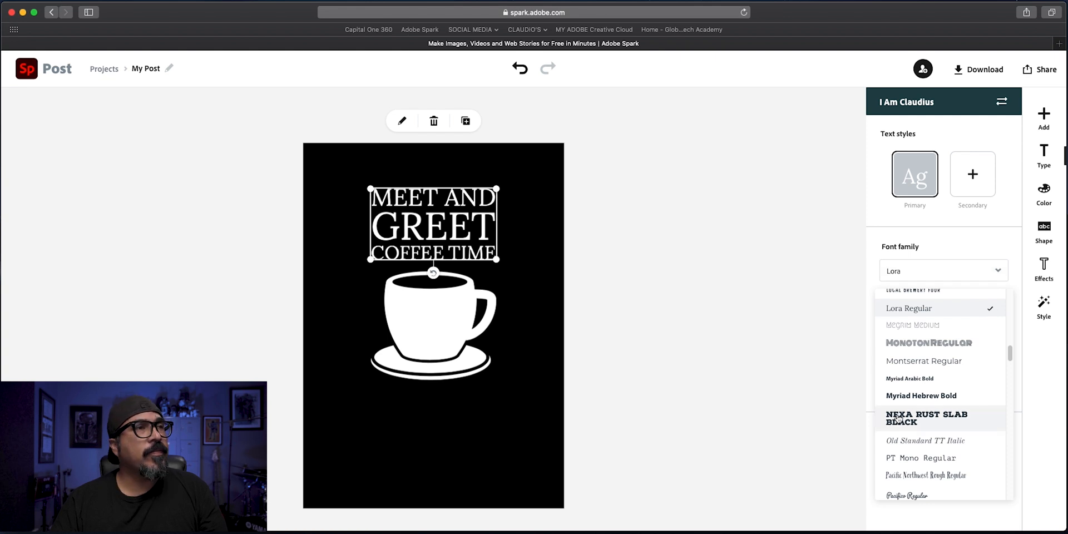
scroll("down", 3)
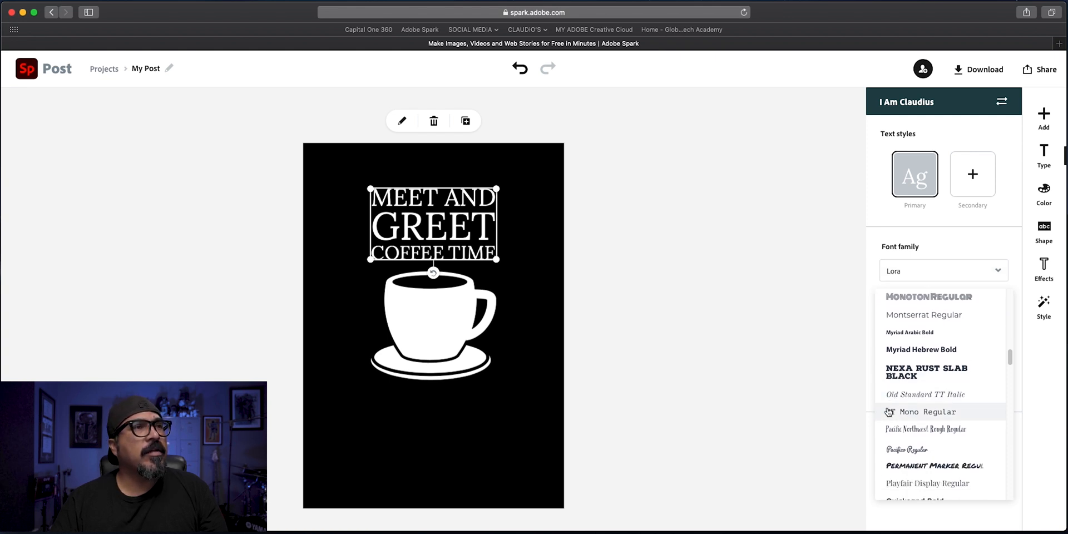
scroll("down", 3)
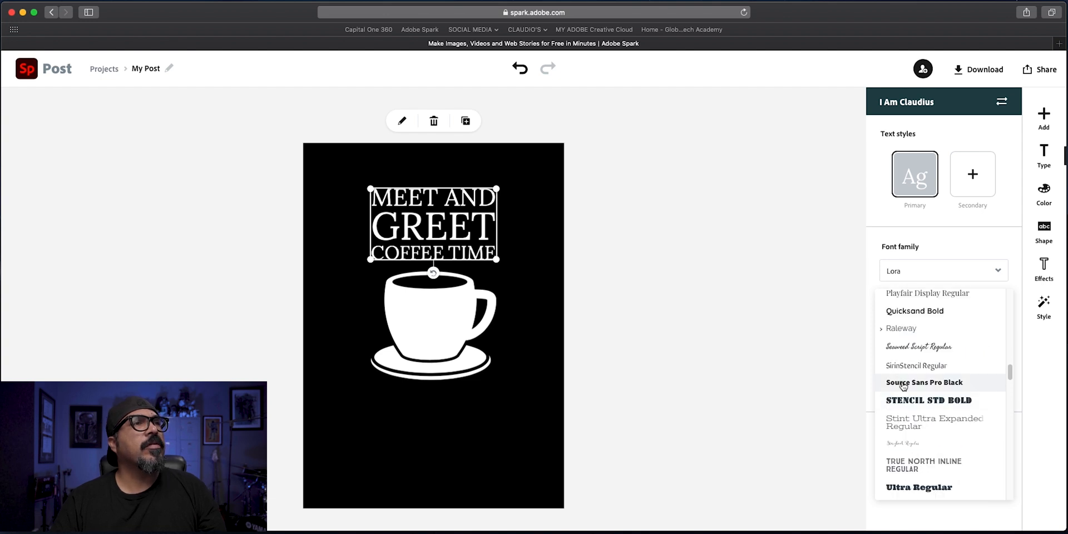
left_click(924, 382)
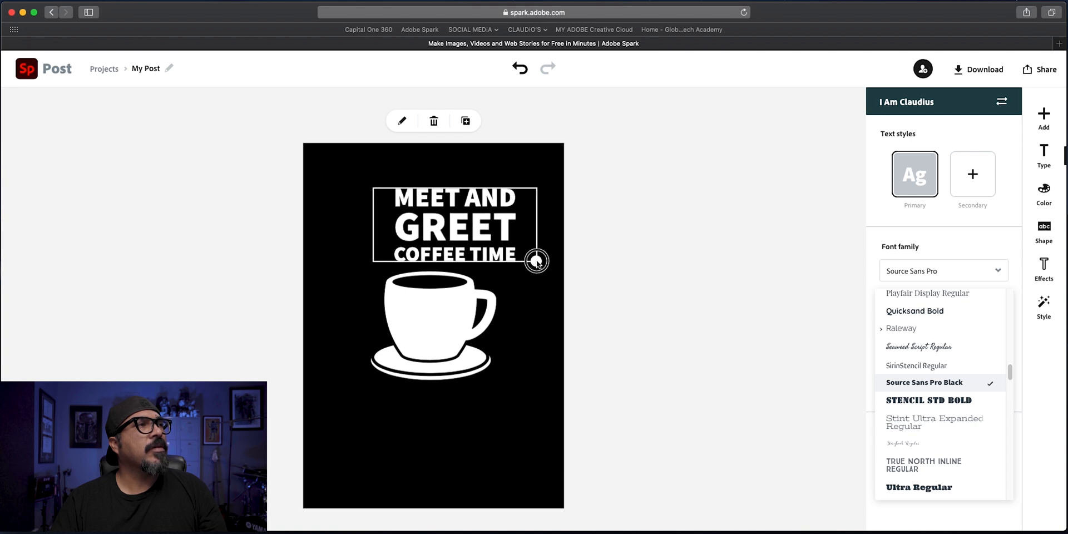
left_click_drag(536, 261, 567, 266)
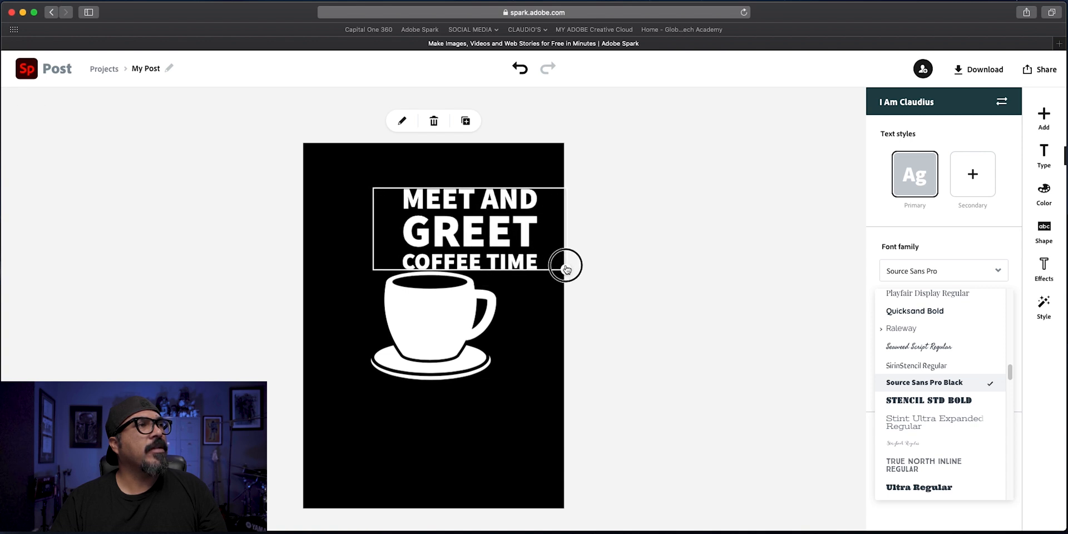
left_click_drag(563, 266, 495, 234)
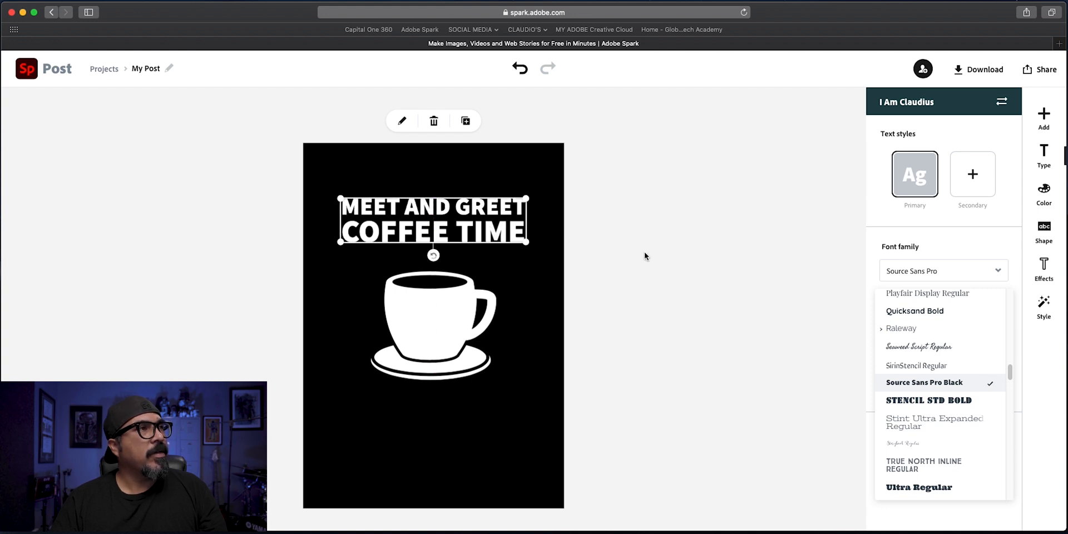
Resize the heading into three stacked lines and bring up the text-adding options
left_click(1043, 153)
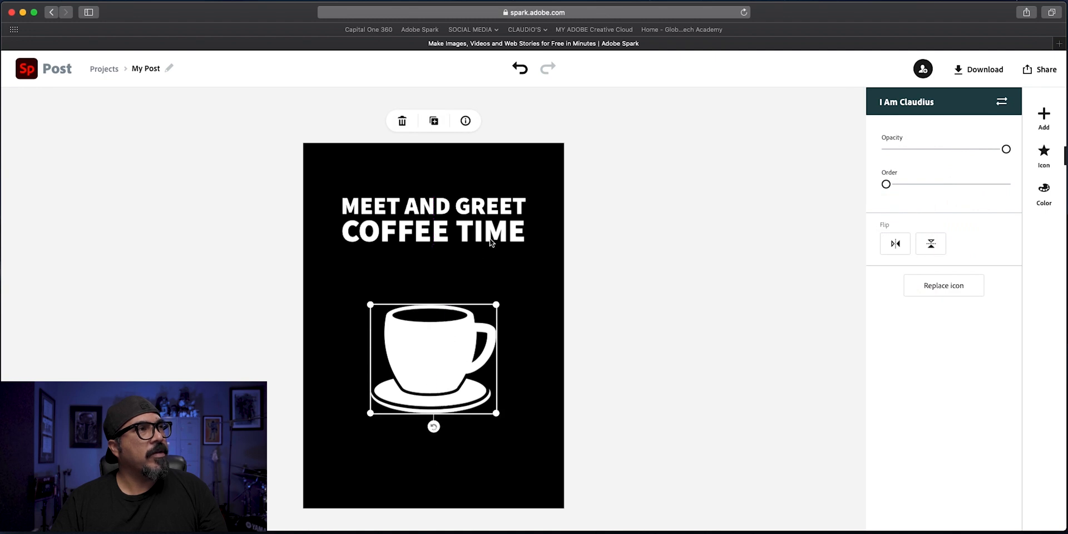
left_click(432, 218)
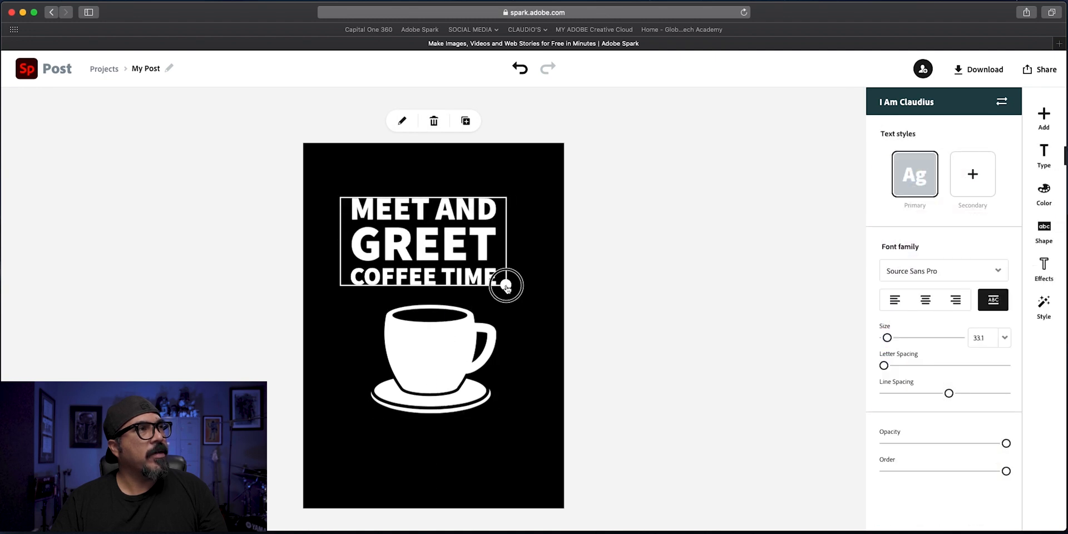
left_click_drag(506, 285, 516, 291)
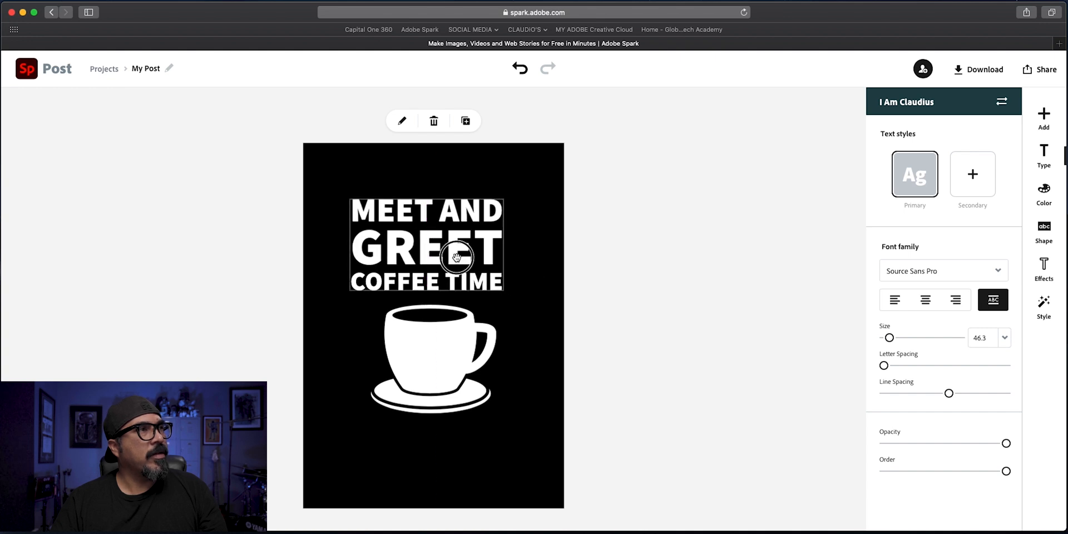
left_click(1043, 156)
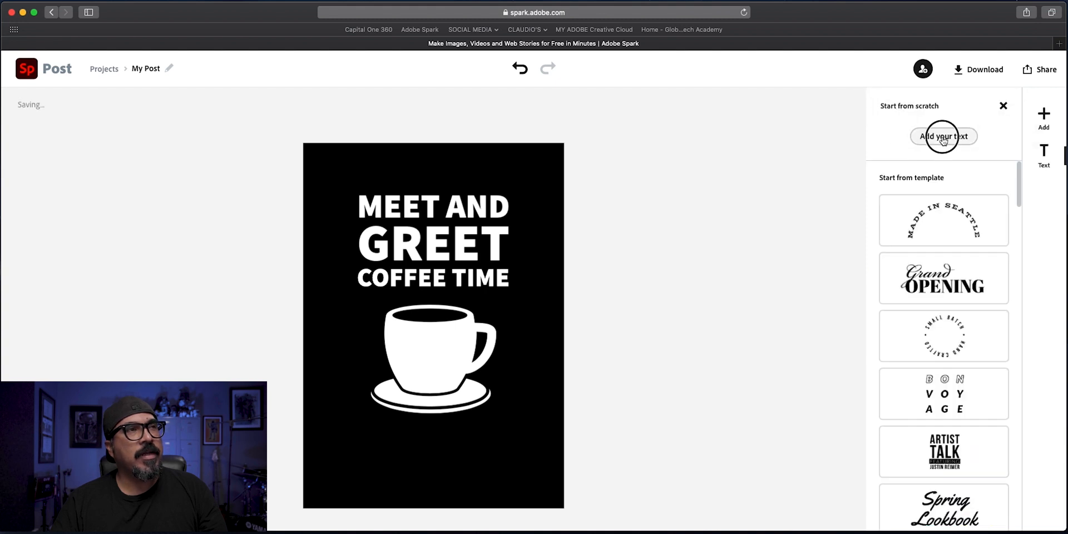
Add a placeholder text line above the heading, centre-aligned, in Futura PT Medium
left_click(943, 137)
type("Lorem ipsum dolor sit")
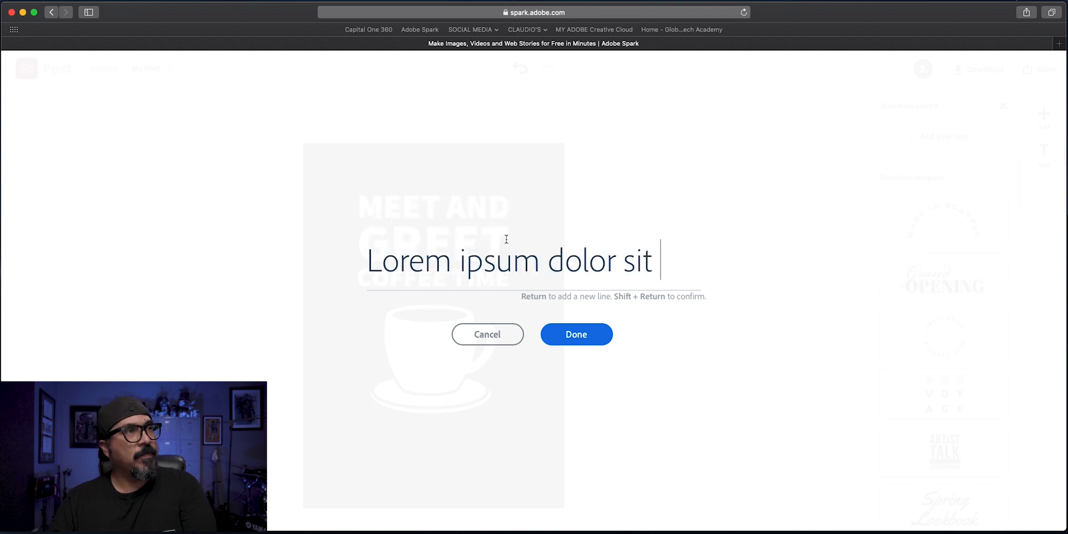
left_click(576, 333)
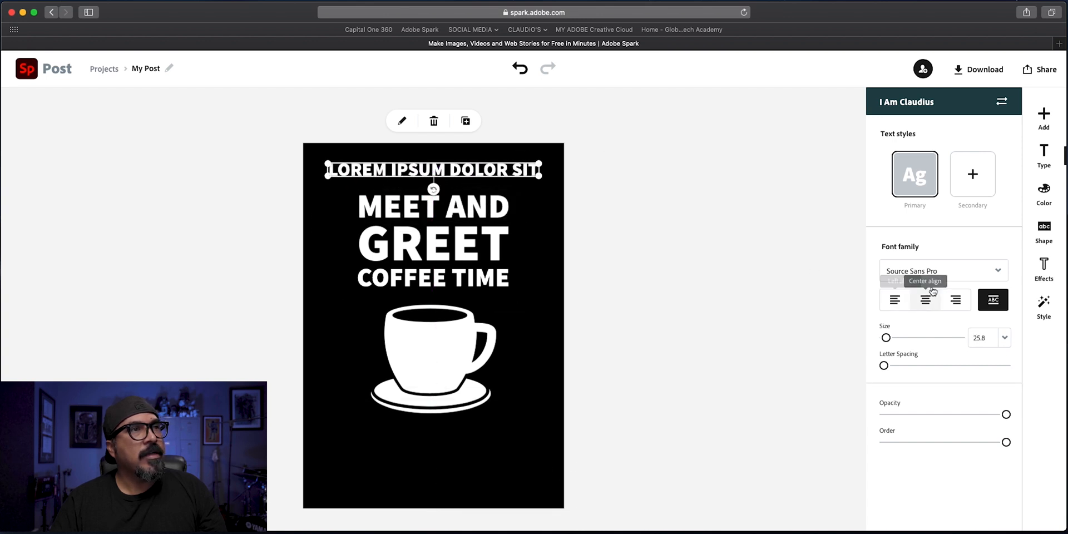
left_click(994, 270)
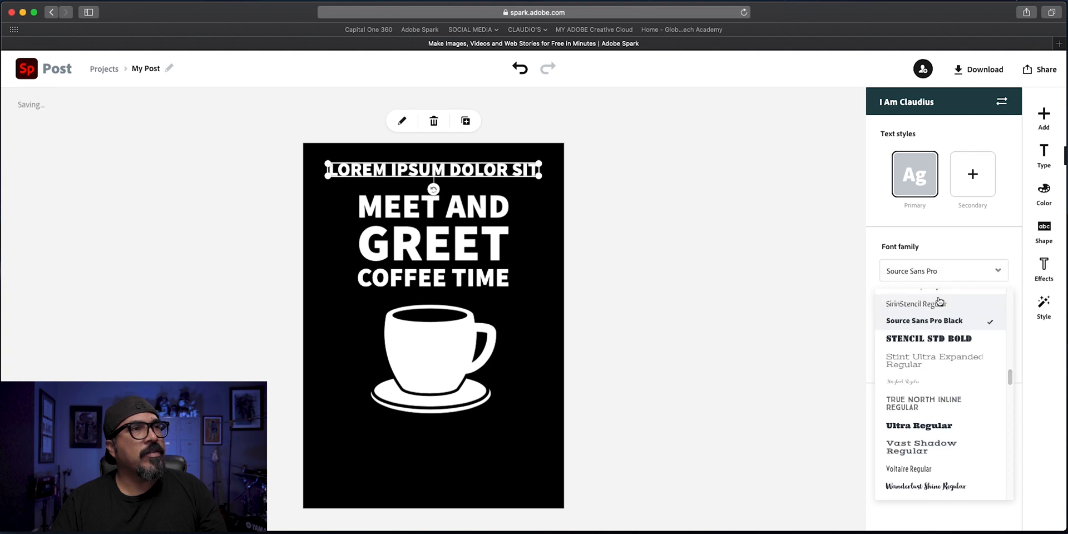
left_click(917, 303)
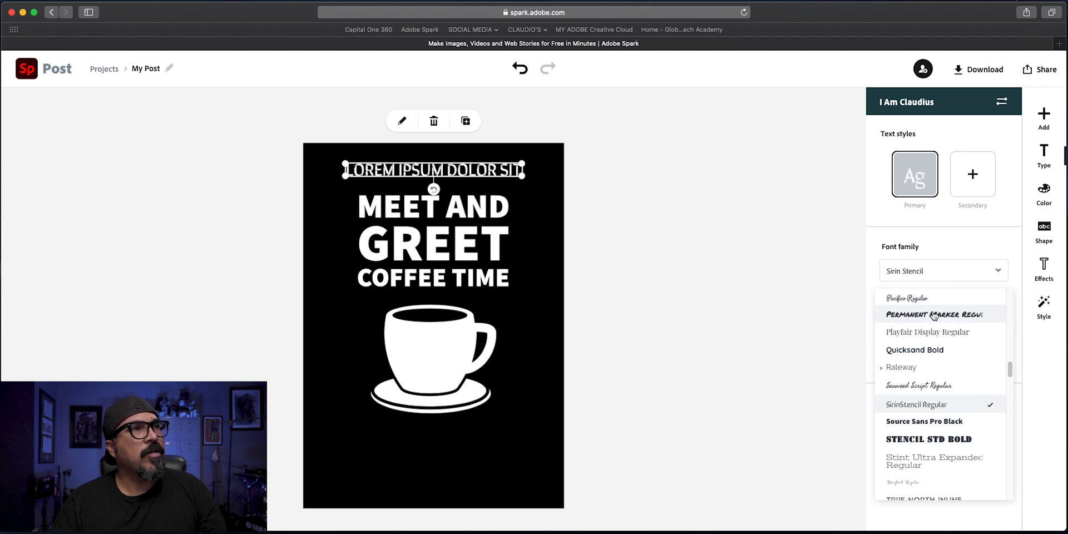
scroll("up", 3)
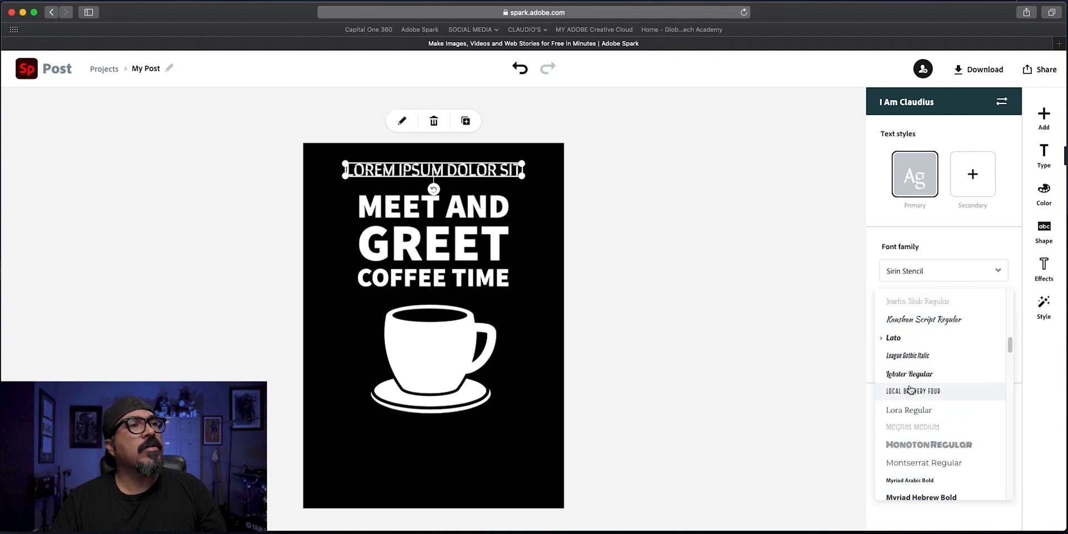
scroll("up", 3)
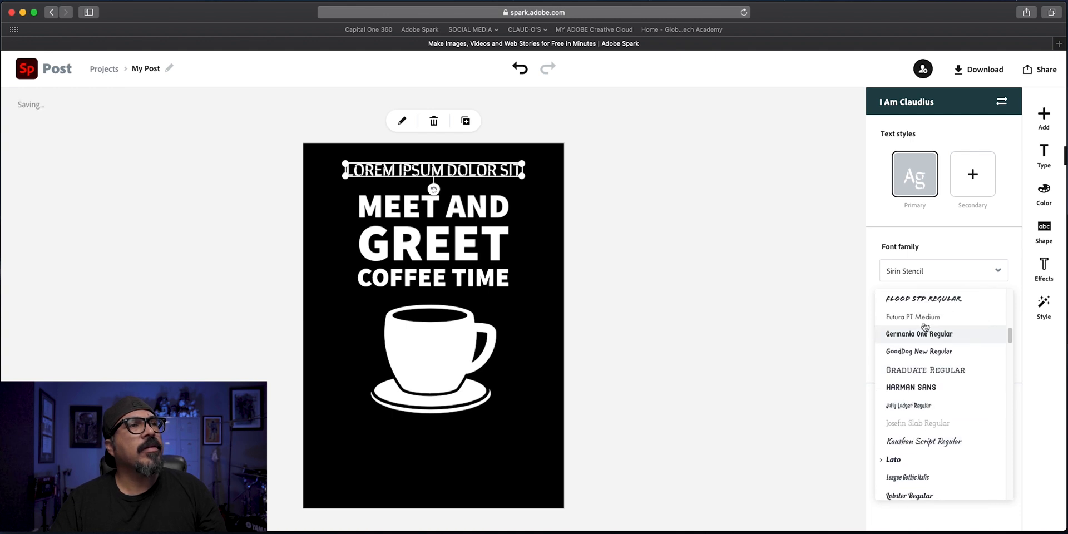
left_click(912, 317)
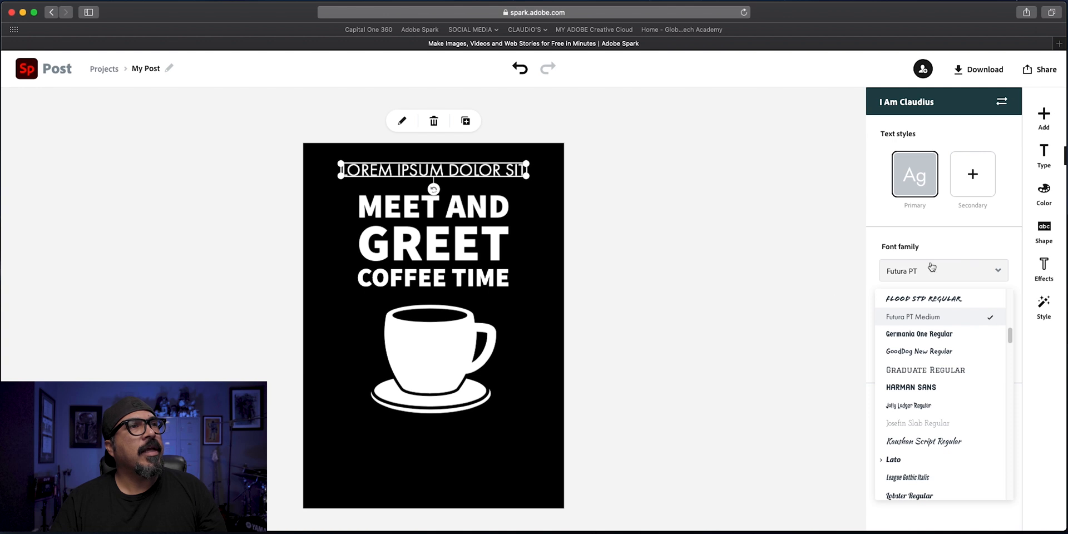
mouse_move(1043, 157)
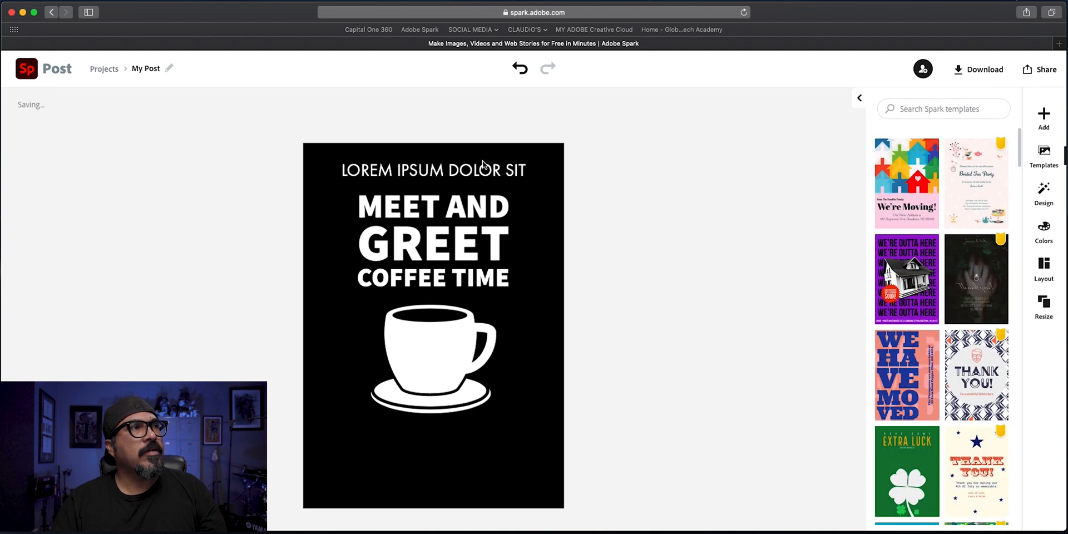
Make the top line lowercase and horizontally centre it with the heading and cup
left_click(433, 170)
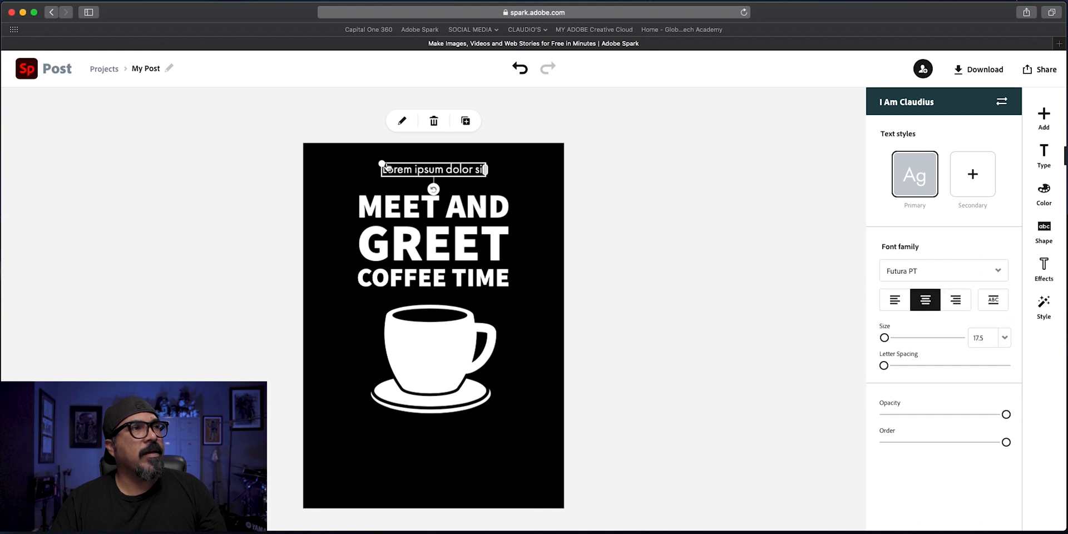
mouse_move(422, 163)
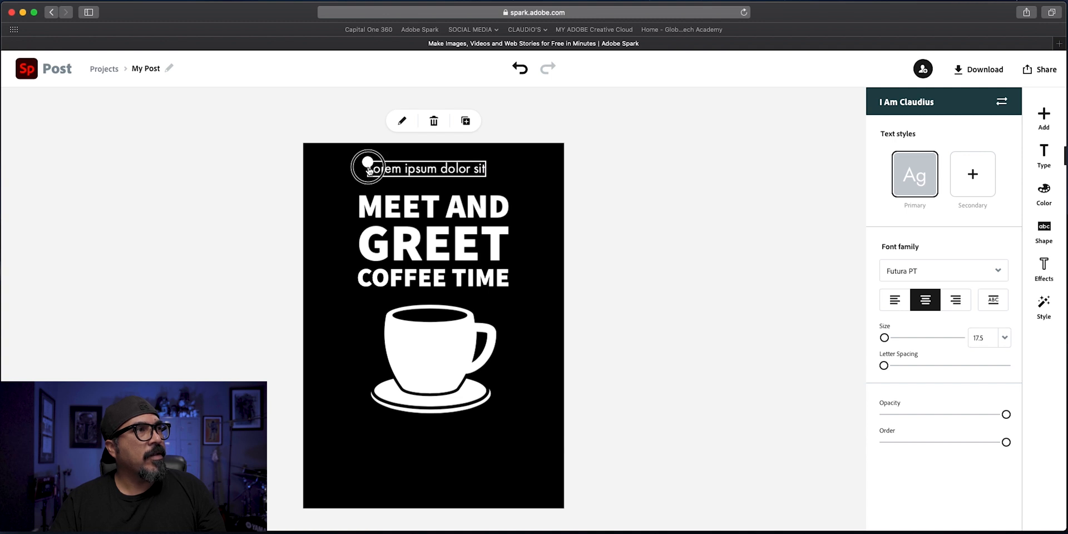
left_click_drag(367, 168, 468, 179)
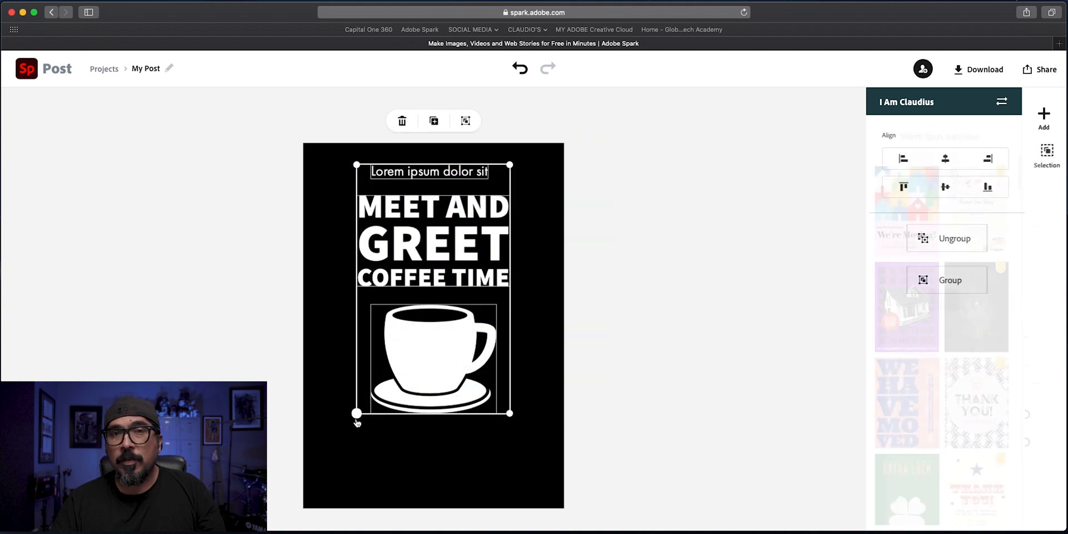
left_click(942, 159)
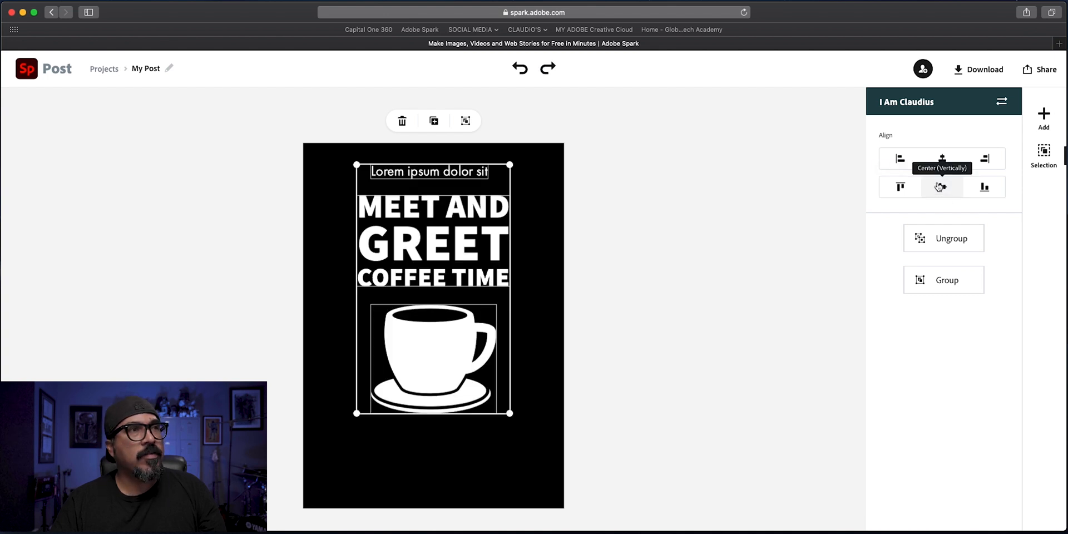
mouse_move(942, 158)
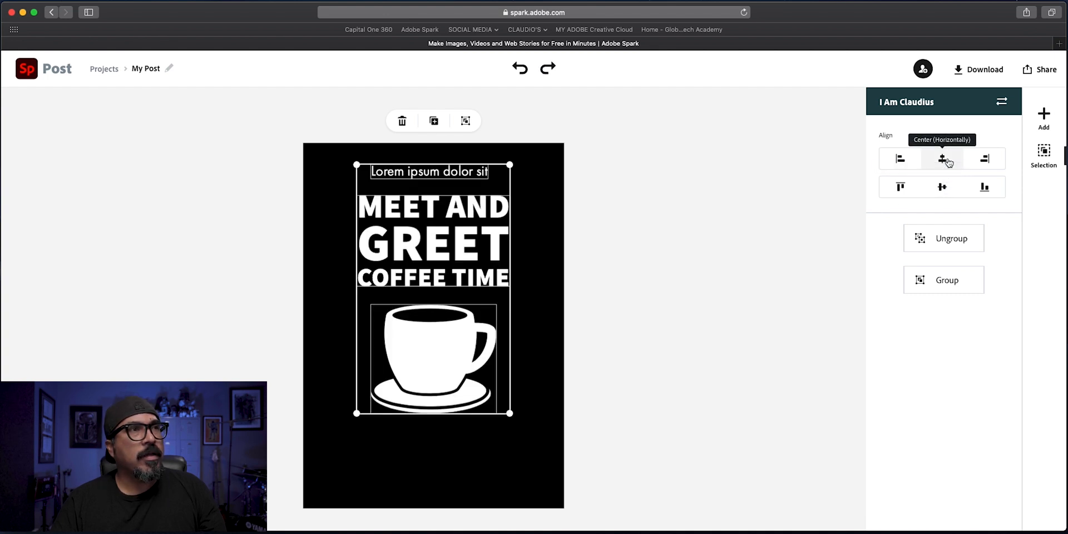
left_click(1043, 154)
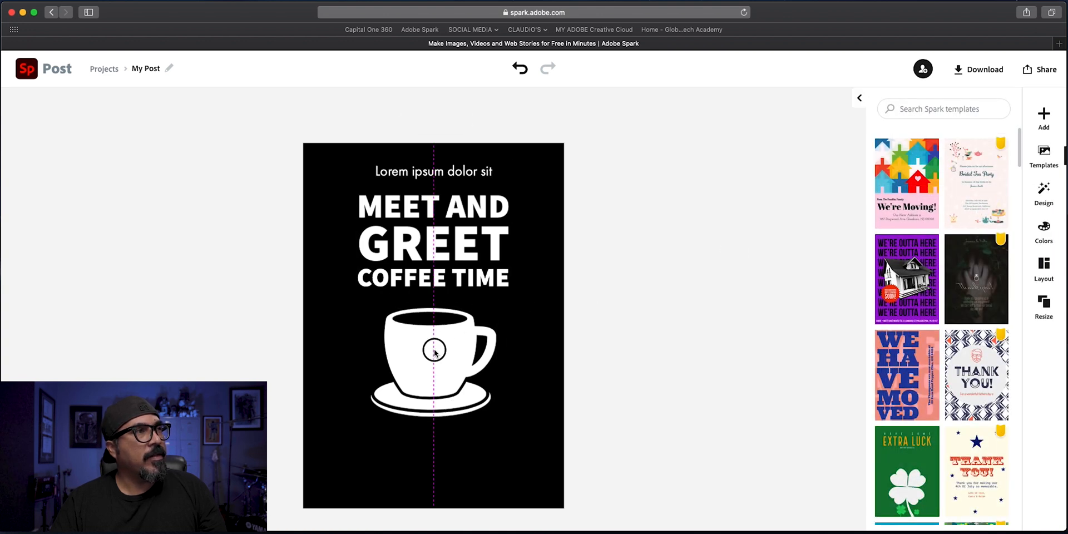
left_click(701, 294)
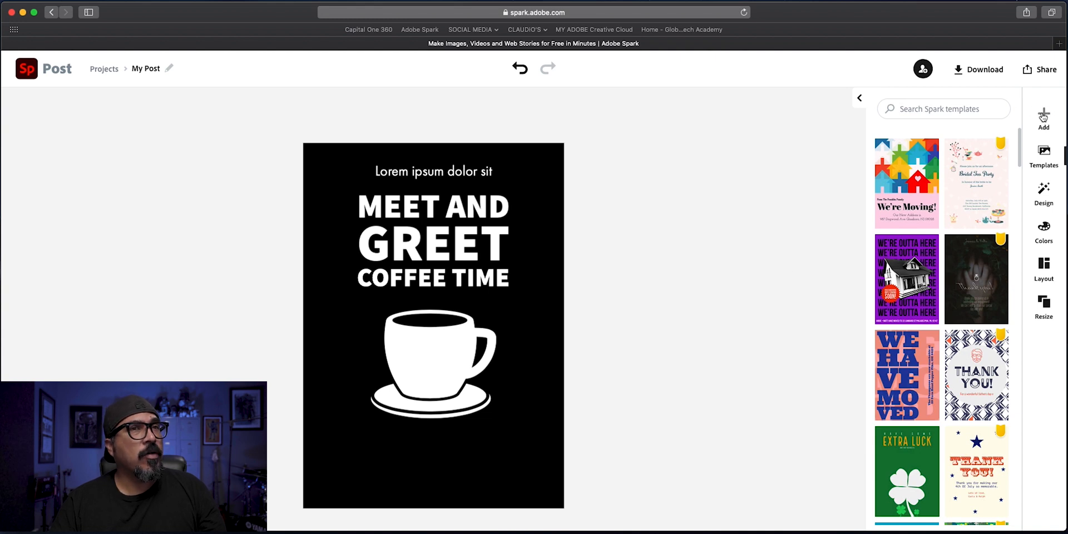
Duplicate the top line to the flyer's bottom as a paragraph with wider line spacing
left_click(433, 171)
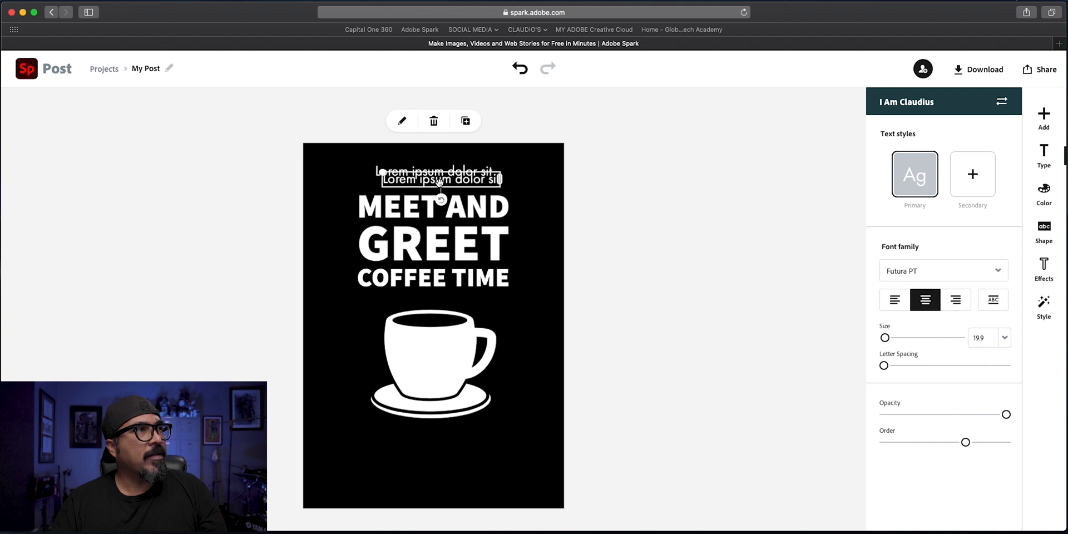
left_click_drag(441, 179, 420, 474)
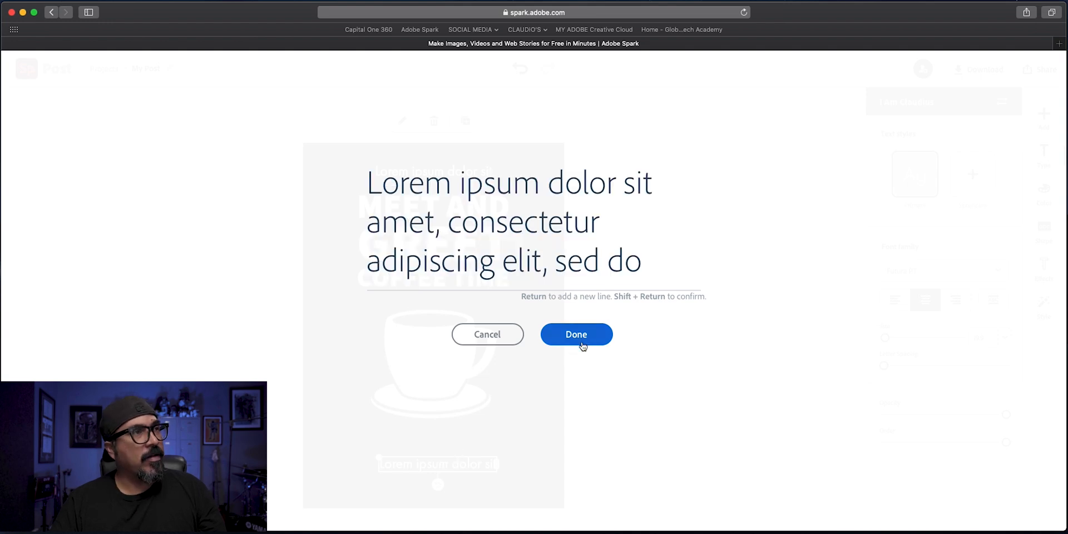
left_click(576, 333)
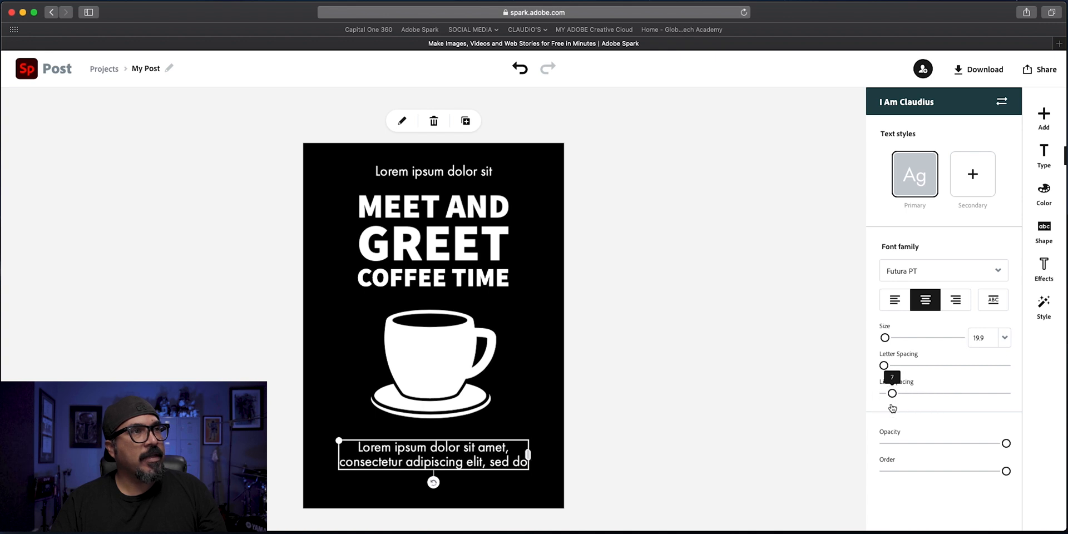
left_click_drag(892, 365, 882, 364)
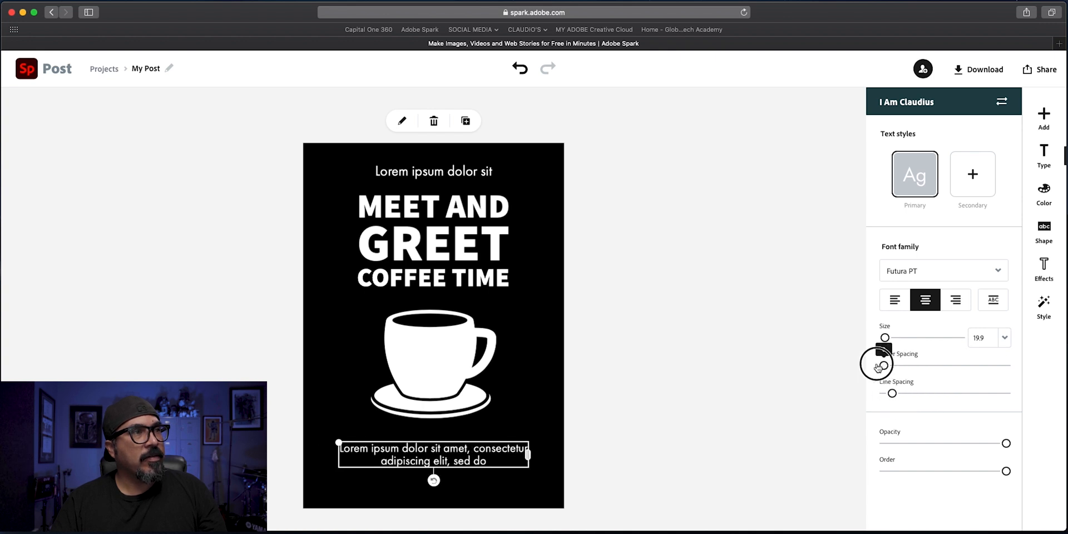
left_click(1043, 155)
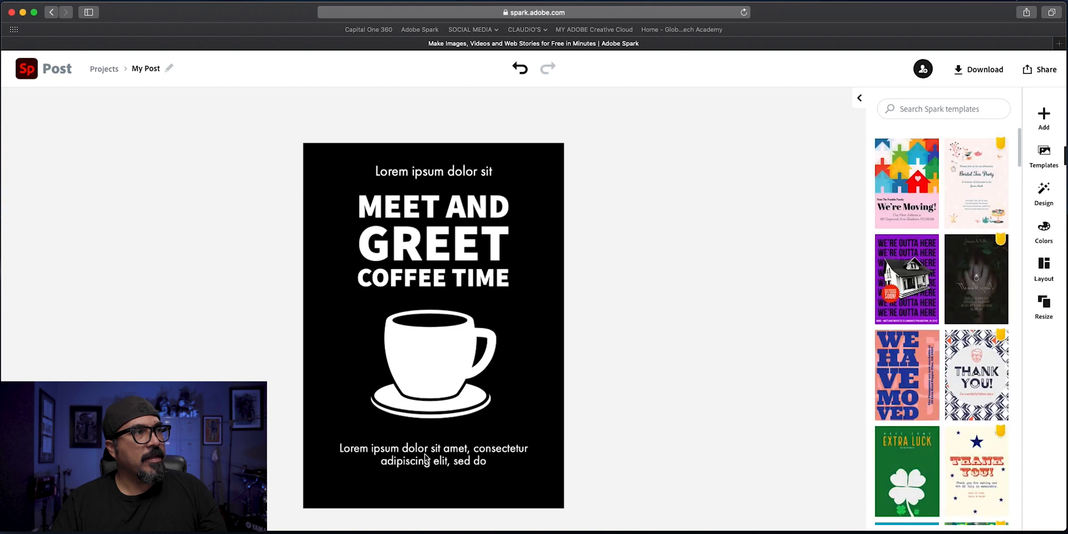
Edit the bottom paragraph to add 'Lorem ipsum' and confirm the text
left_click(433, 454)
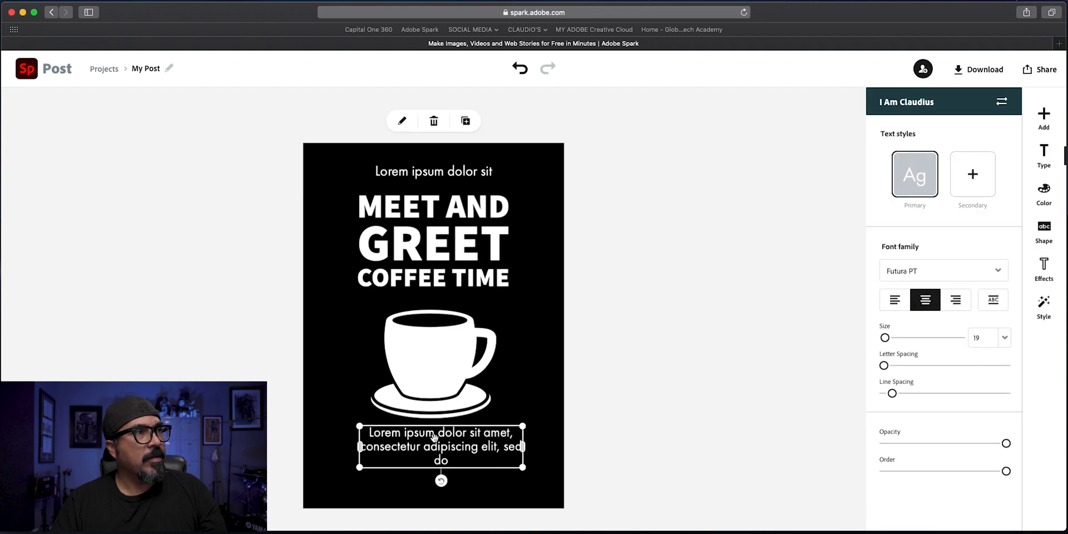
double_click(440, 446)
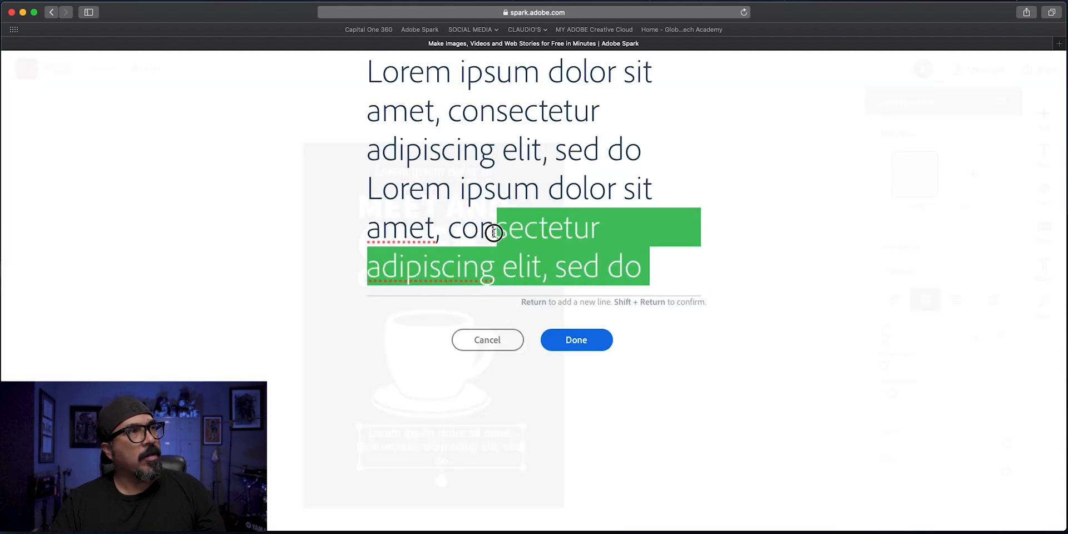
type("Lorem ipsum")
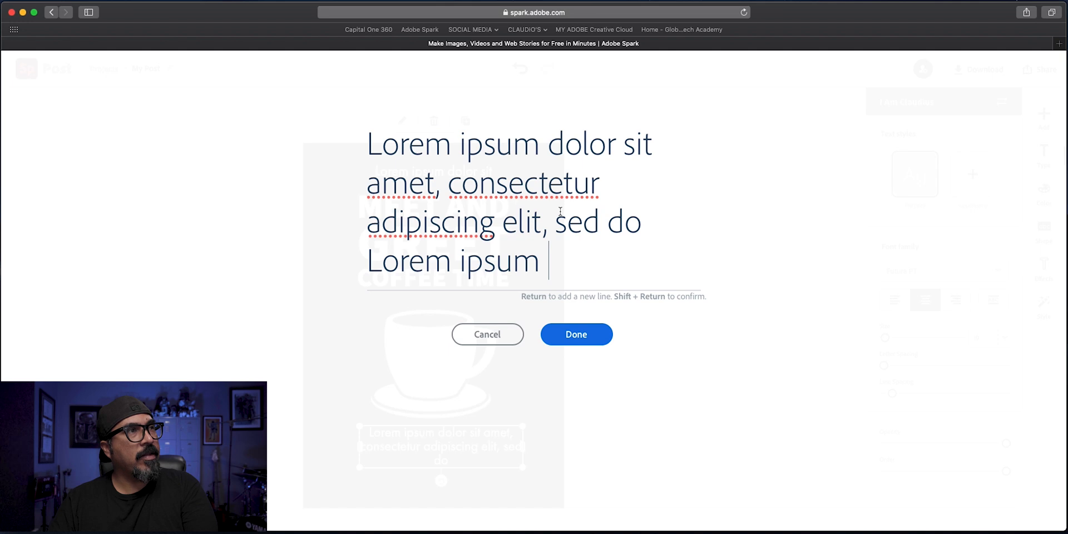
left_click(576, 334)
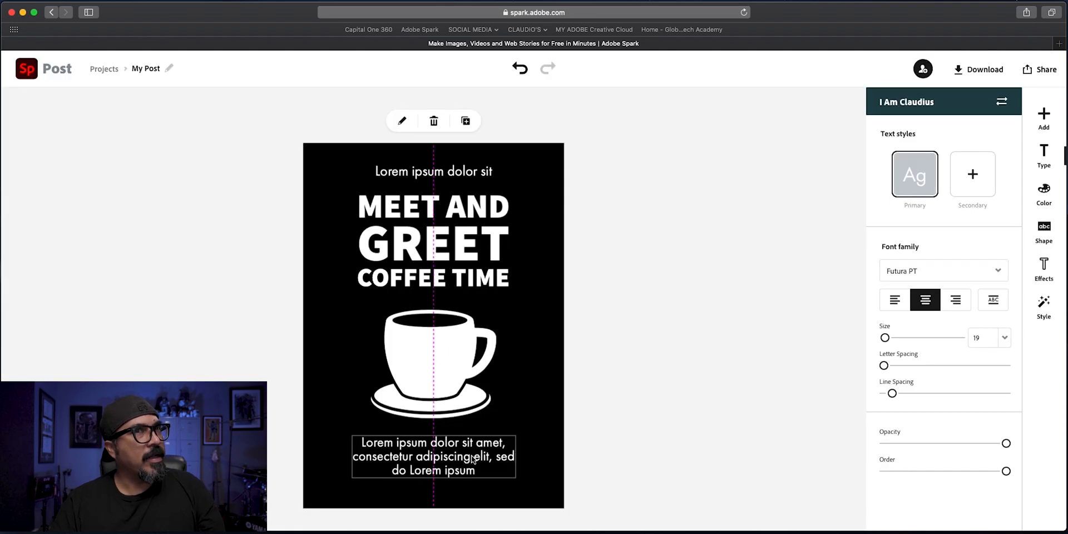
left_click(1043, 155)
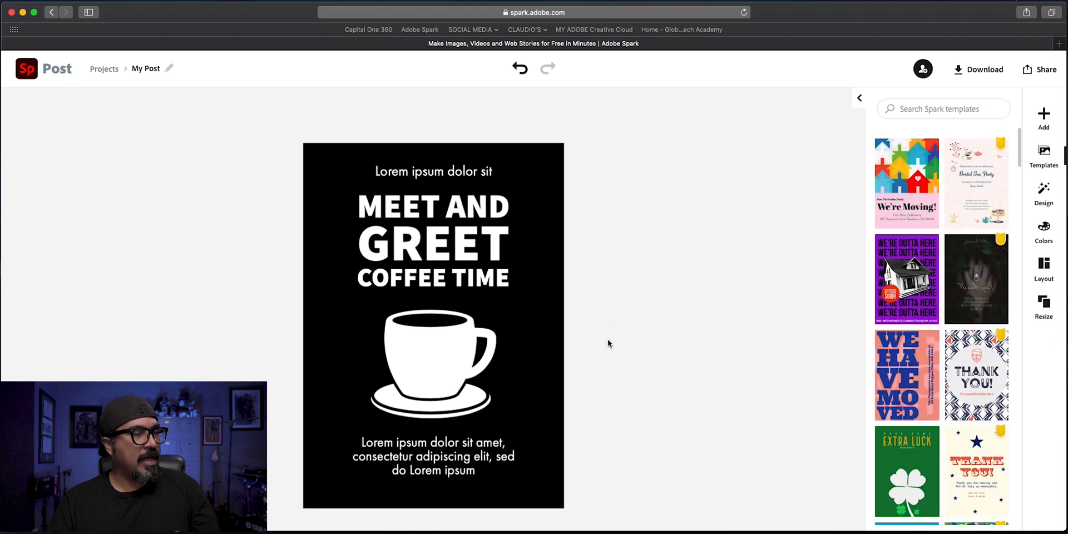
mouse_move(617, 368)
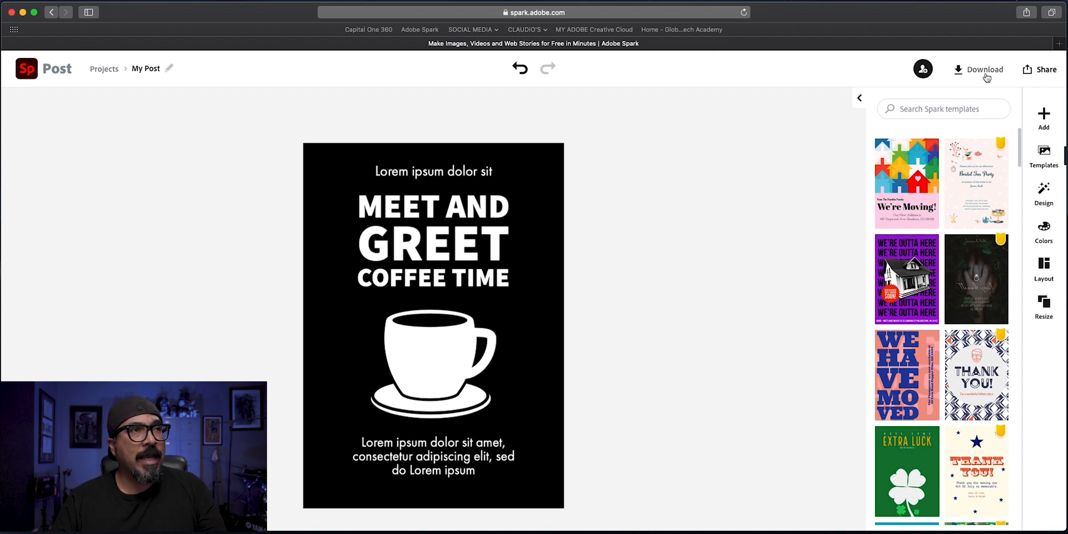
Open the Download menu showing PNG, JPG and PDF formats
left_click(983, 69)
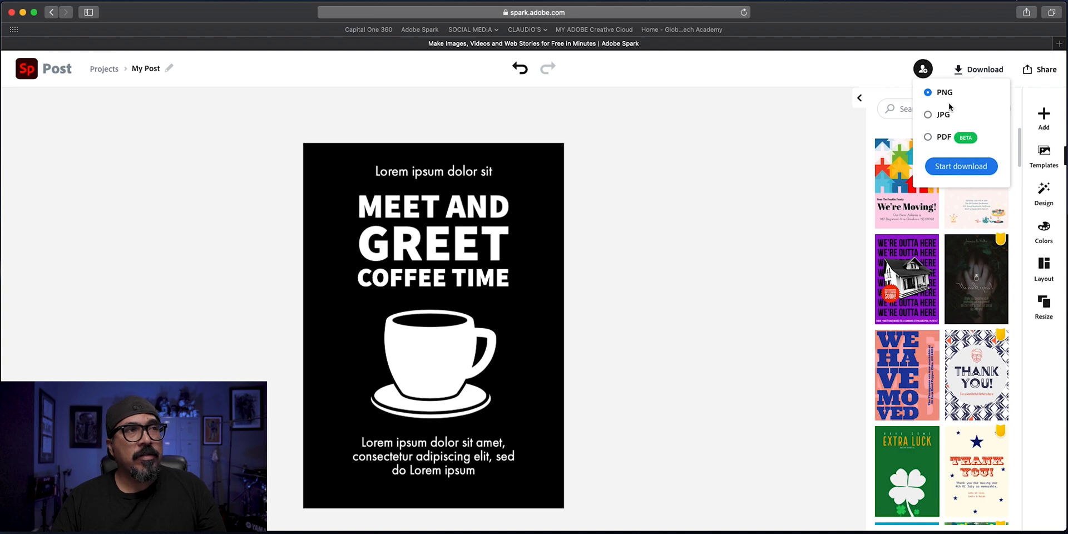